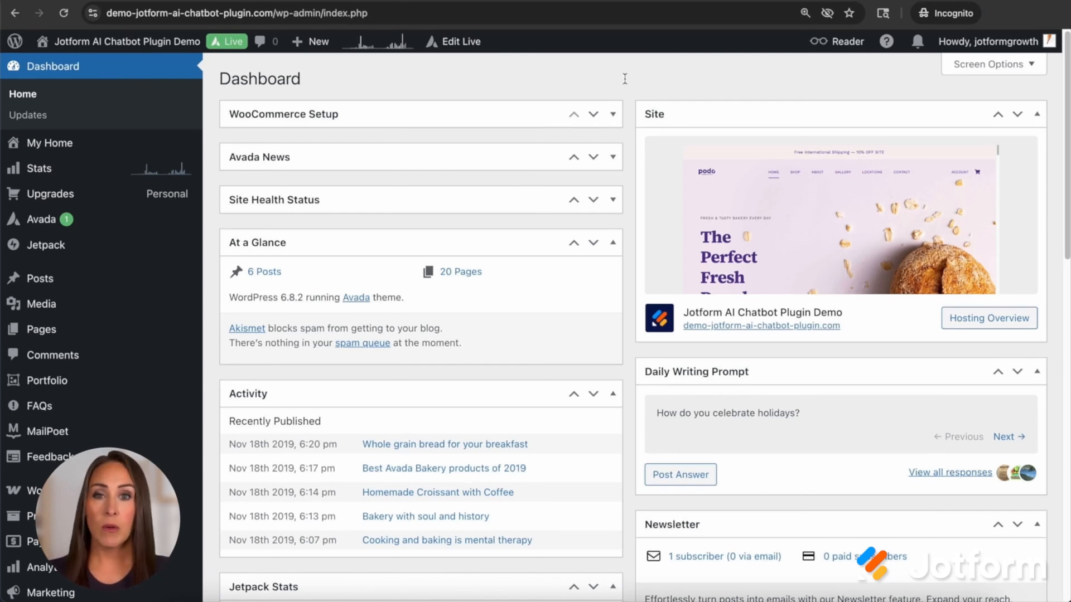
pyautogui.moveTo(535, 42)
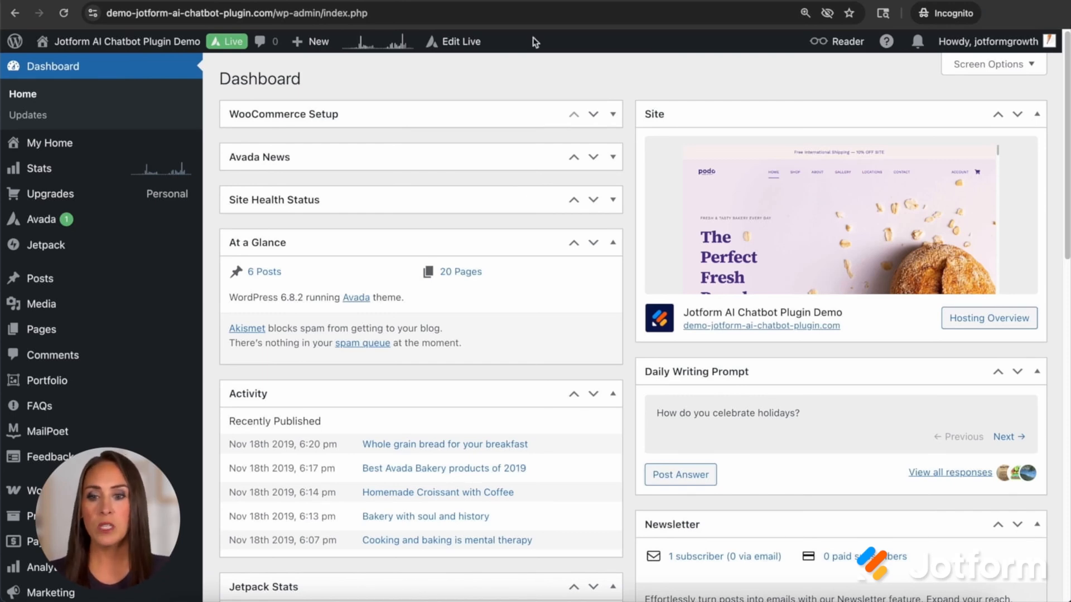
# Reveal the Plugins submenu (Add Plugin, Installed Plugins, Plugin File Editor) in the admin sidebar
pyautogui.click(126, 42)
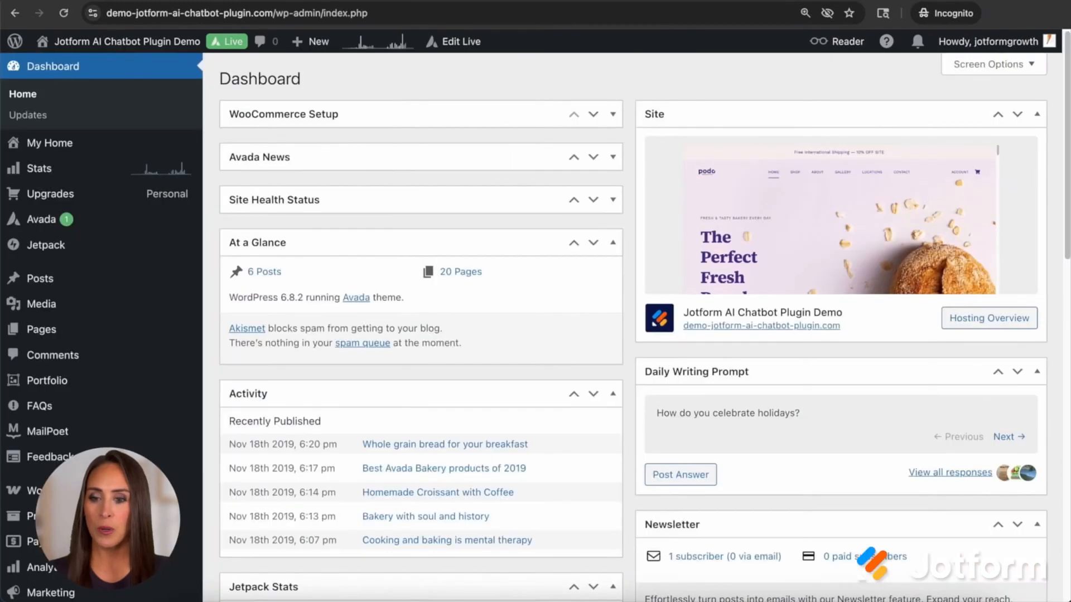
pyautogui.scroll(-3)
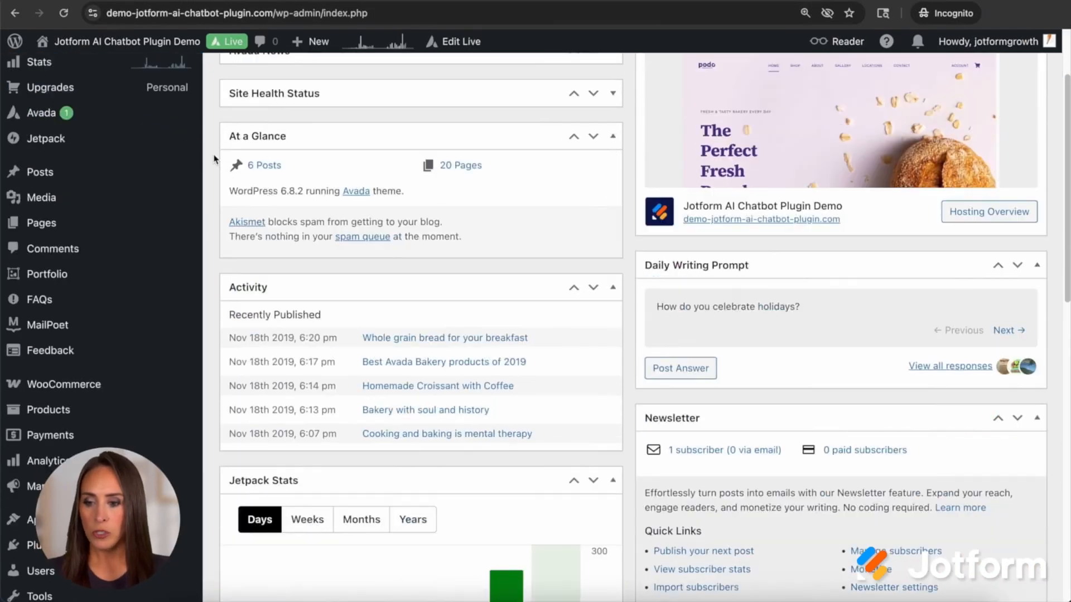
pyautogui.scroll(-3)
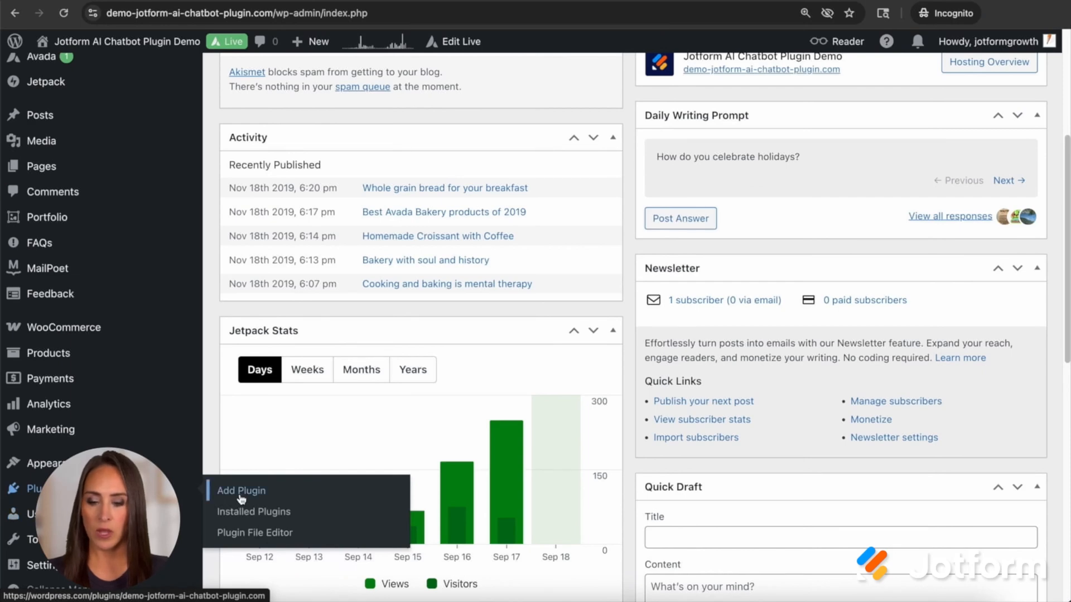
# Search 'jotform' and install and activate AI Chatbot for WordPress – Jotform
pyautogui.click(241, 491)
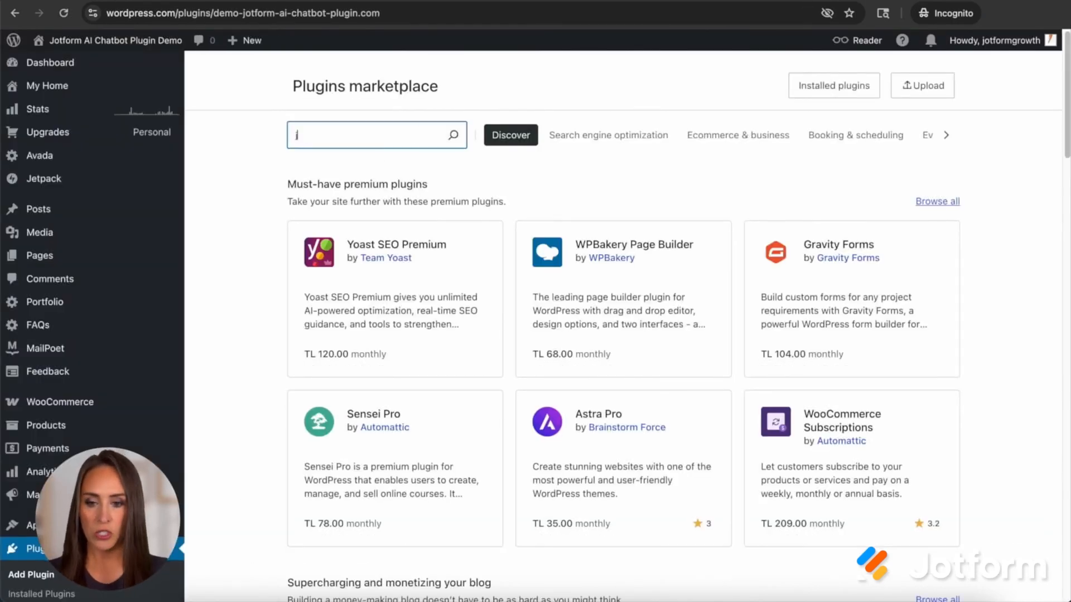
pyautogui.write('jotform')
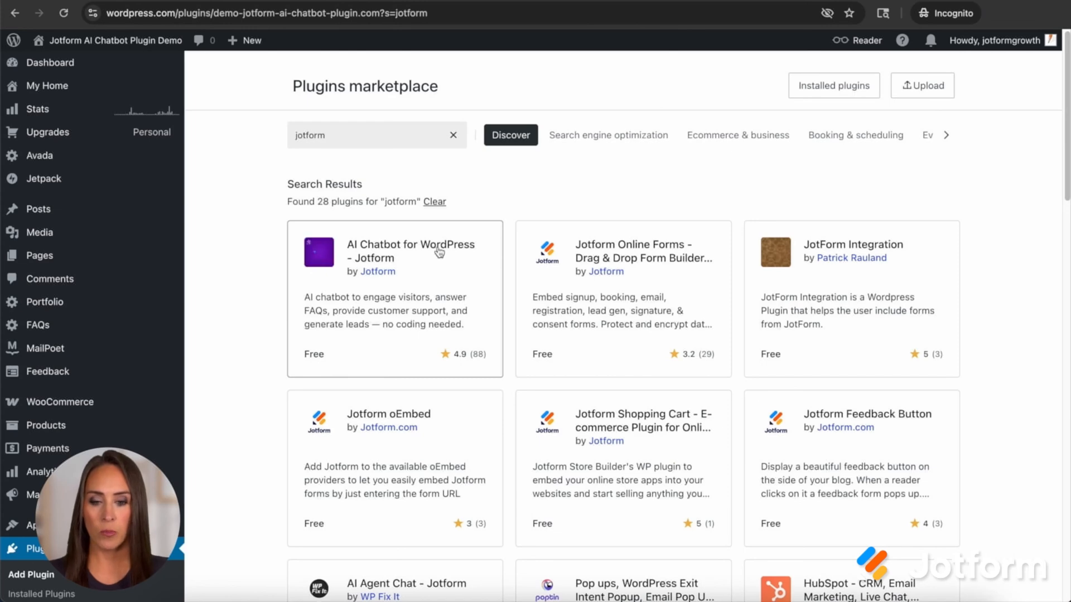
pyautogui.click(410, 251)
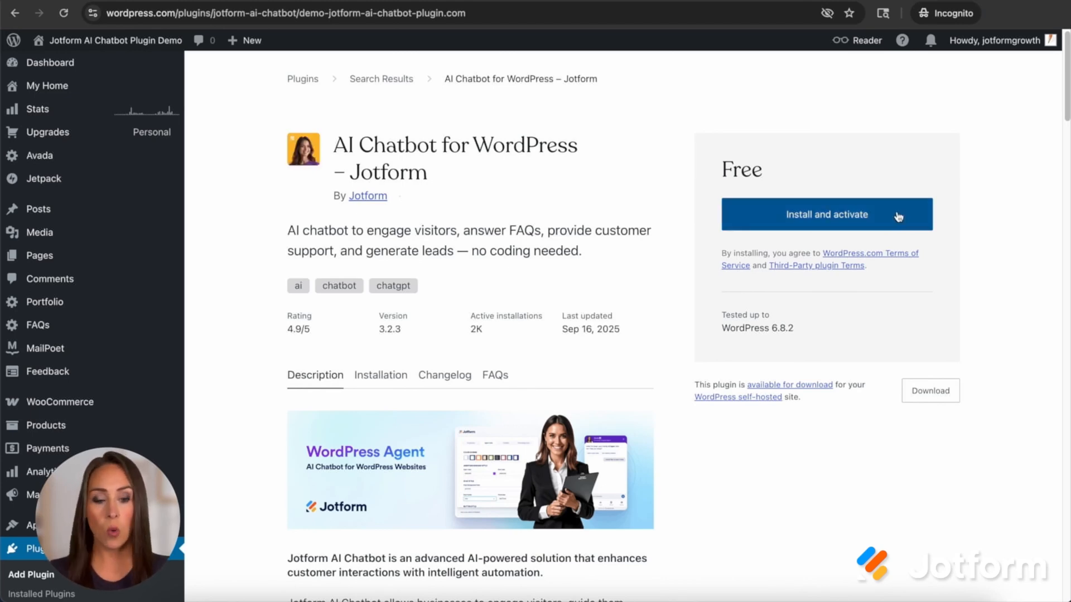
pyautogui.moveTo(705, 387)
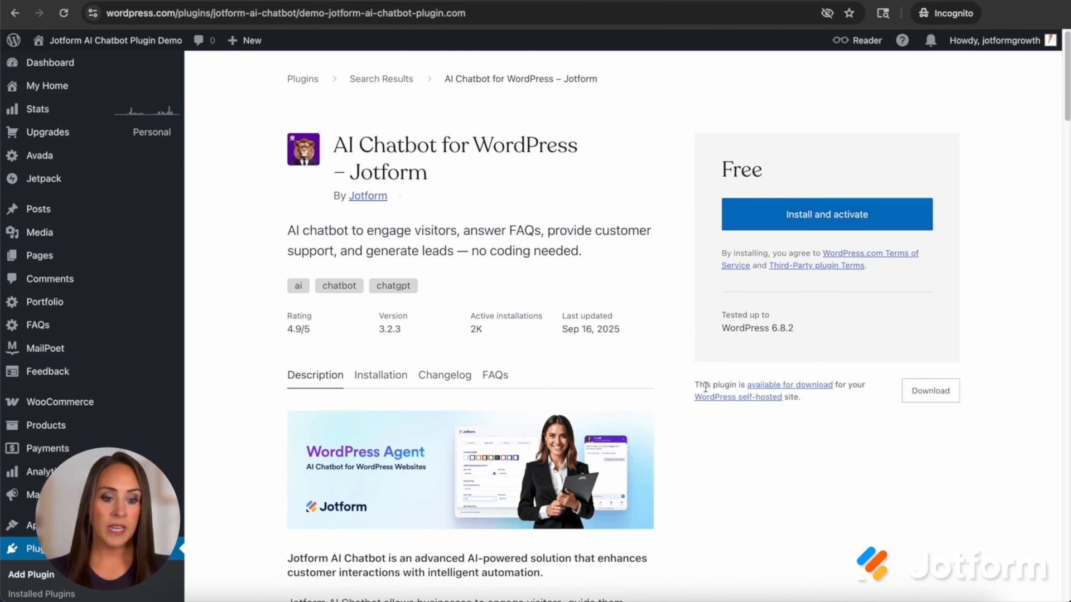
pyautogui.moveTo(789, 385)
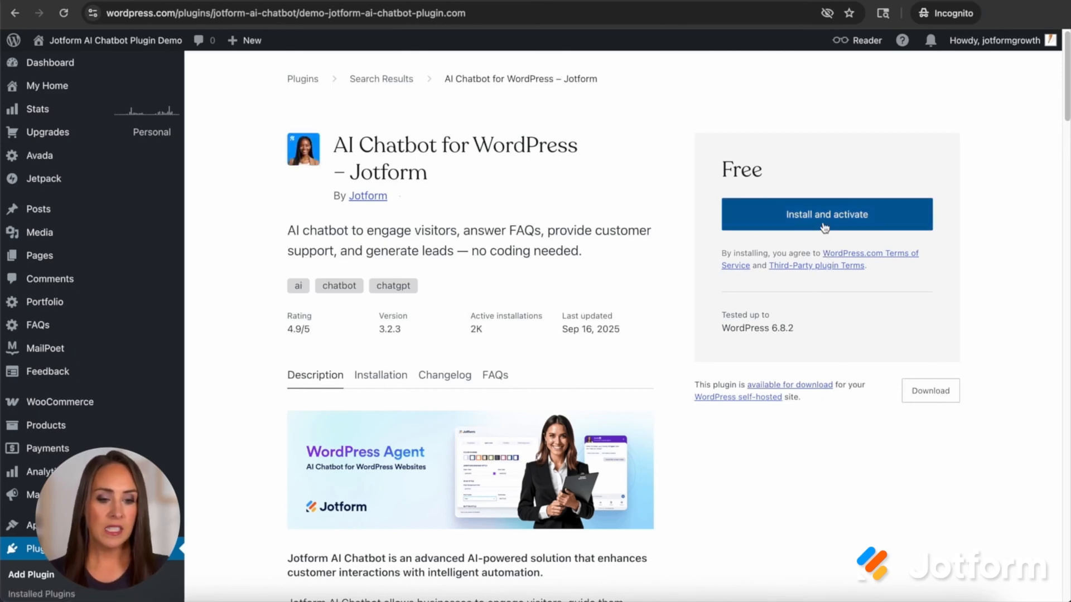
pyautogui.click(825, 215)
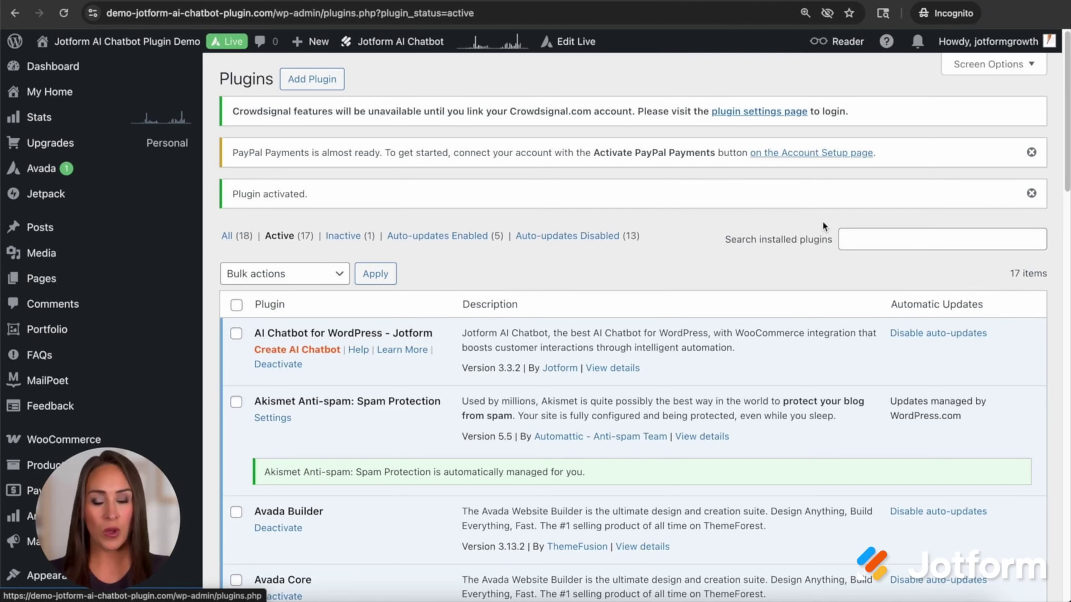
pyautogui.moveTo(470, 322)
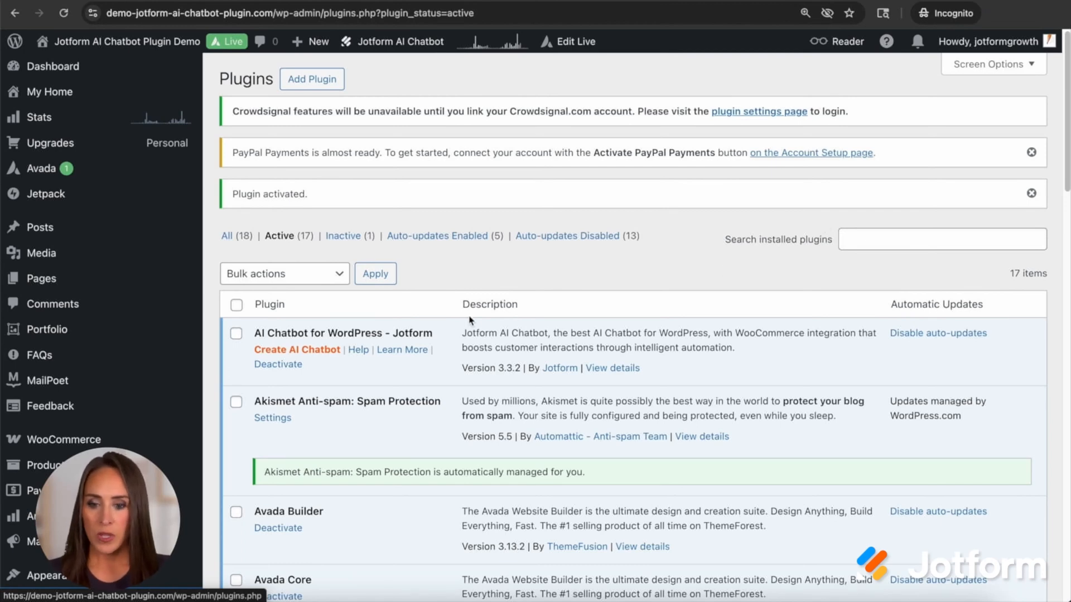
pyautogui.moveTo(344, 334)
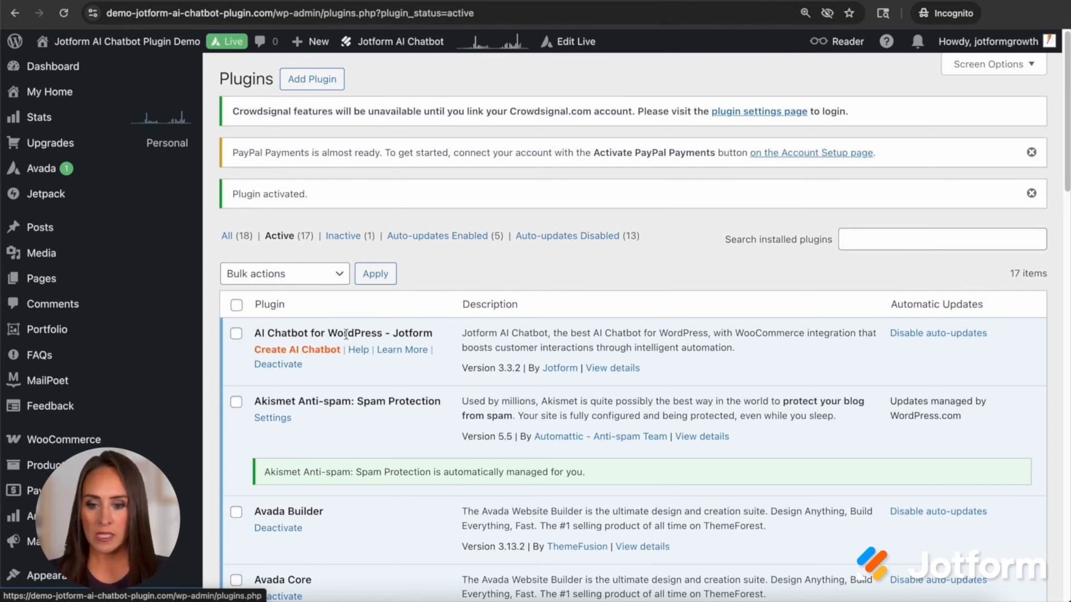
# Start creating an AI chatbot and allow the plugin access to the Jotform account
pyautogui.click(297, 349)
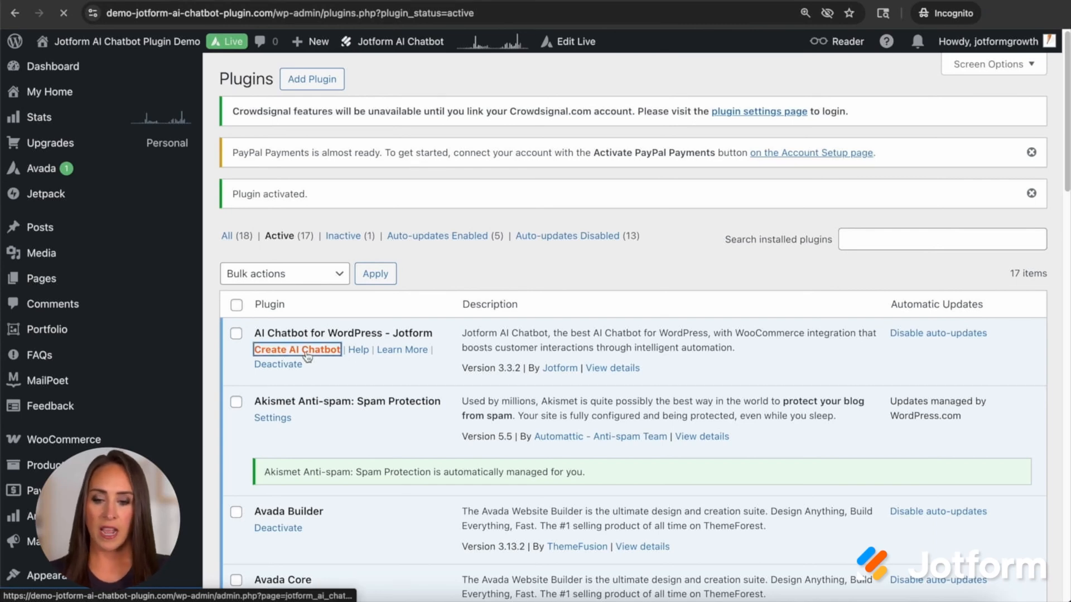
pyautogui.click(297, 350)
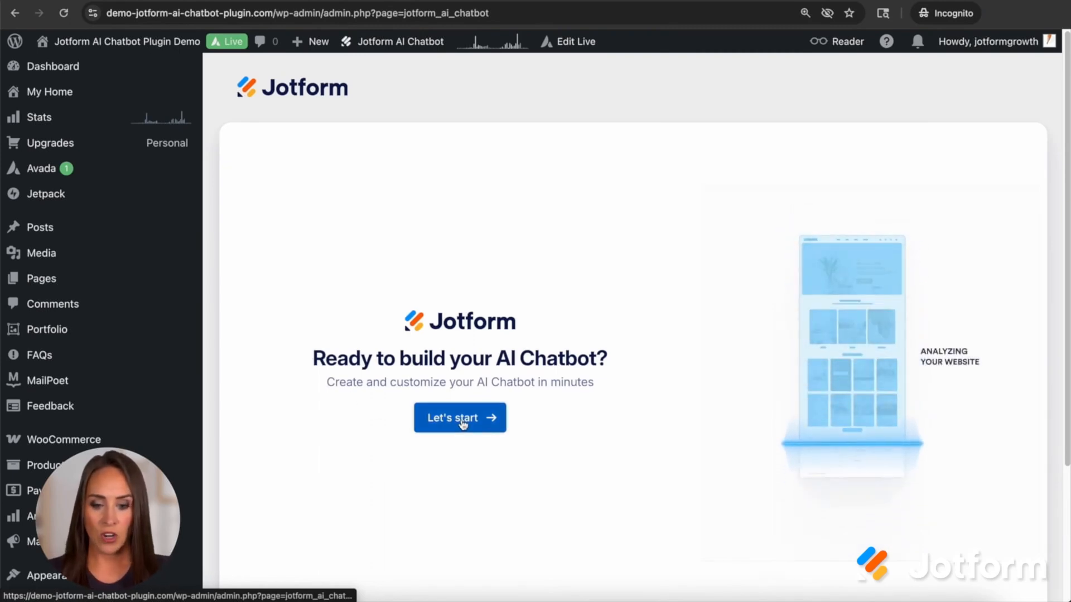
pyautogui.click(459, 417)
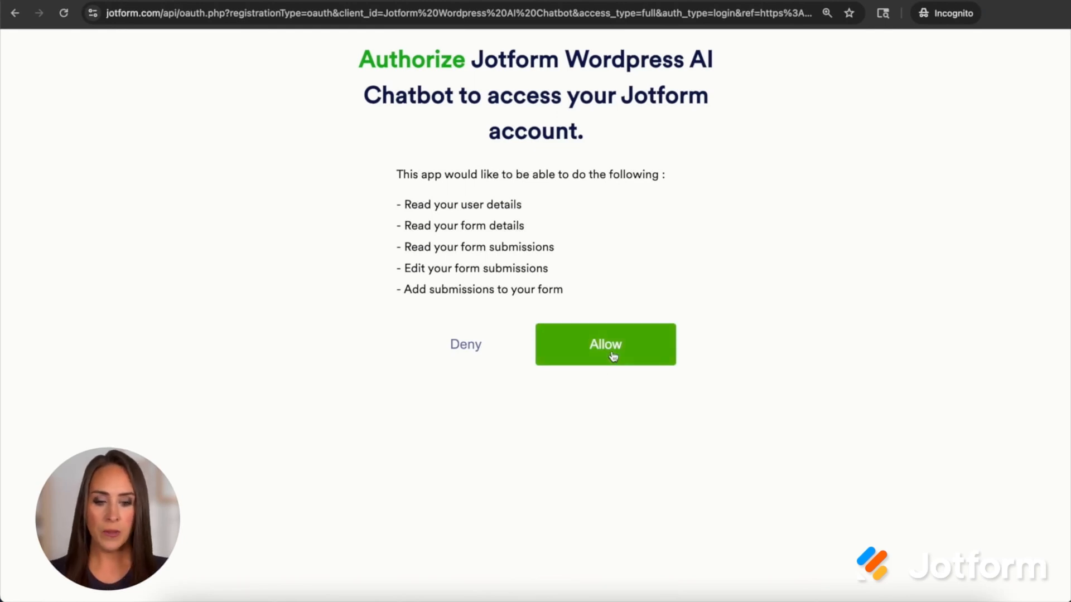
pyautogui.click(604, 344)
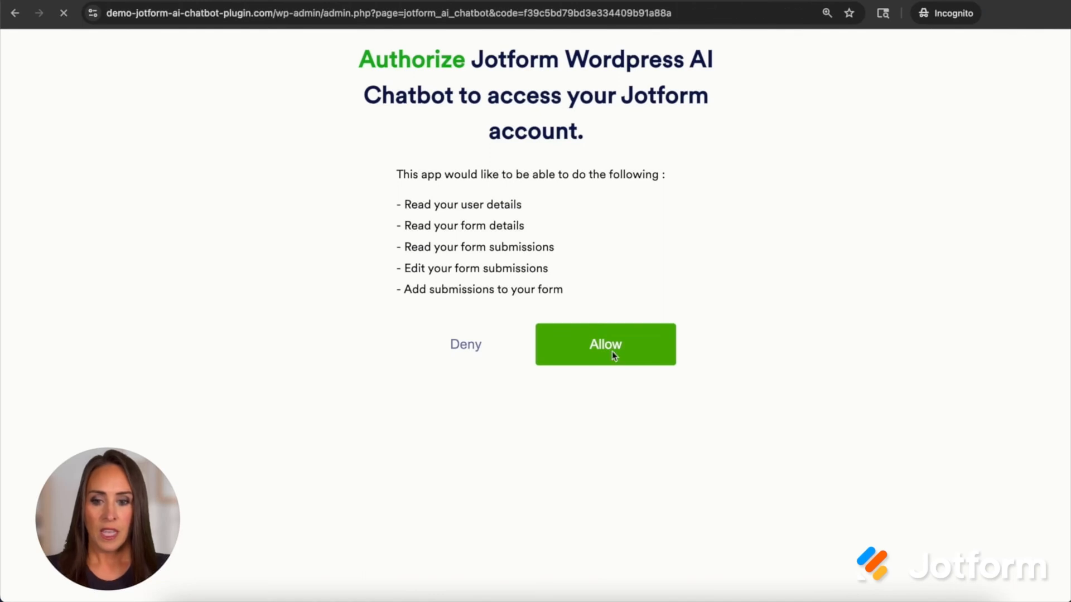
pyautogui.click(605, 345)
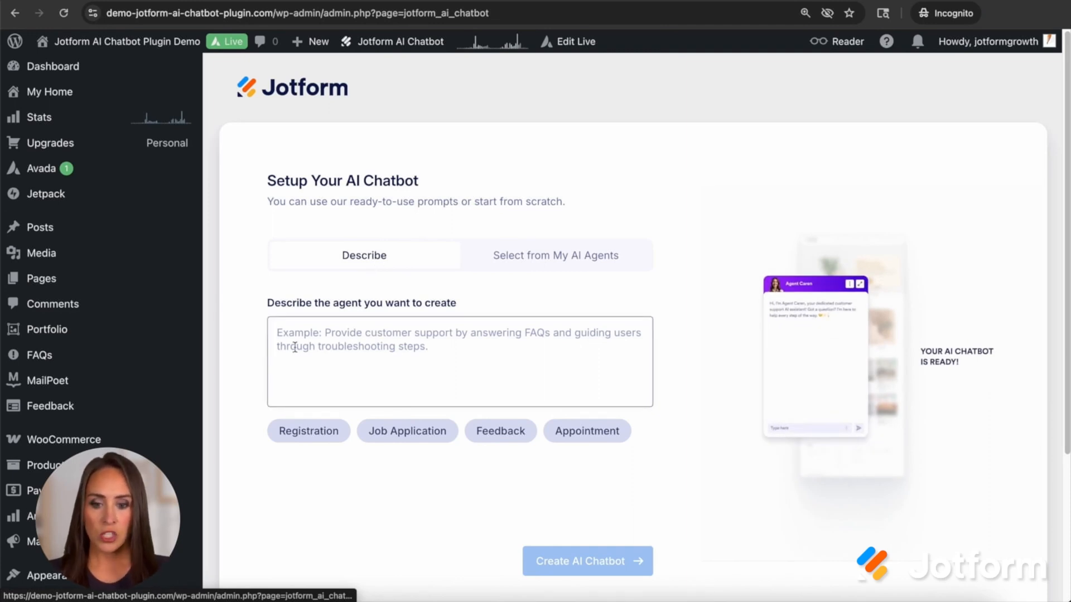
# Try the Job Application preset and type 'Create a bakery' as the agent description
pyautogui.click(308, 430)
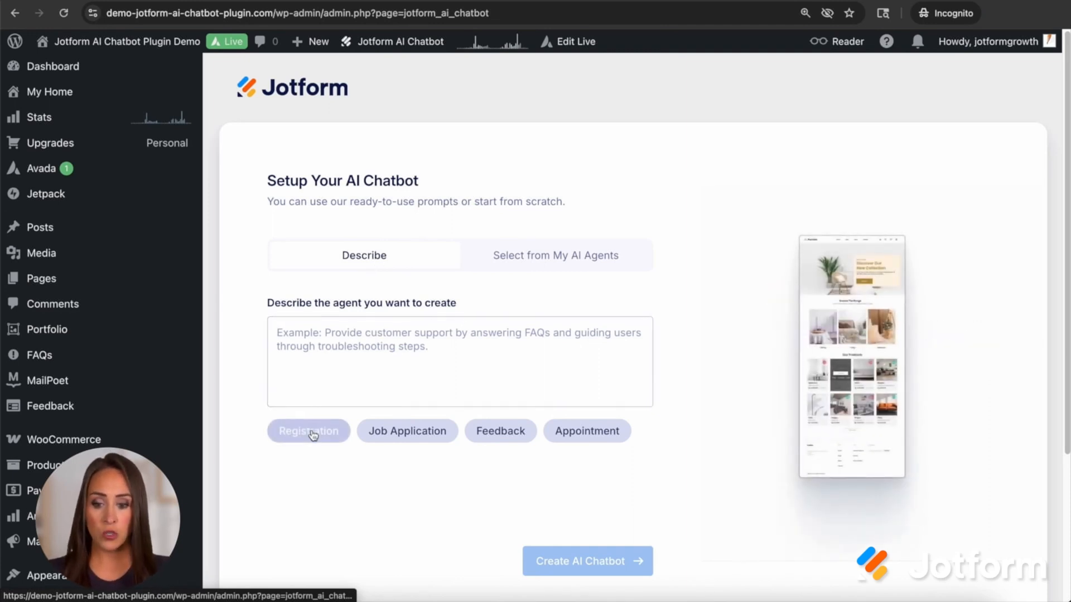
pyautogui.click(407, 430)
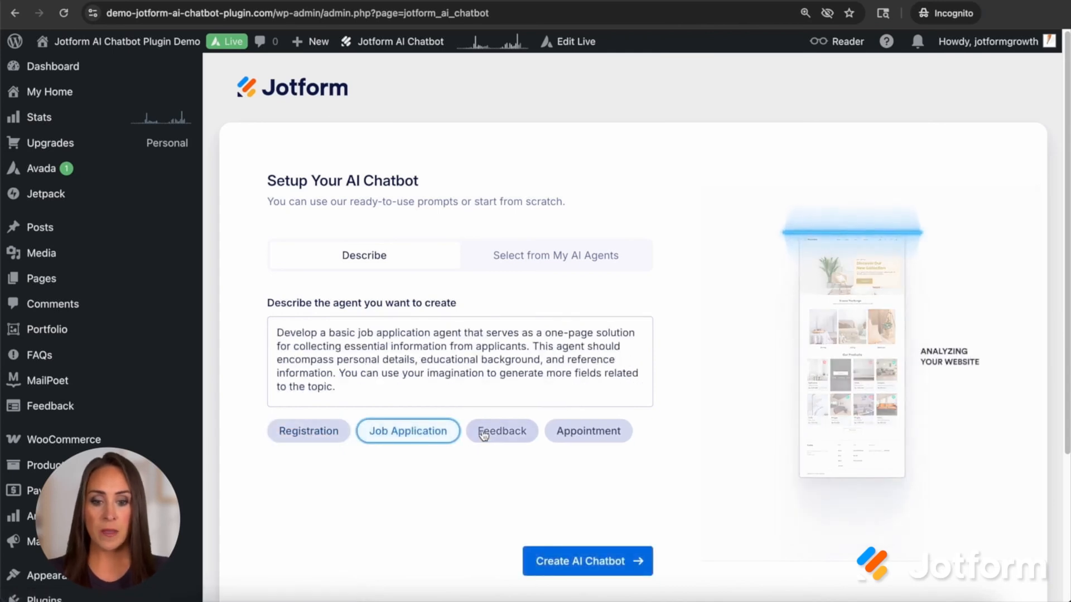
pyautogui.click(501, 431)
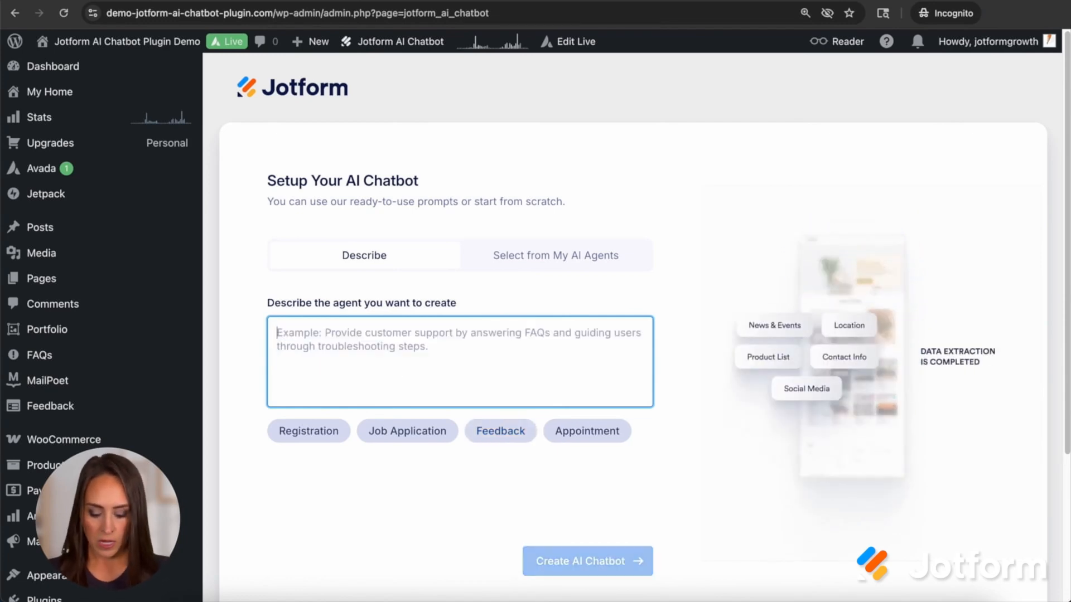
pyautogui.write('Create a b')
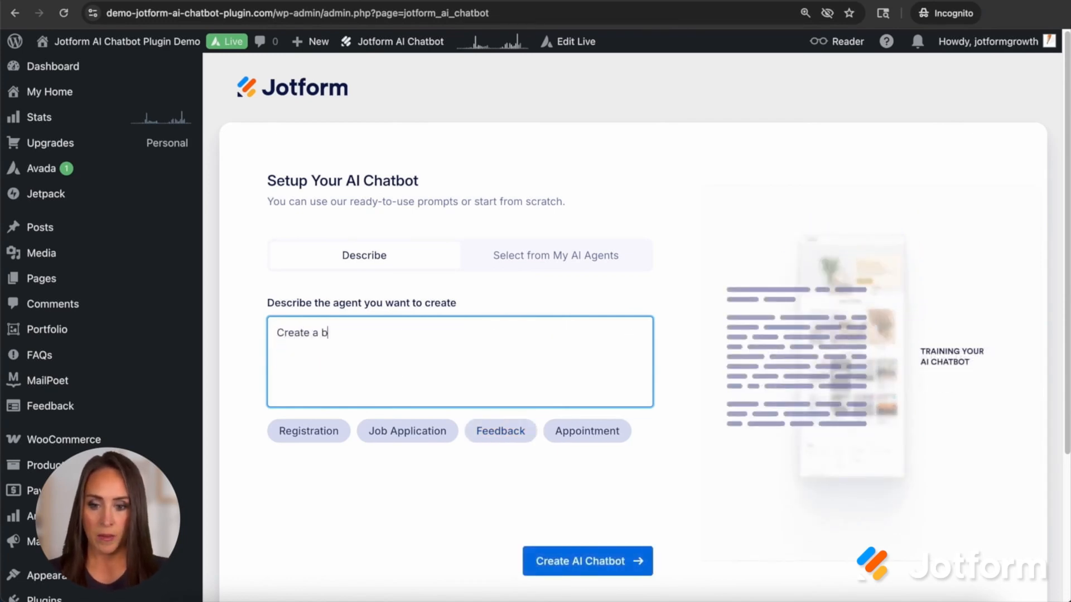
pyautogui.write('akery')
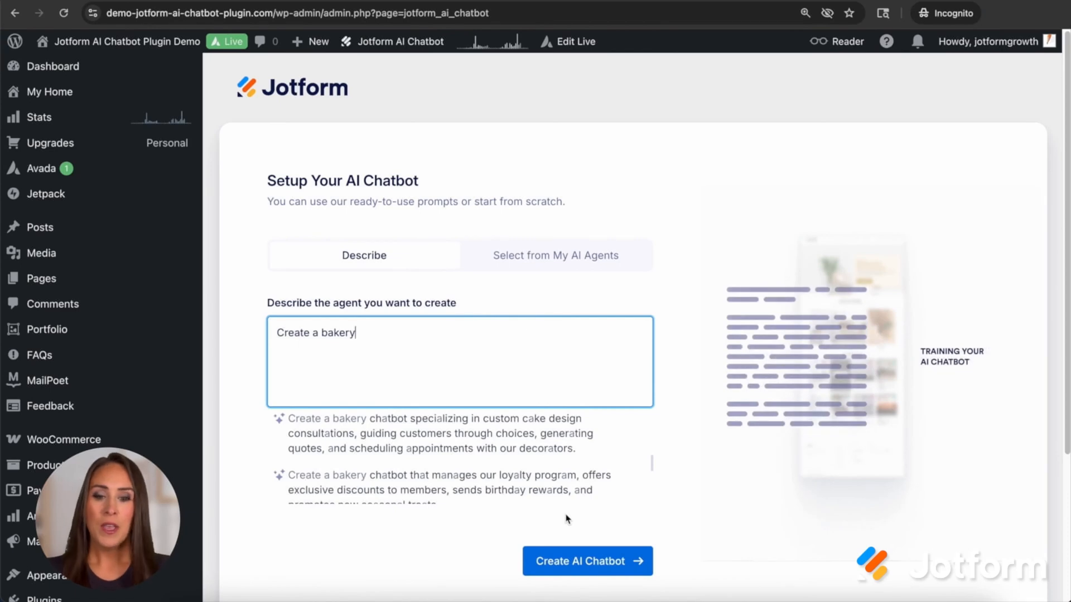
# Choose the existing agent Polly: Order Assistant from My AI Agents instead
pyautogui.click(554, 254)
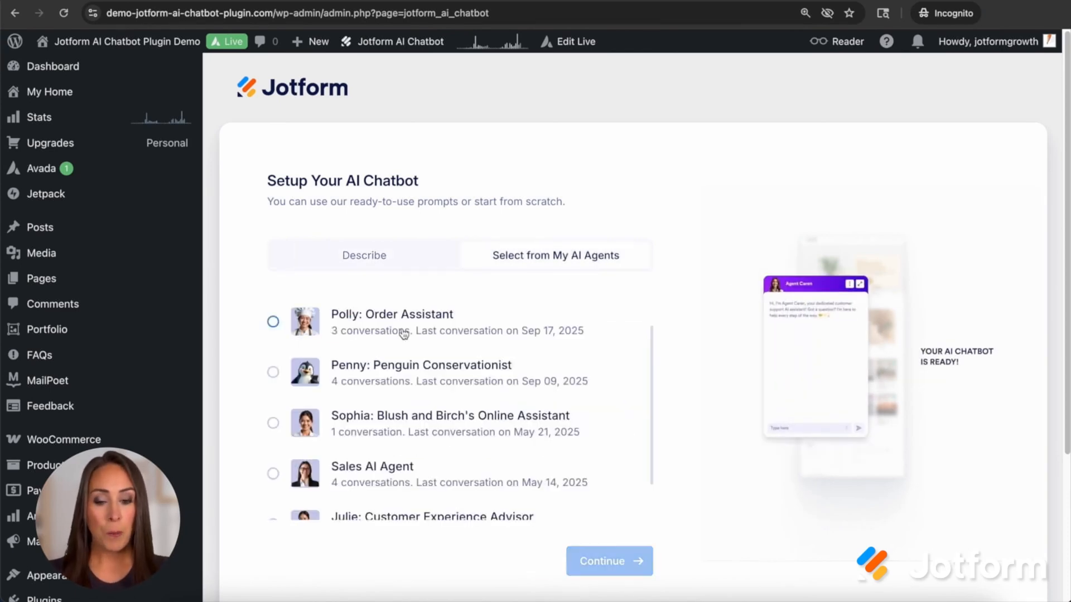
pyautogui.click(273, 322)
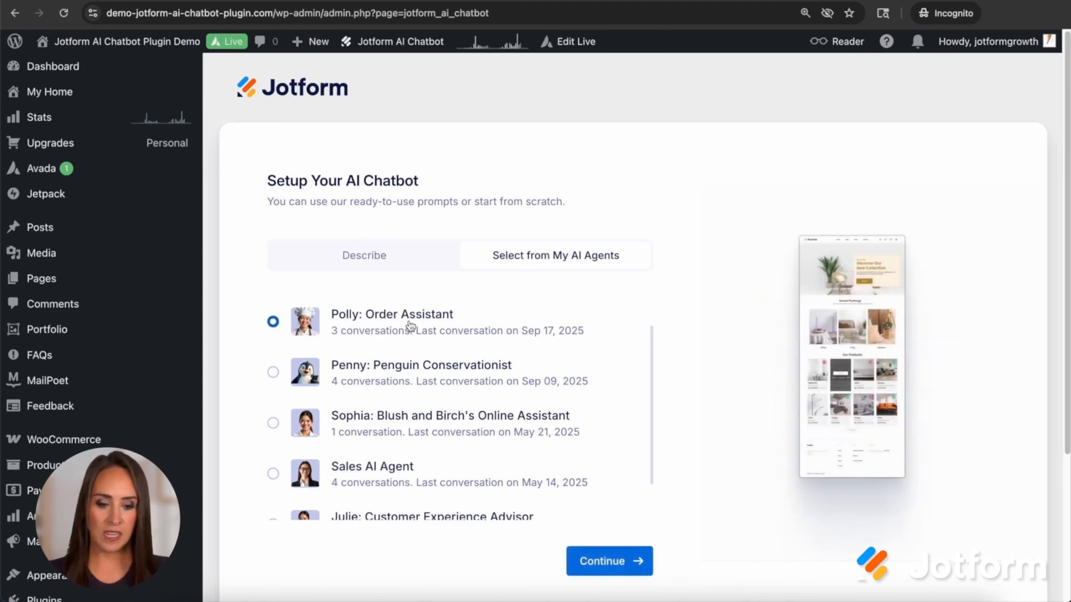
# Continue with Polly, review the Order Assistant role and keep the Friendly tone of voice
pyautogui.click(607, 561)
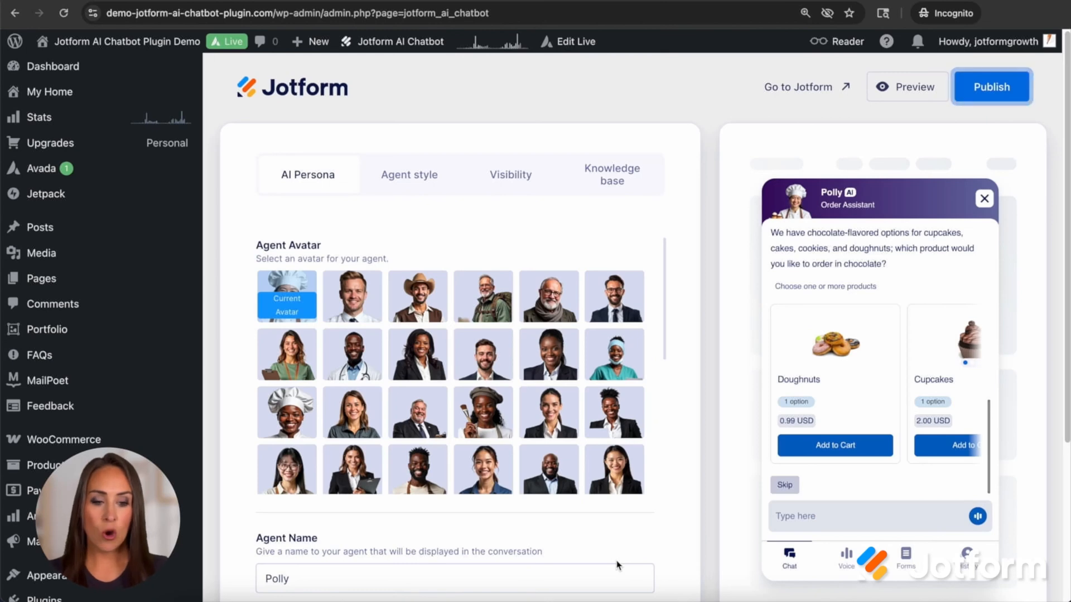
pyautogui.moveTo(859, 480)
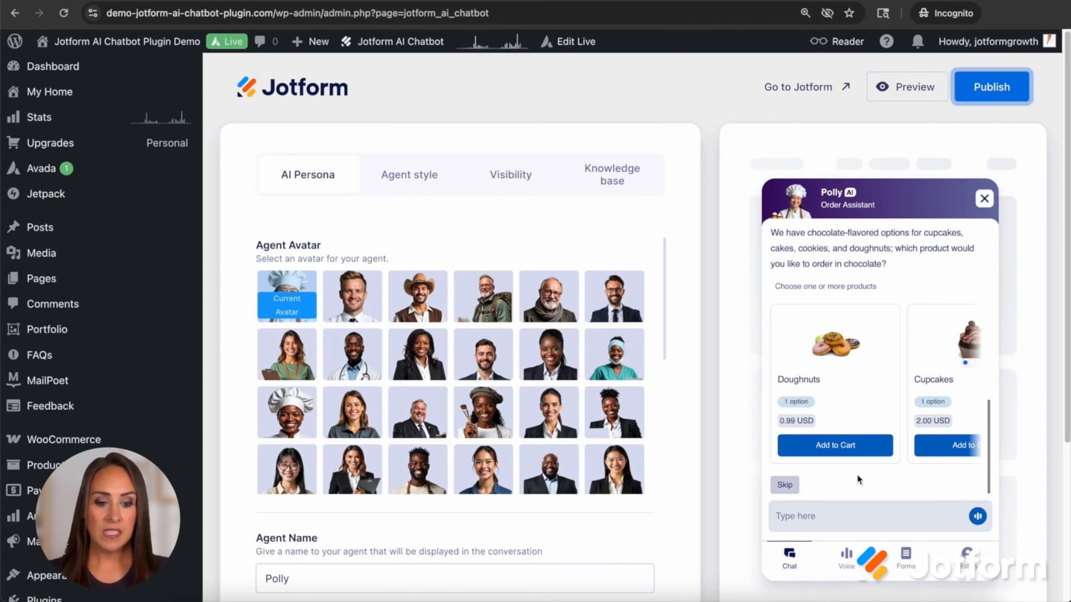
pyautogui.moveTo(903, 530)
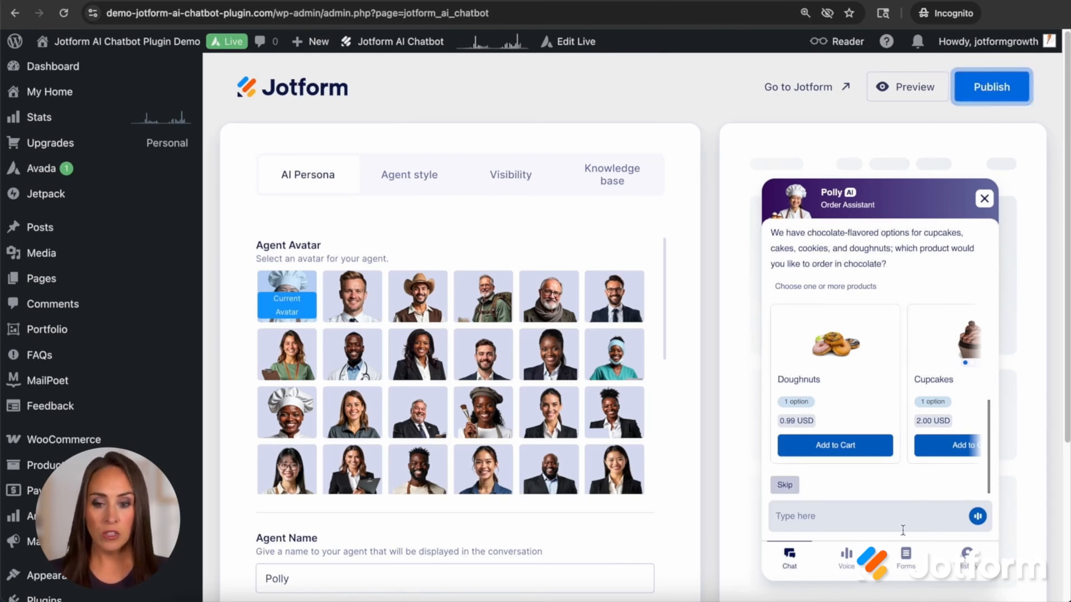
pyautogui.moveTo(296, 197)
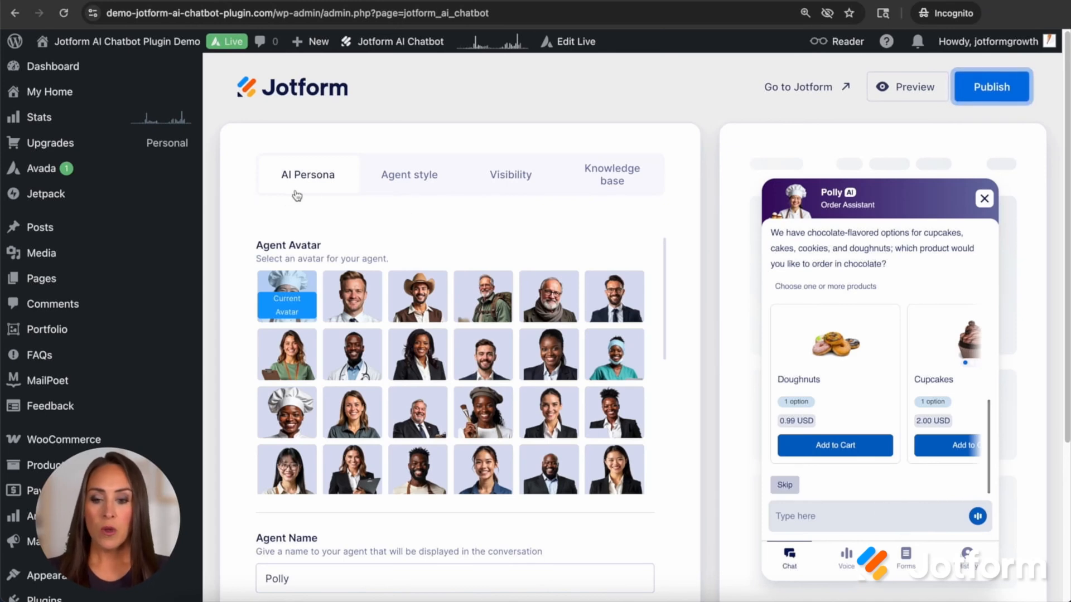
pyautogui.moveTo(311, 196)
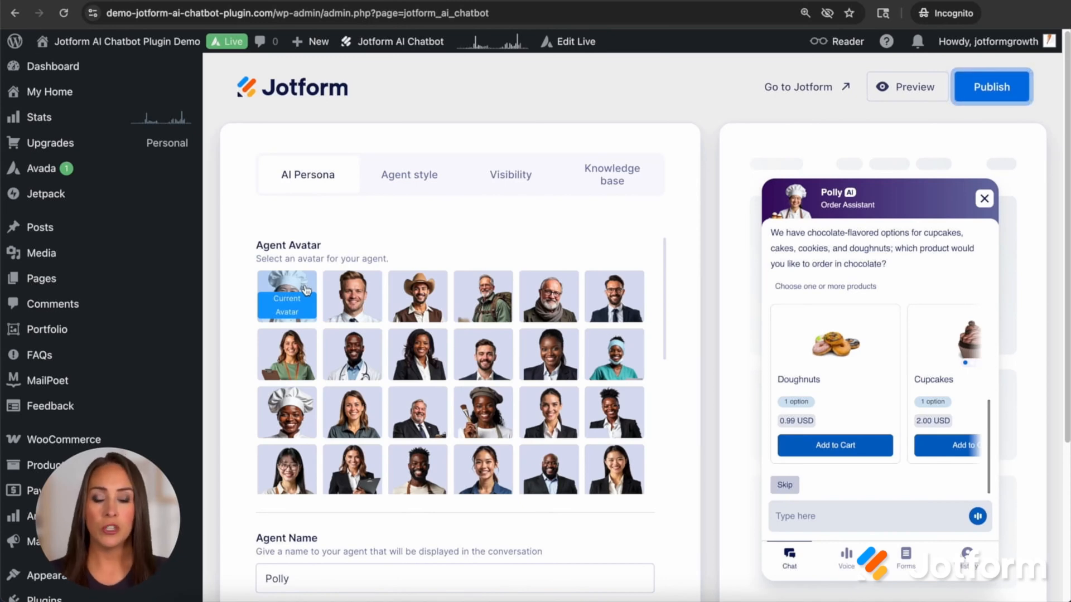
pyautogui.moveTo(669, 351)
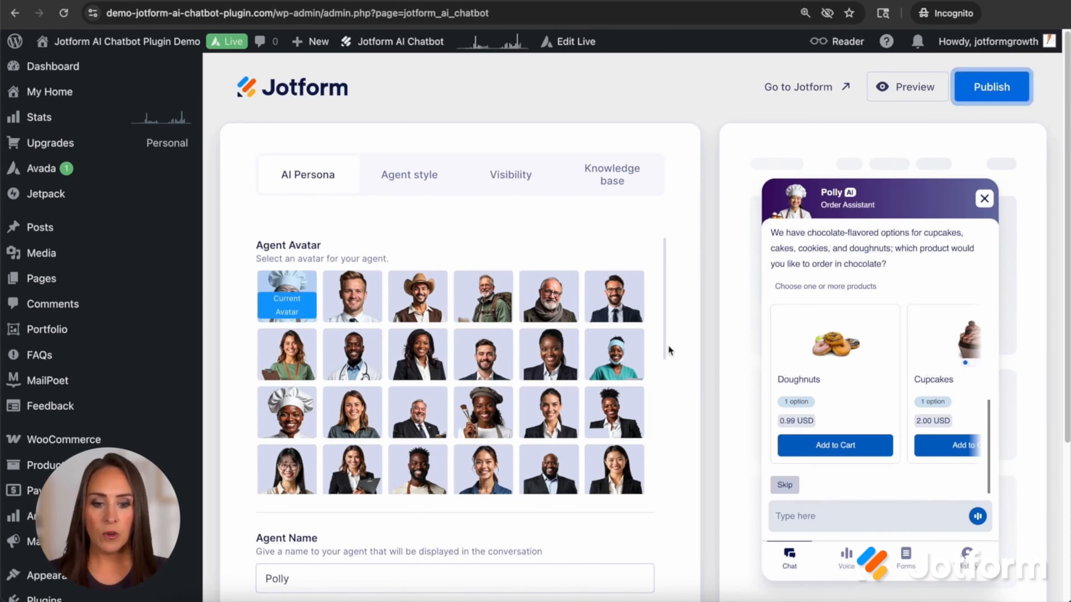
pyautogui.scroll(-3)
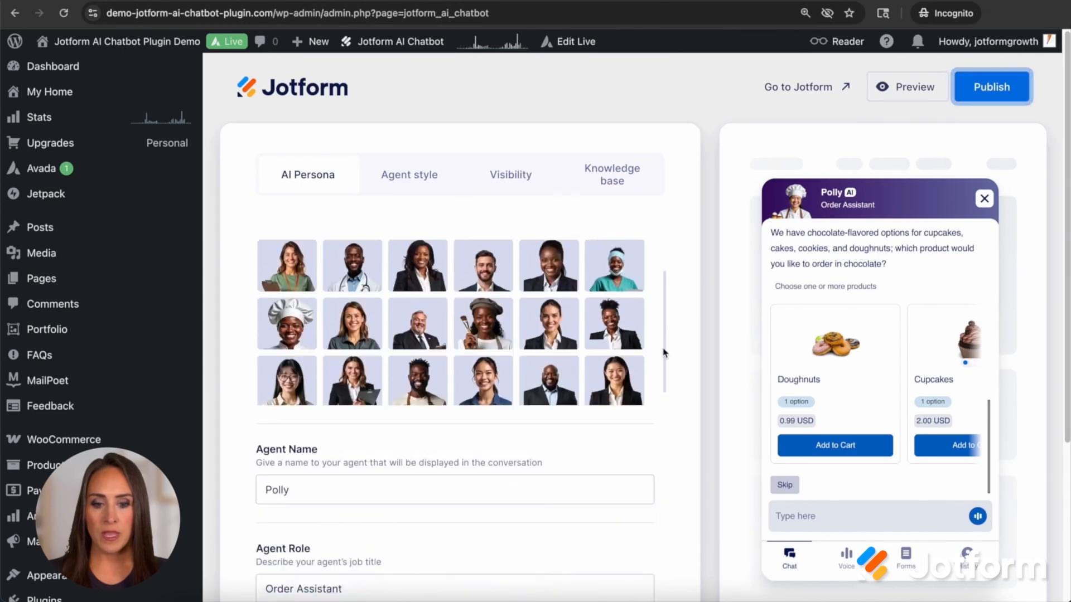
pyautogui.scroll(-3)
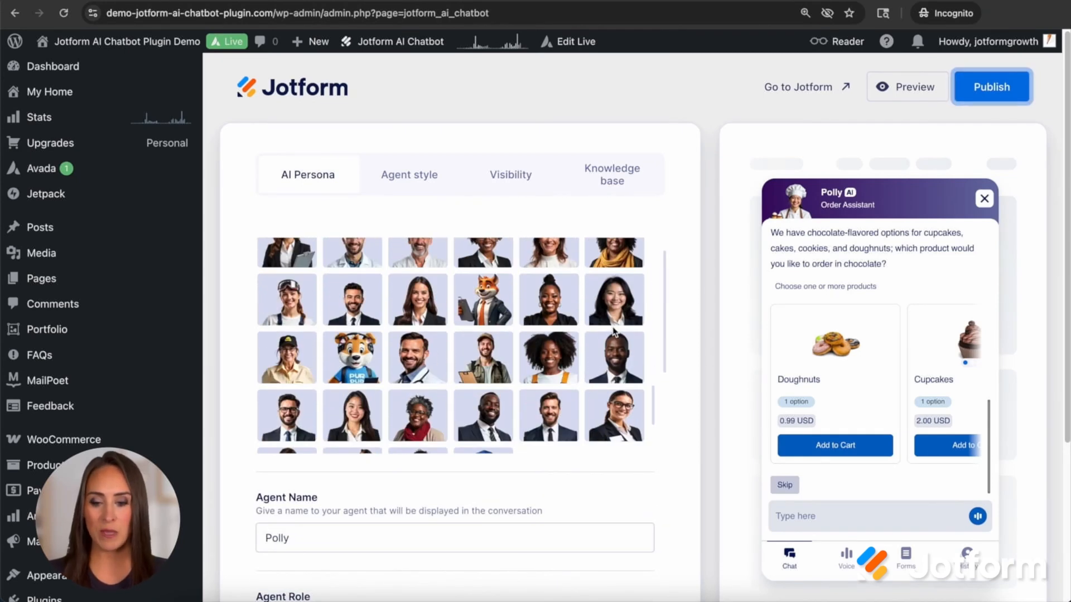
pyautogui.scroll(-3)
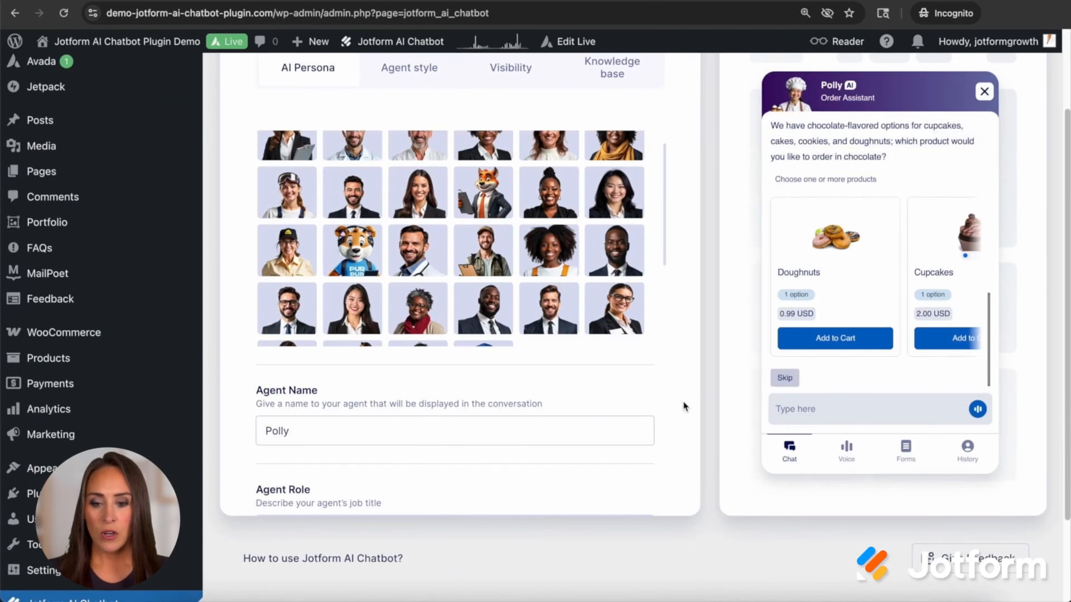
pyautogui.scroll(-3)
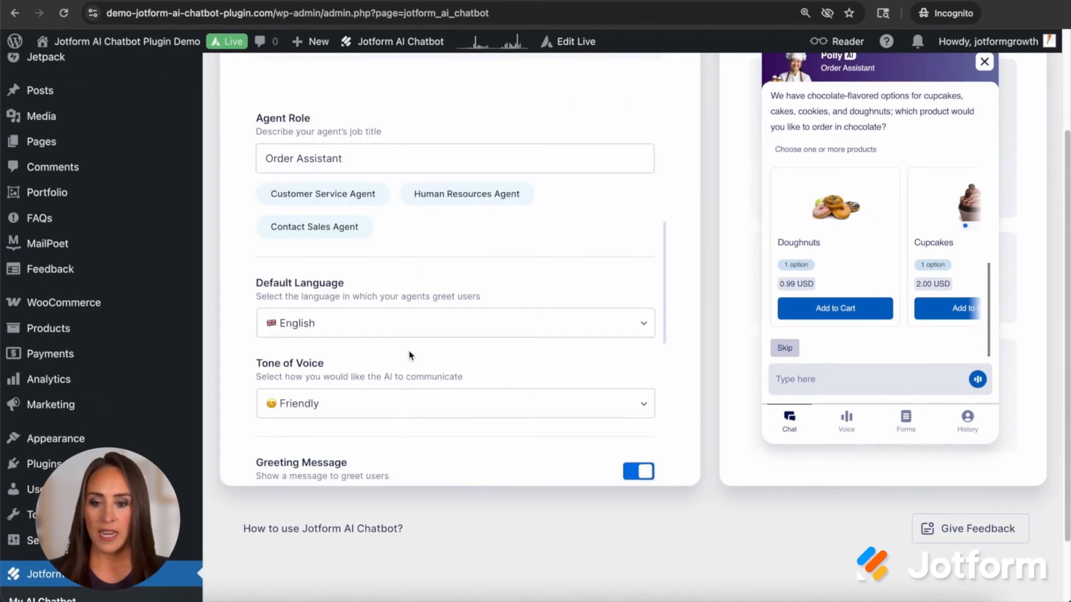
pyautogui.scroll(3)
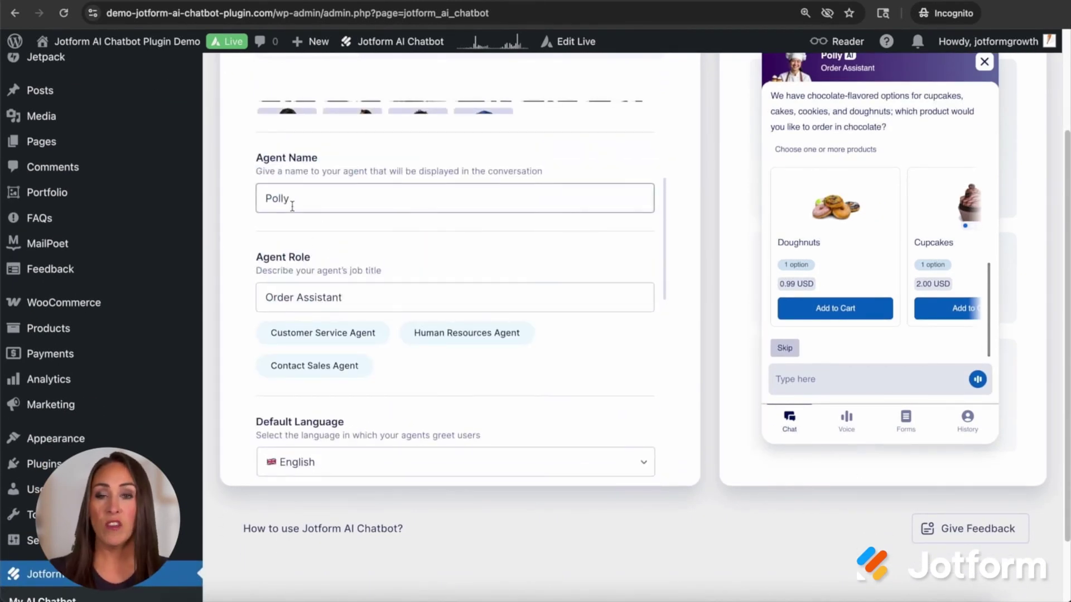
pyautogui.click(454, 297)
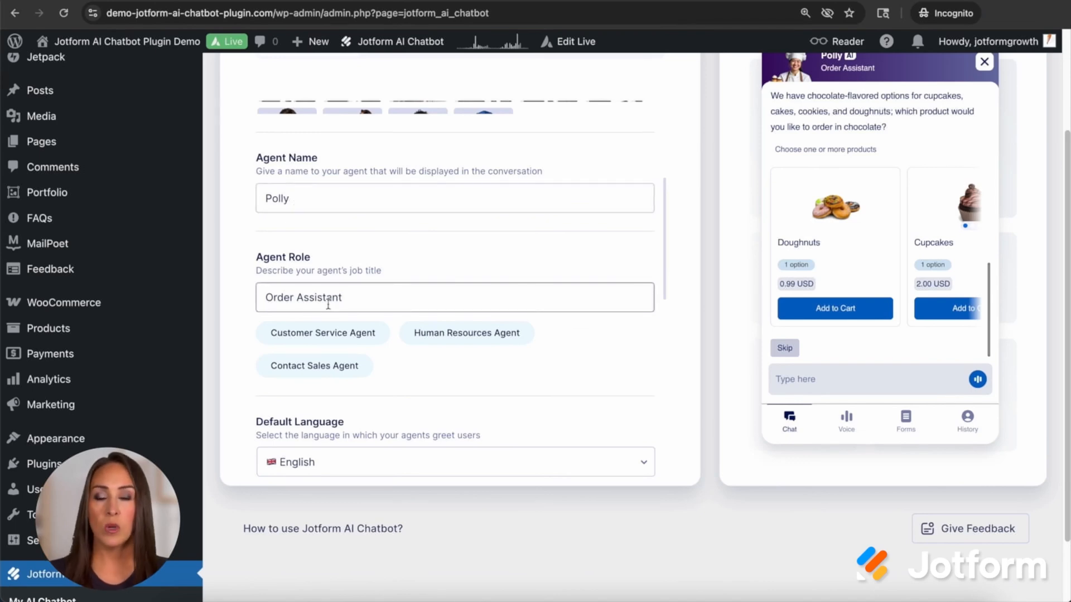
pyautogui.moveTo(495, 350)
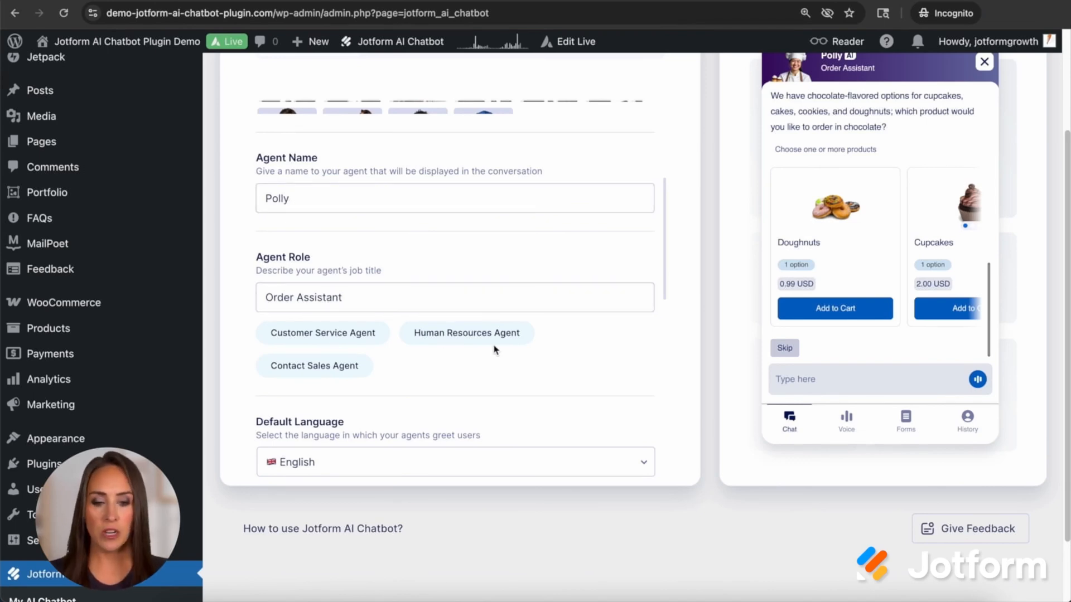
pyautogui.scroll(-3)
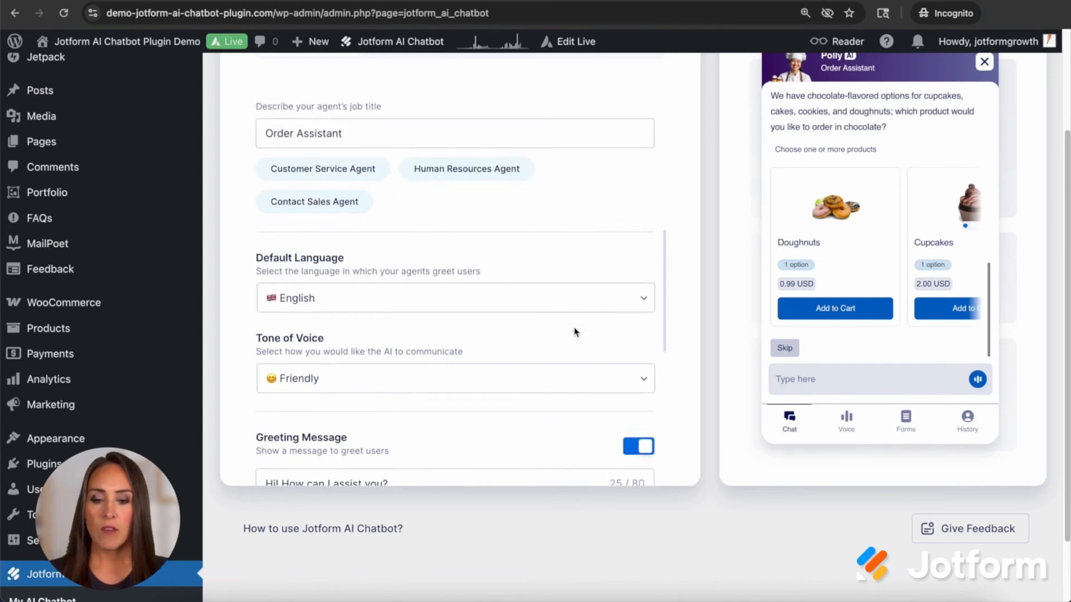
pyautogui.scroll(-3)
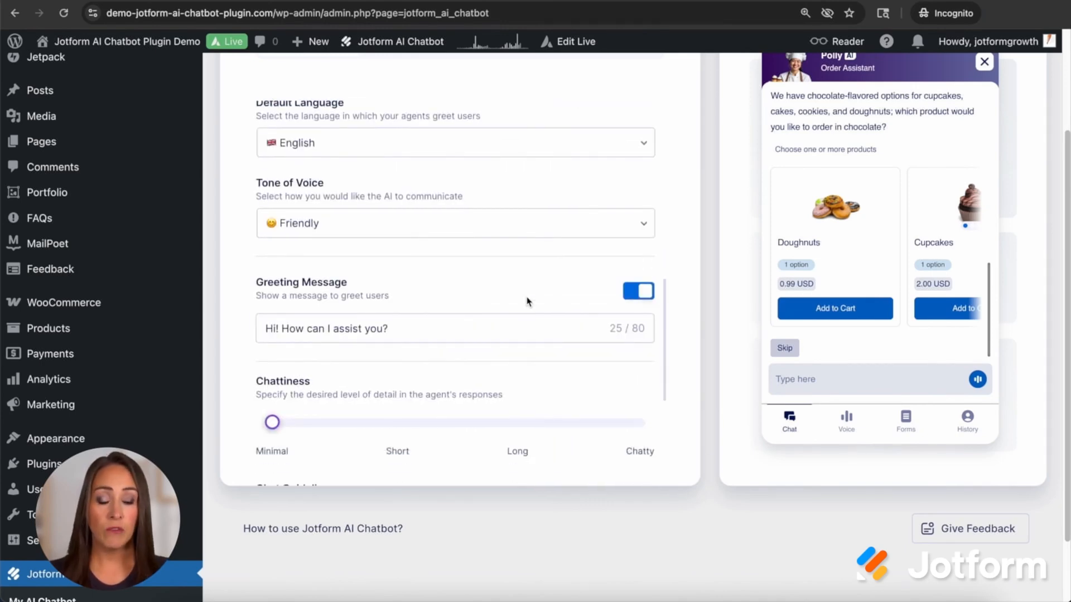
pyautogui.click(454, 223)
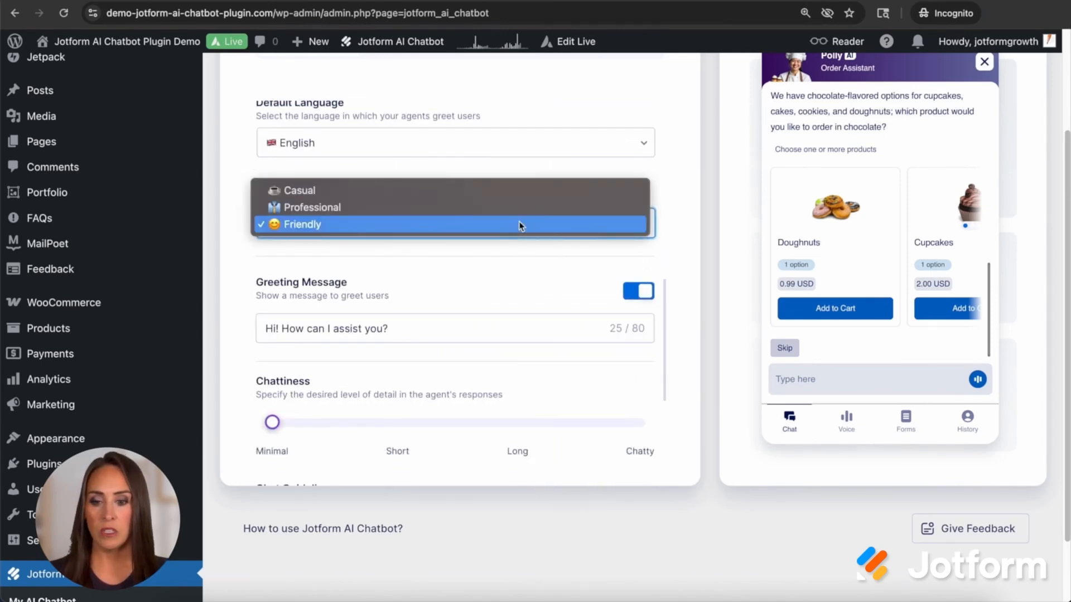
pyautogui.click(300, 225)
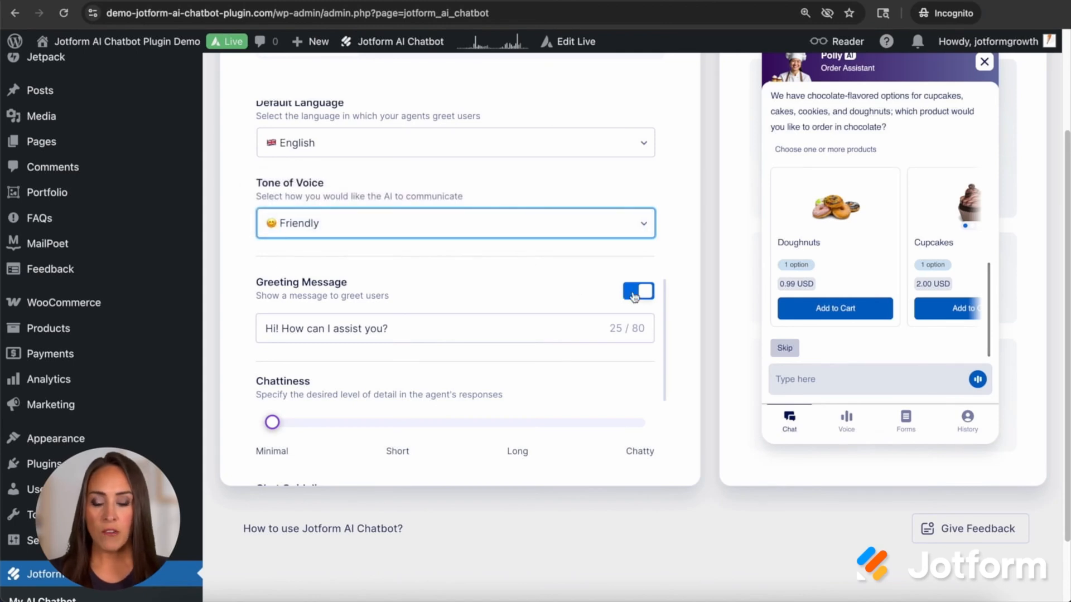
# Switch the greeting message off and review the bakery chat guidelines
pyautogui.scroll(-3)
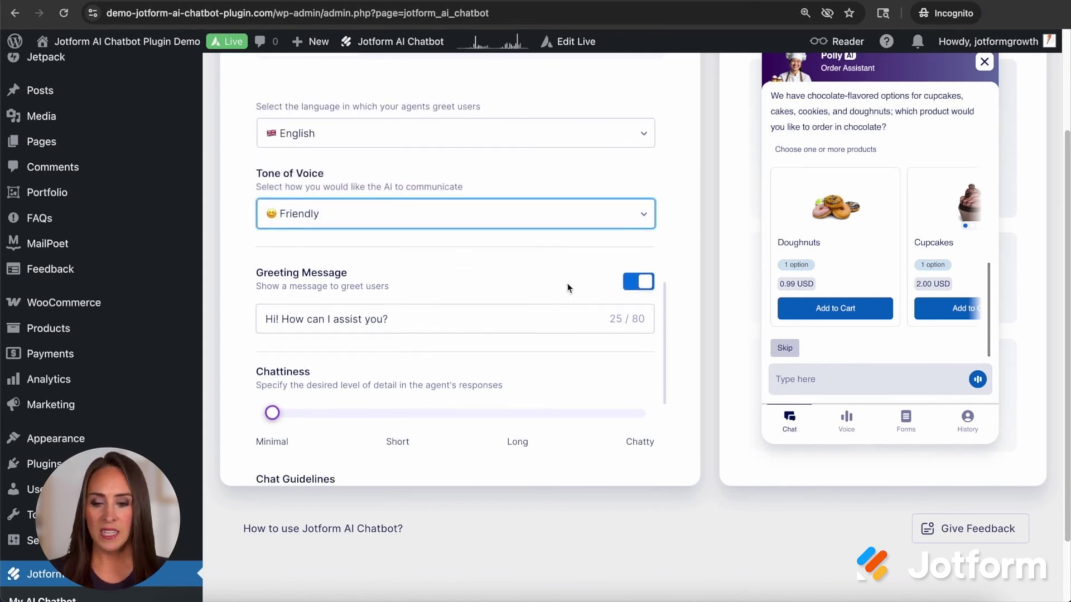
pyautogui.click(638, 281)
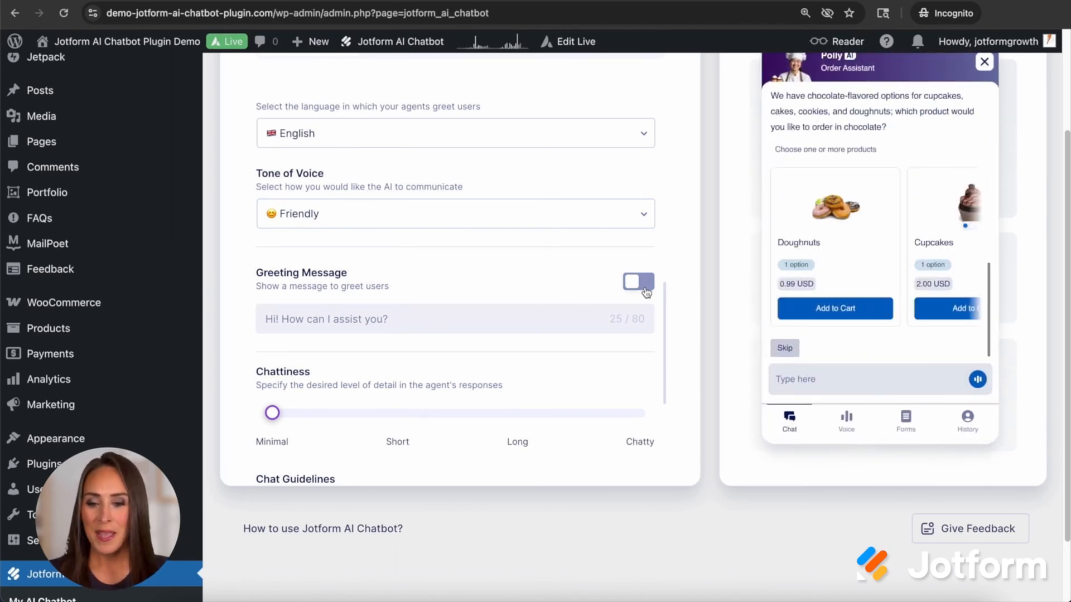
pyautogui.scroll(-3)
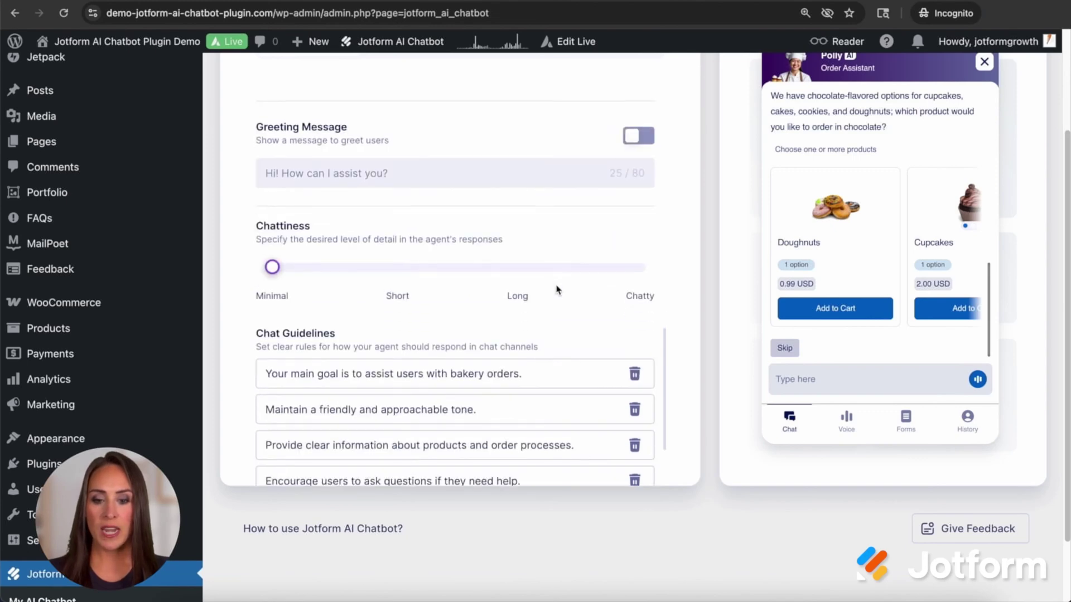
pyautogui.scroll(-3)
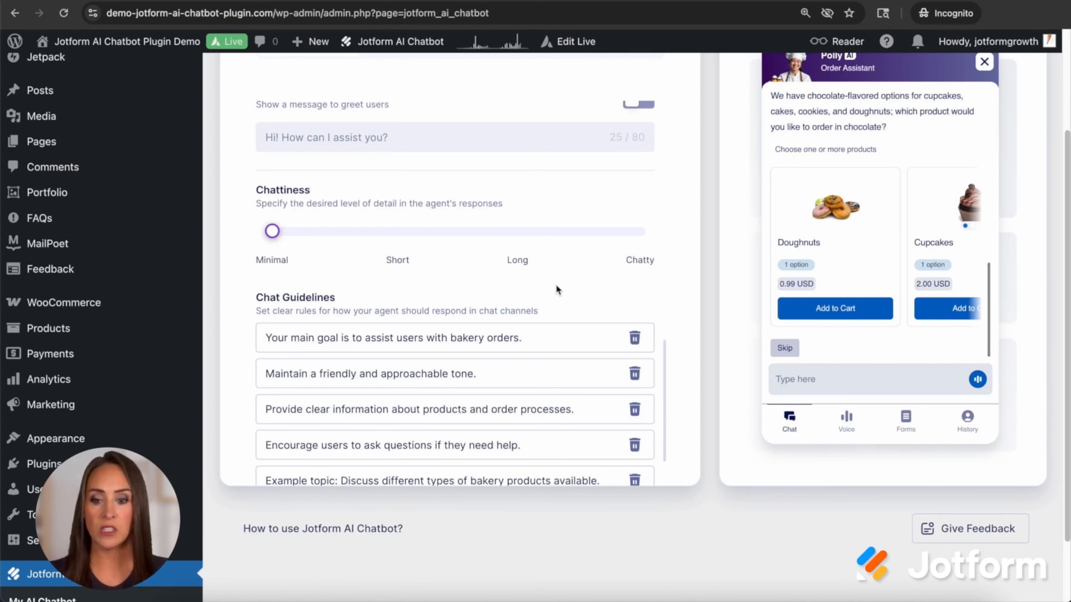
pyautogui.scroll(-3)
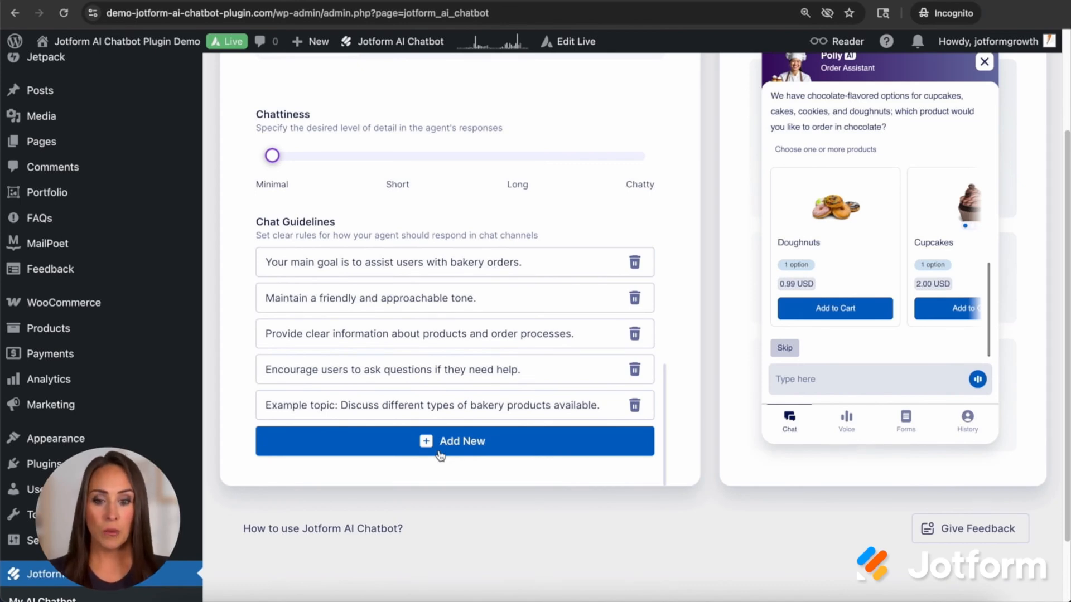
pyautogui.click(437, 405)
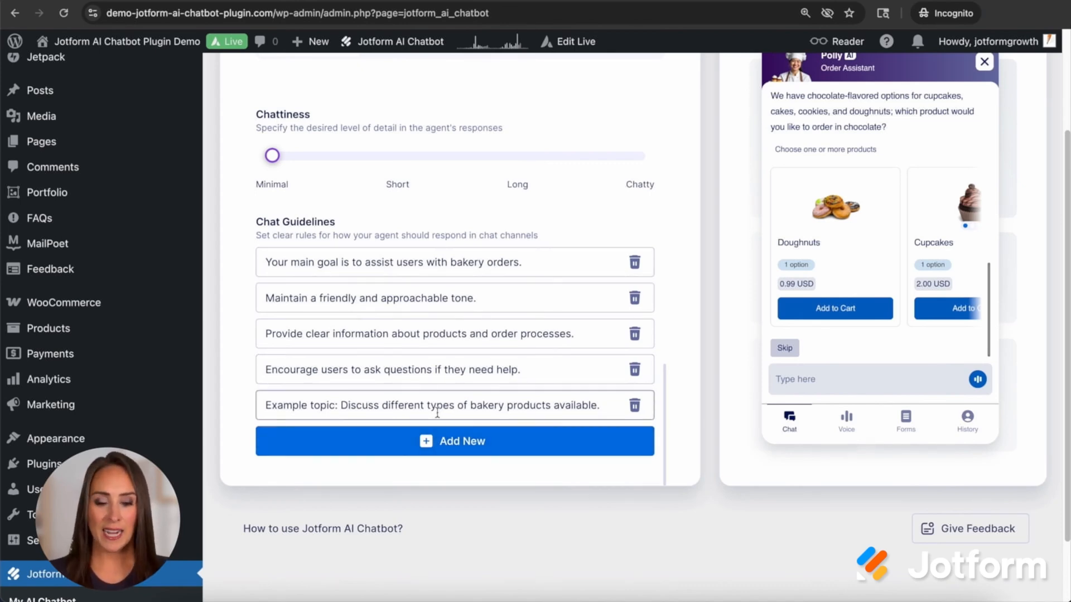
pyautogui.scroll(-3)
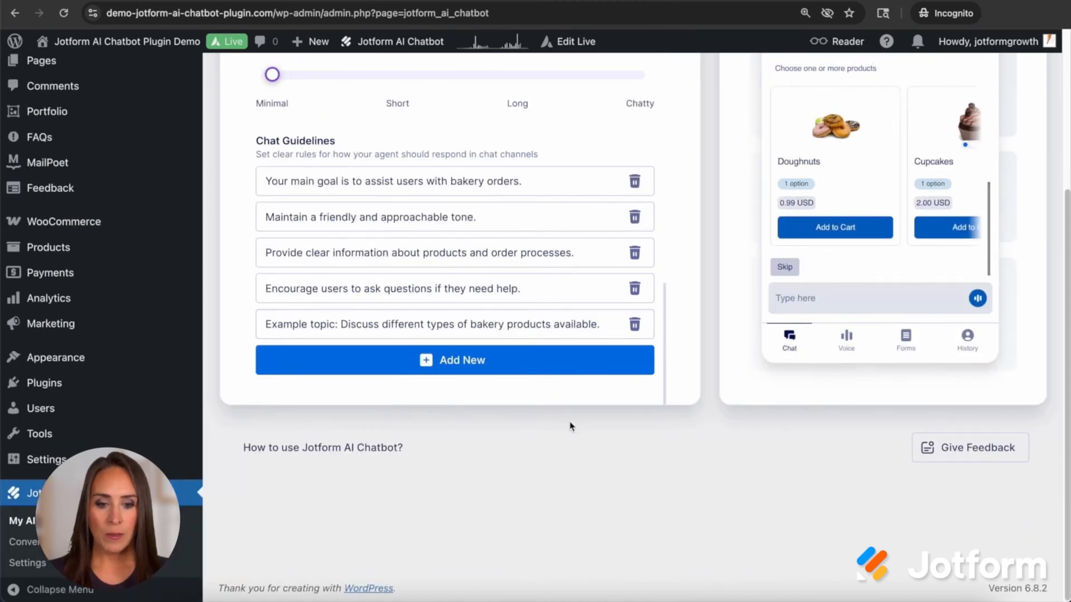
pyautogui.scroll(3)
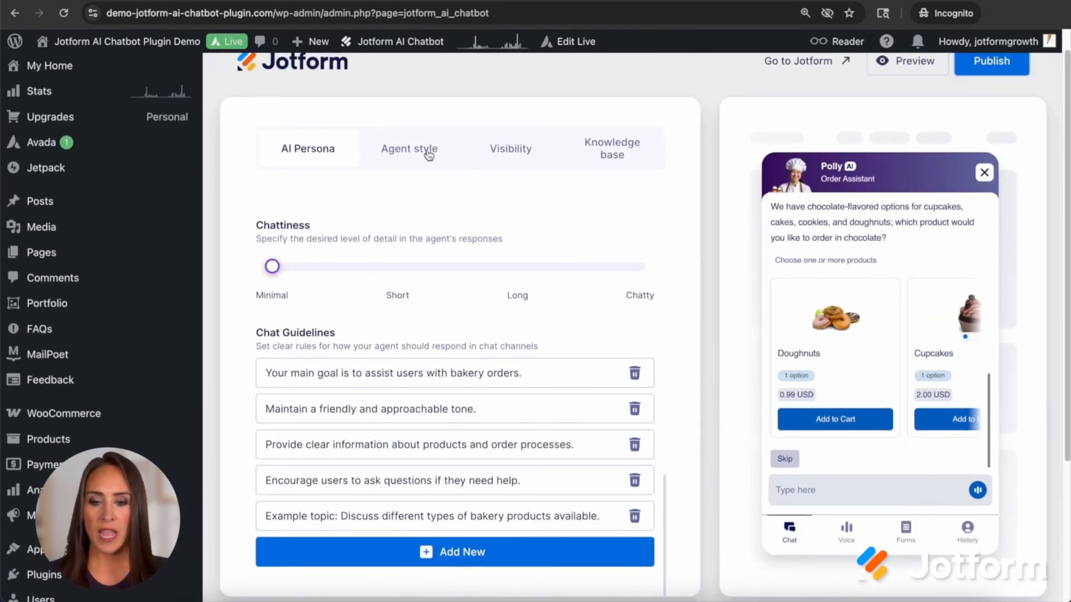
# Review Polly's style settings: colour schemes, #3B0864–#6C73A8 gradient, Inter font, #0066C3 buttons
pyautogui.click(409, 148)
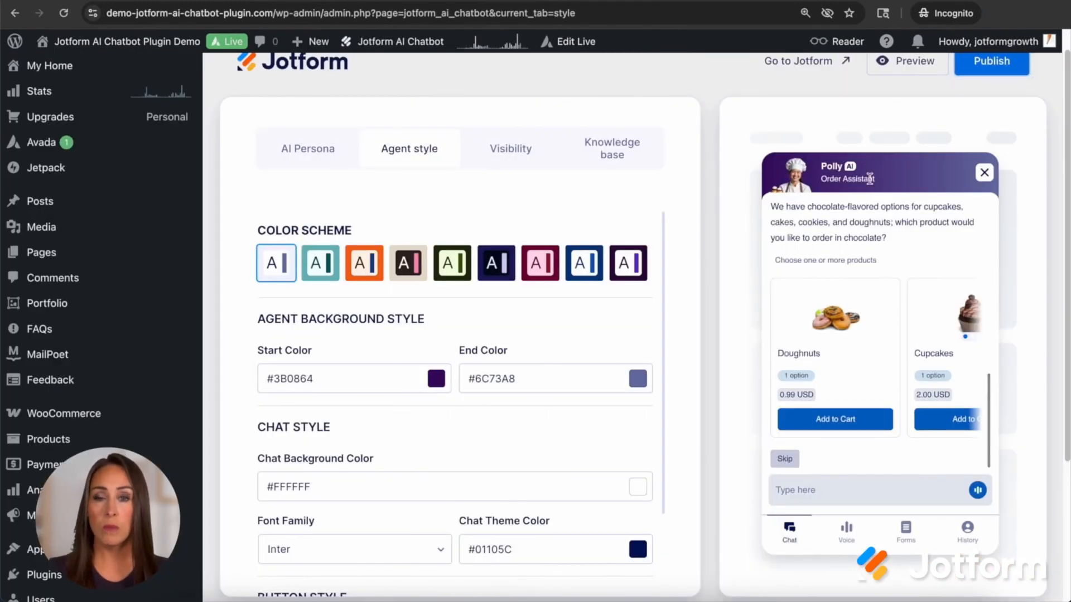
pyautogui.moveTo(846, 178)
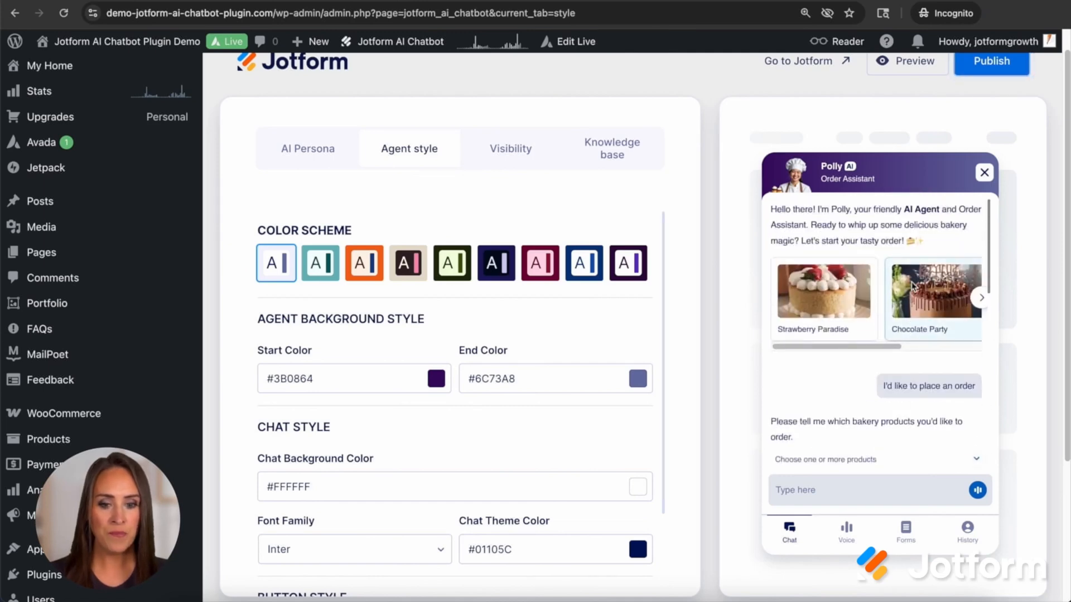
pyautogui.scroll(-3)
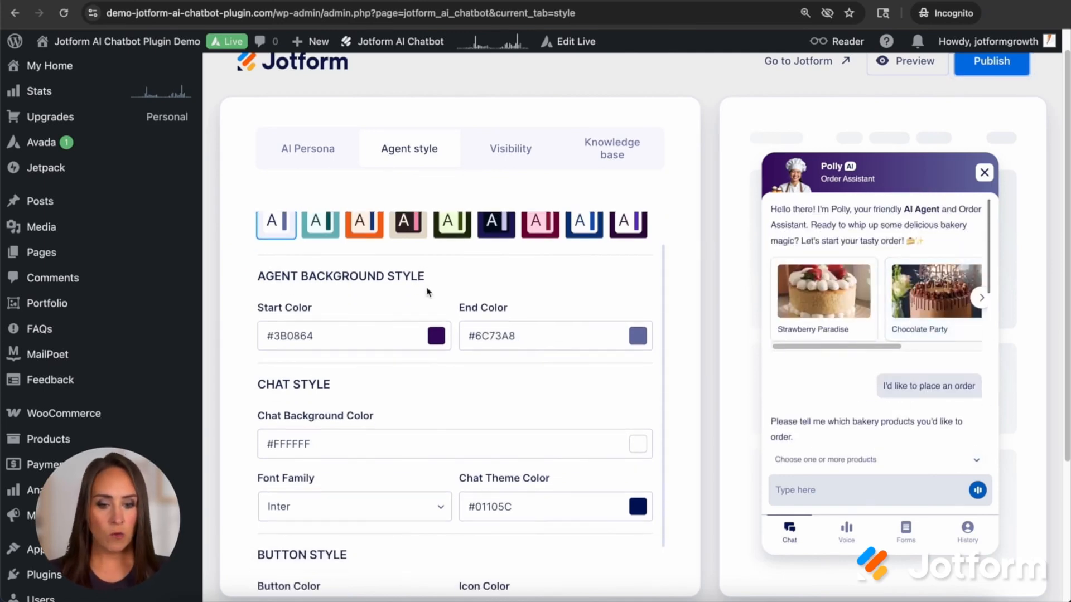
pyautogui.scroll(-3)
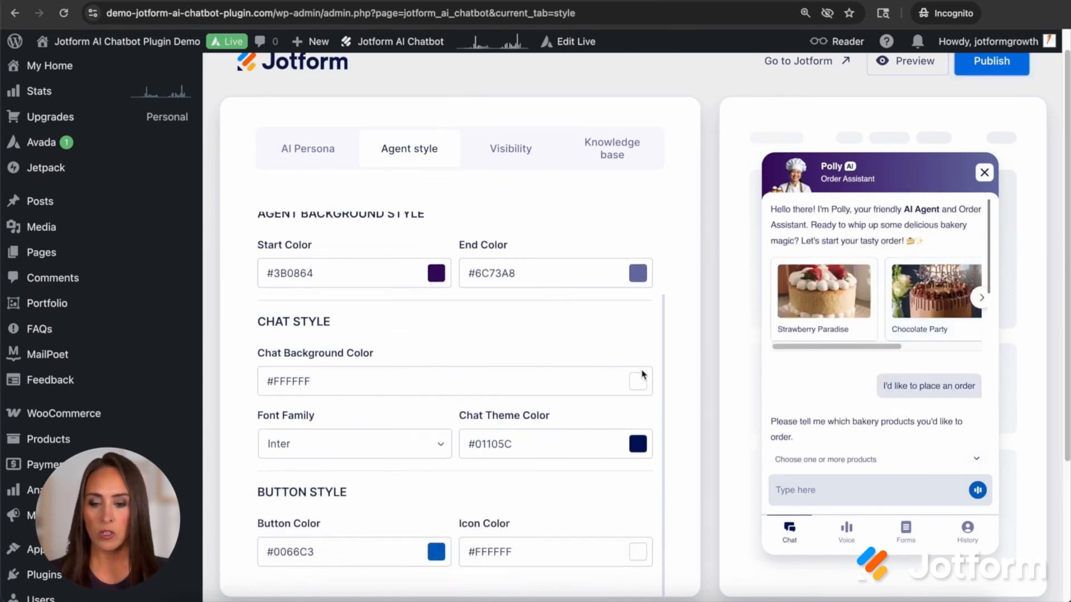
pyautogui.moveTo(525, 467)
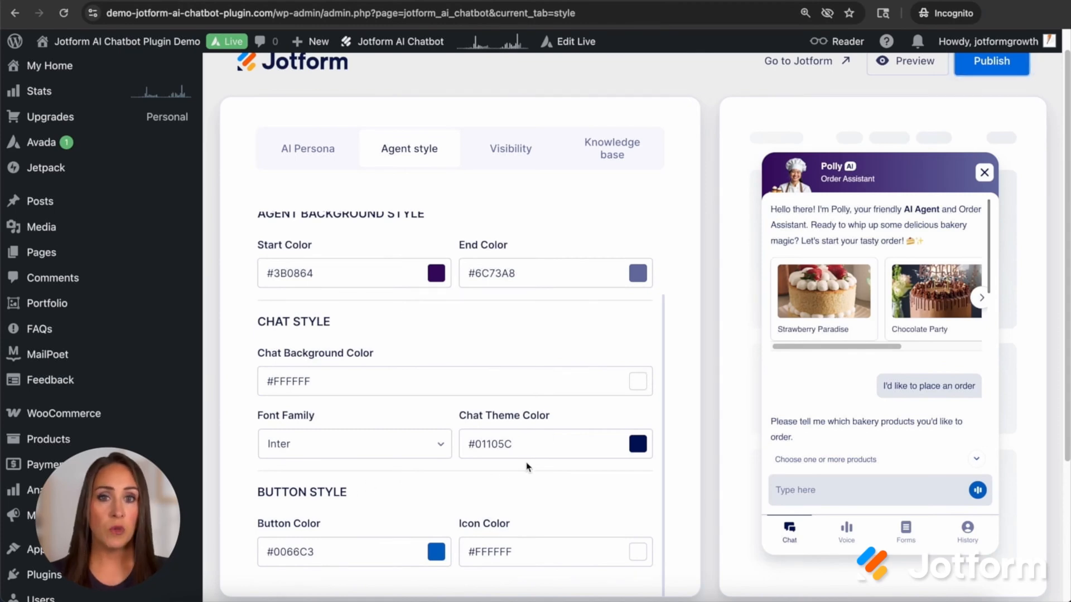
pyautogui.scroll(-3)
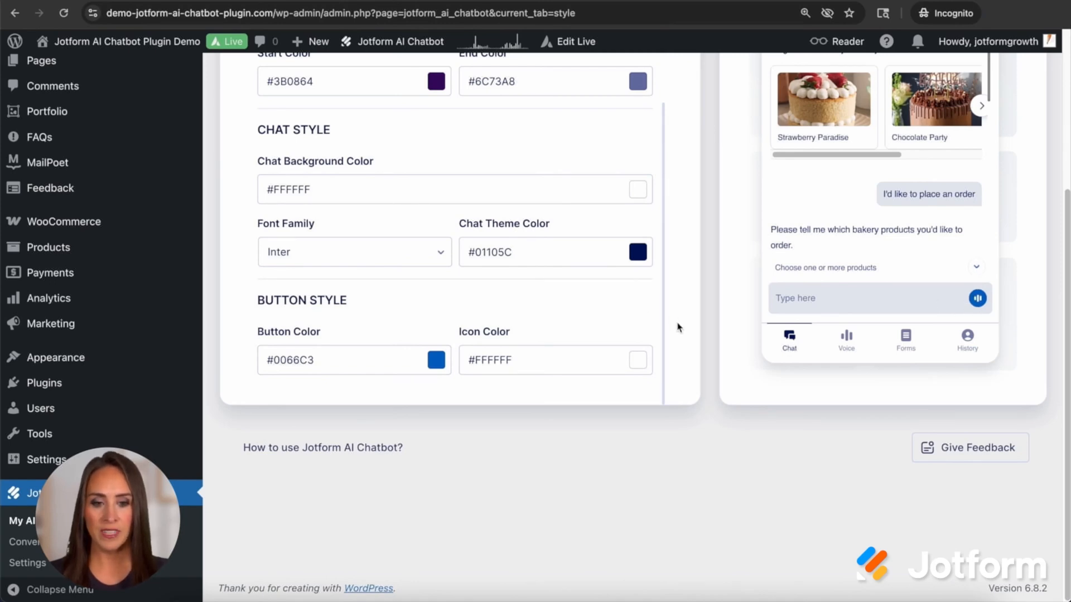
# Set the chatbot layout to Extended, then back to Minimal
pyautogui.click(510, 127)
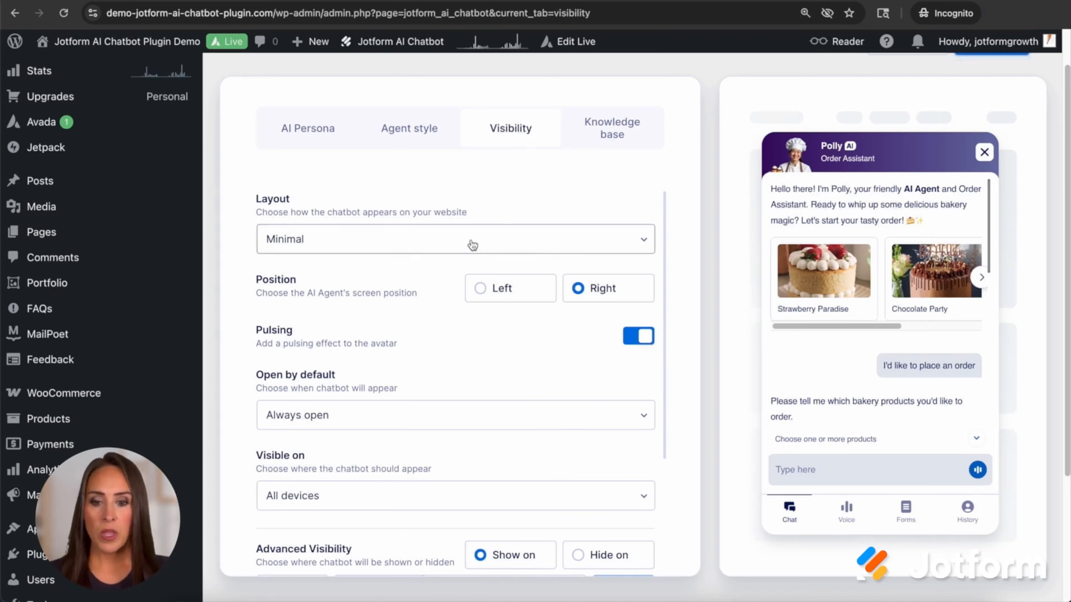
pyautogui.click(455, 239)
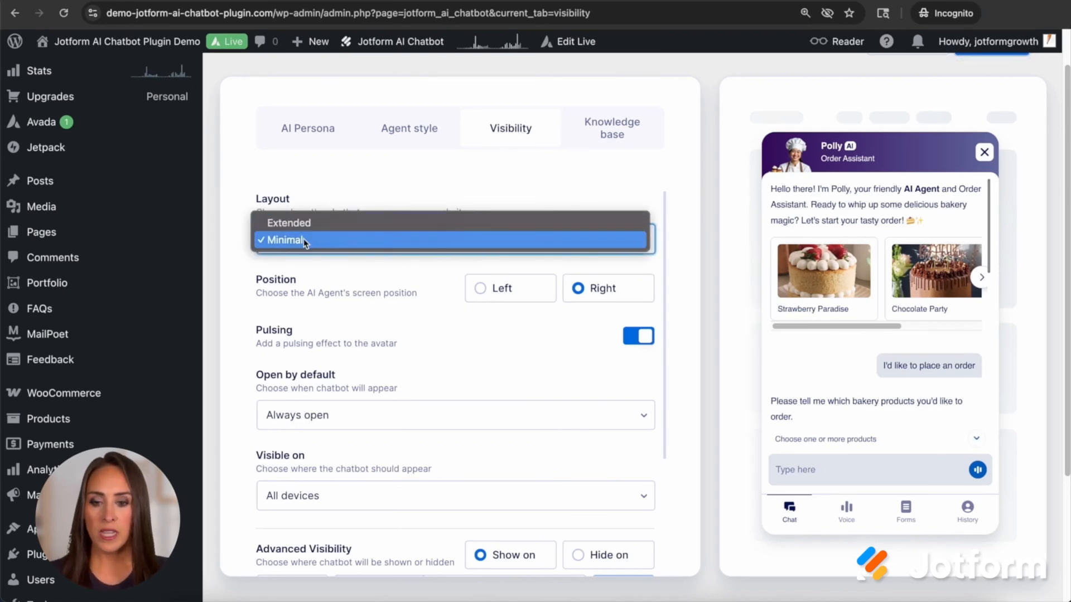
pyautogui.moveTo(727, 461)
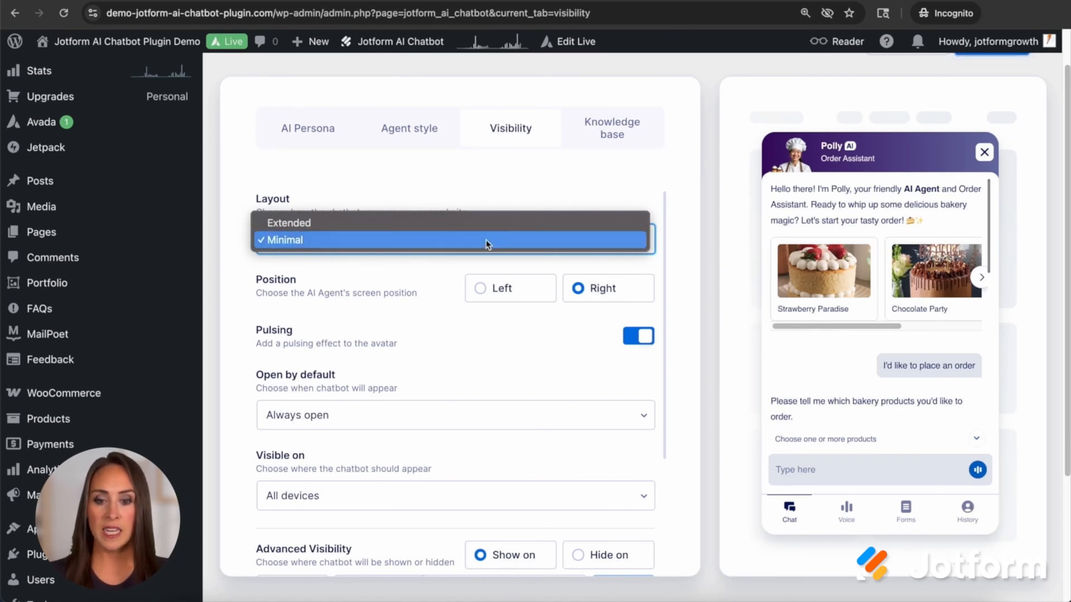
pyautogui.click(287, 223)
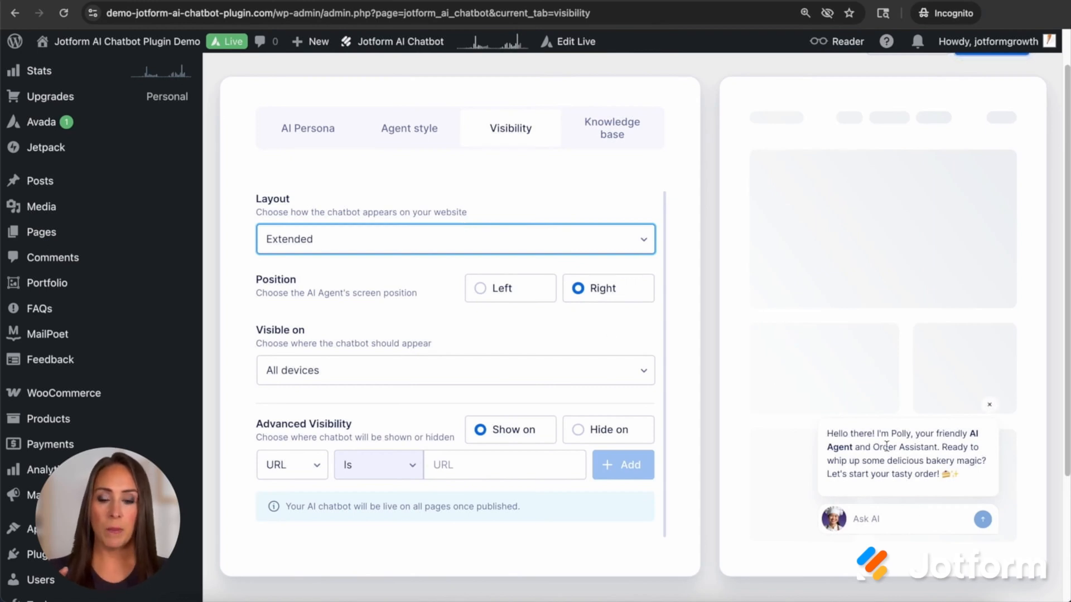
pyautogui.click(455, 239)
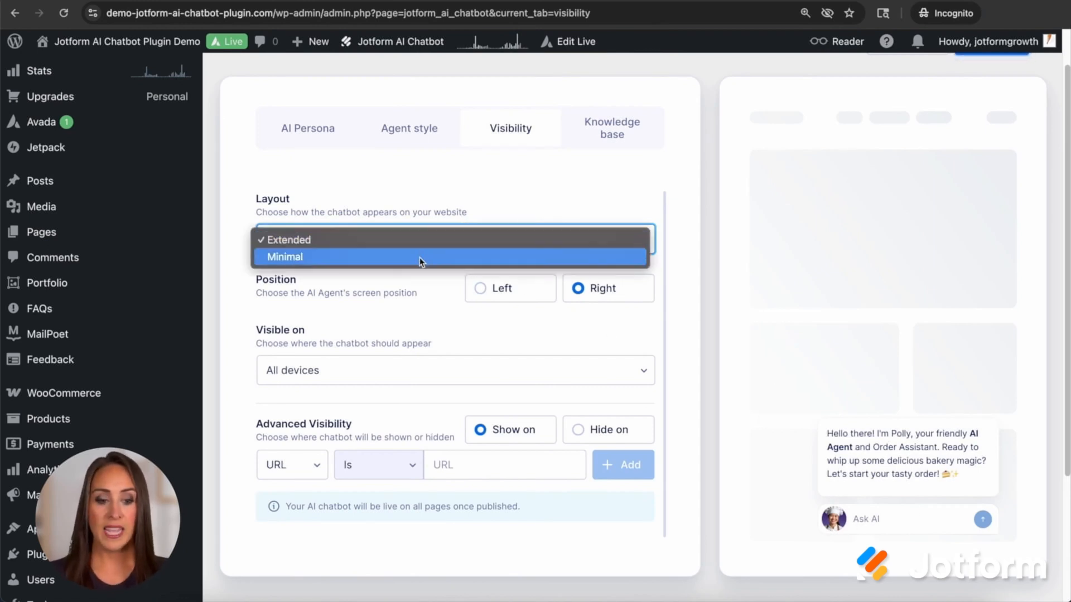
pyautogui.moveTo(880, 505)
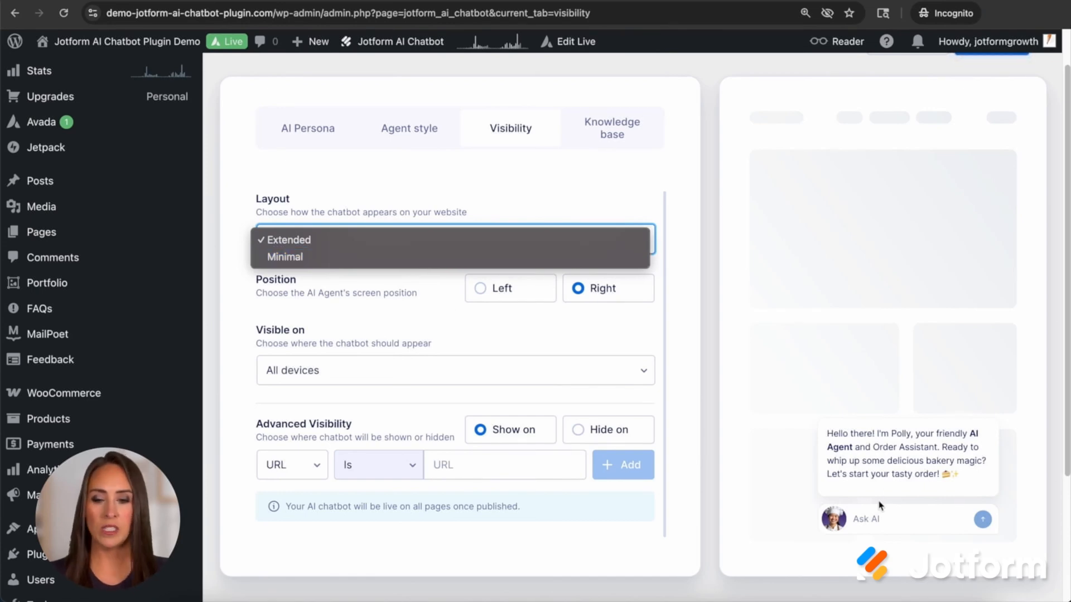
pyautogui.moveTo(284, 257)
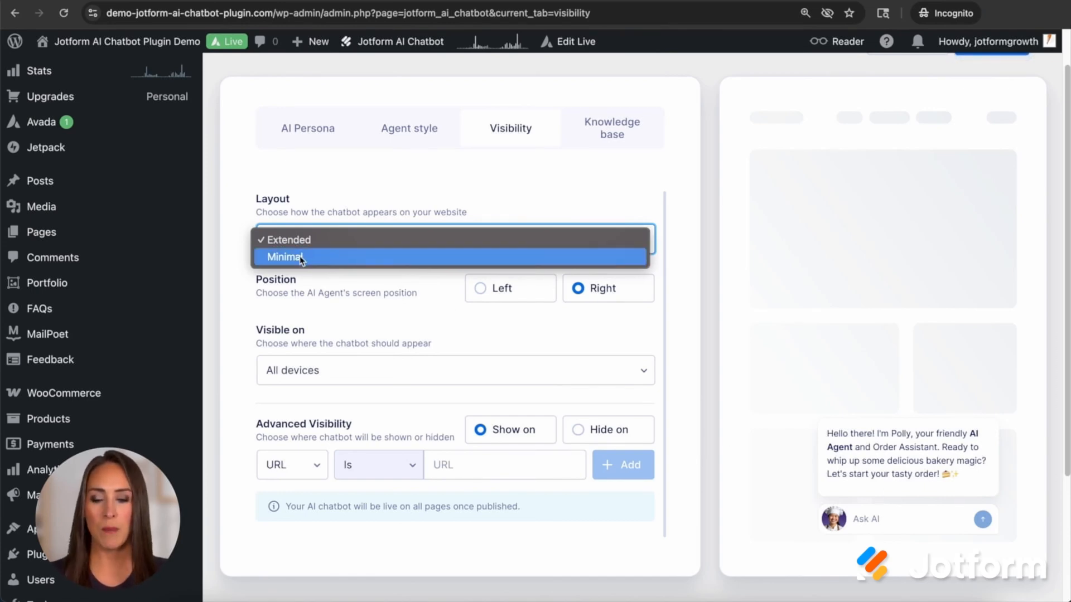
pyautogui.click(285, 257)
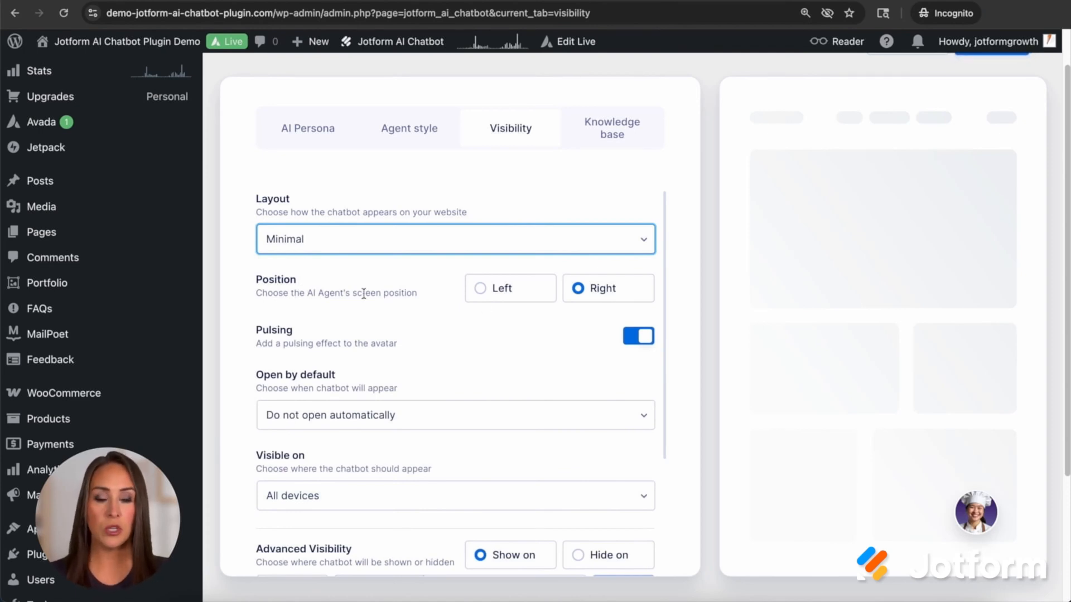
pyautogui.moveTo(560, 308)
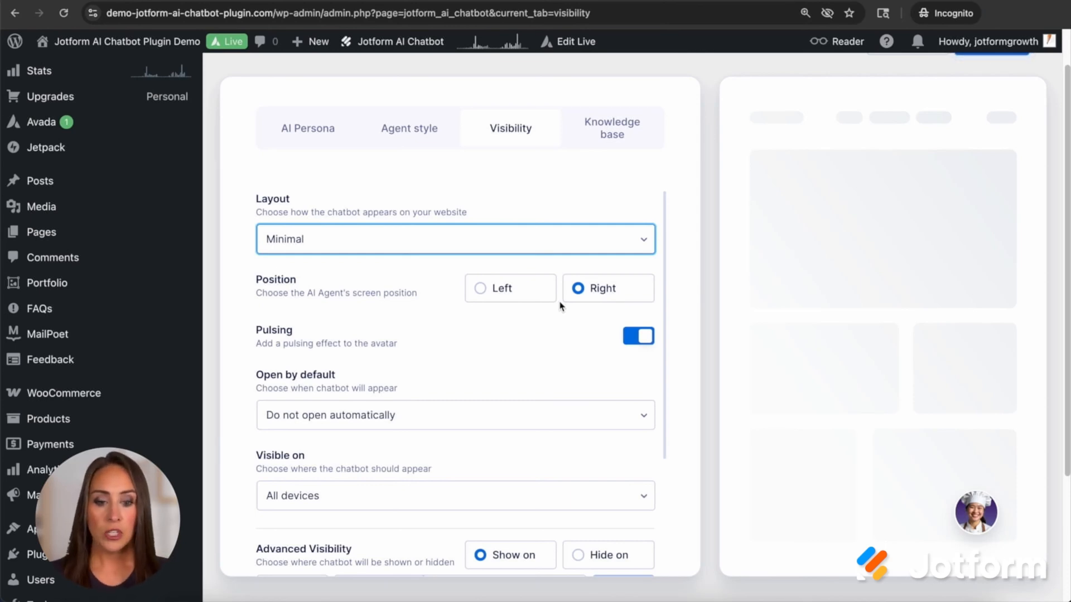
# Keep 'Do not open automatically' and review the device visibility choices
pyautogui.scroll(-3)
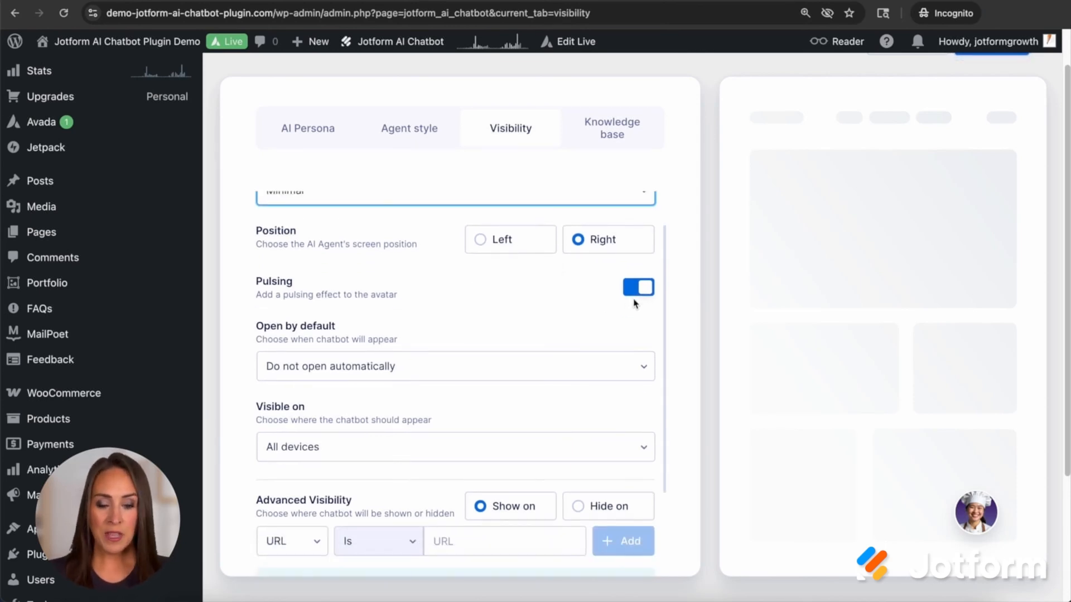
pyautogui.scroll(-3)
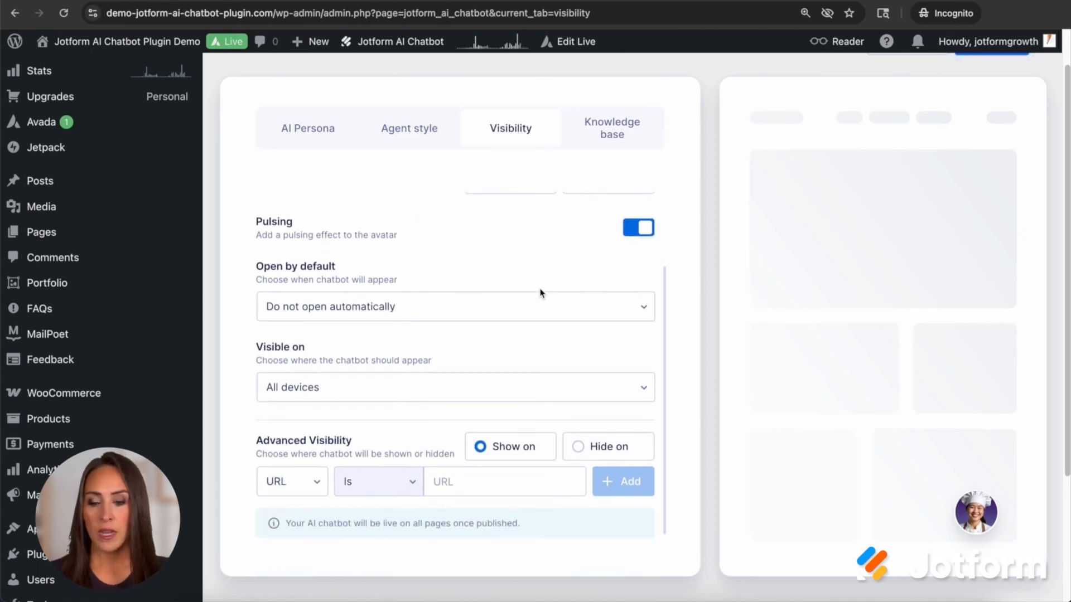
pyautogui.scroll(-3)
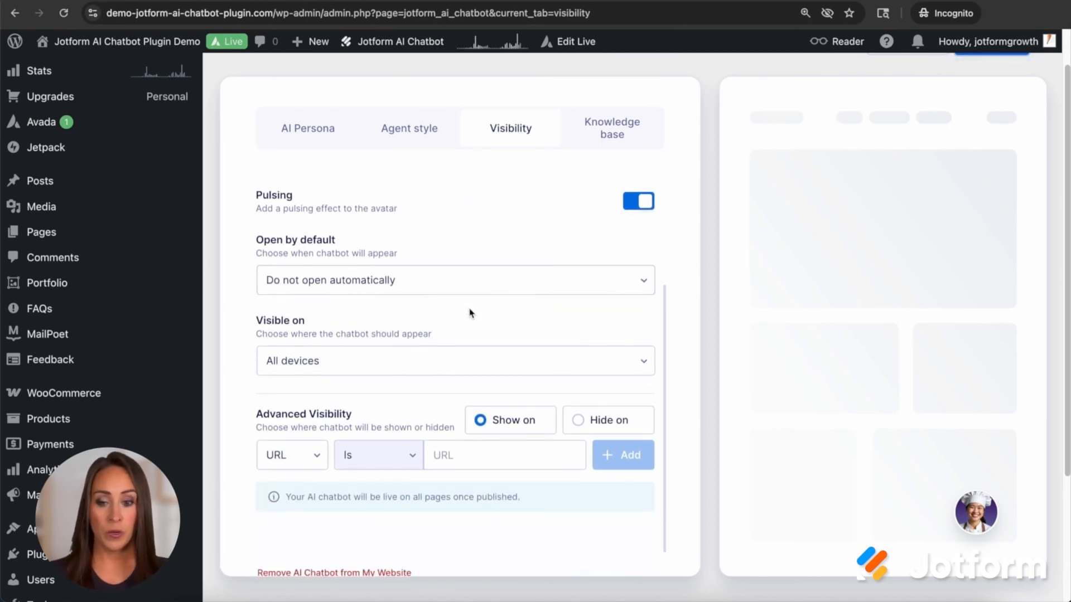
pyautogui.click(455, 280)
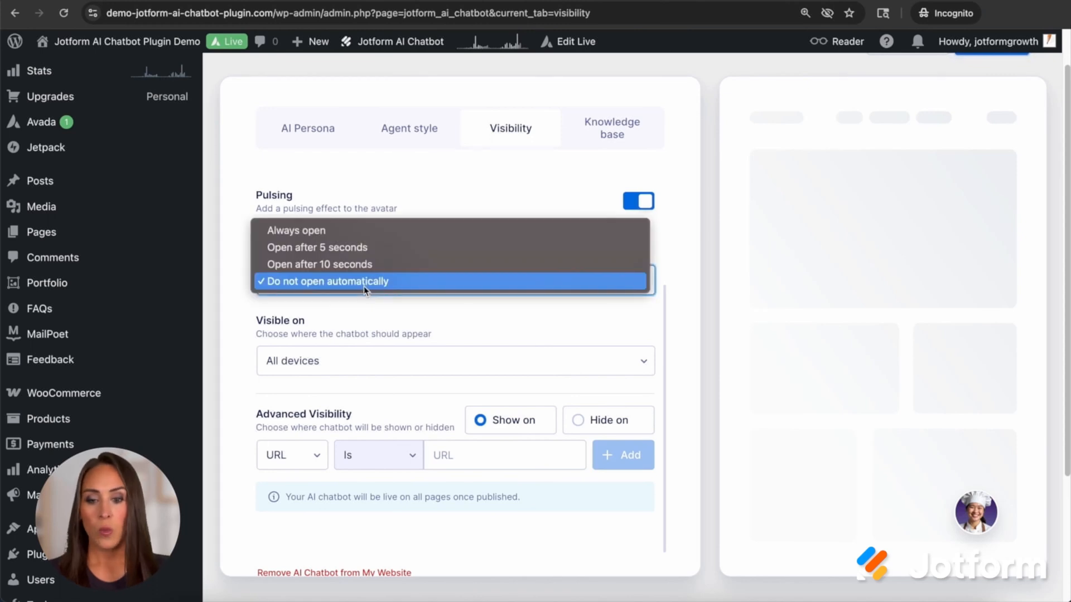
pyautogui.moveTo(410, 286)
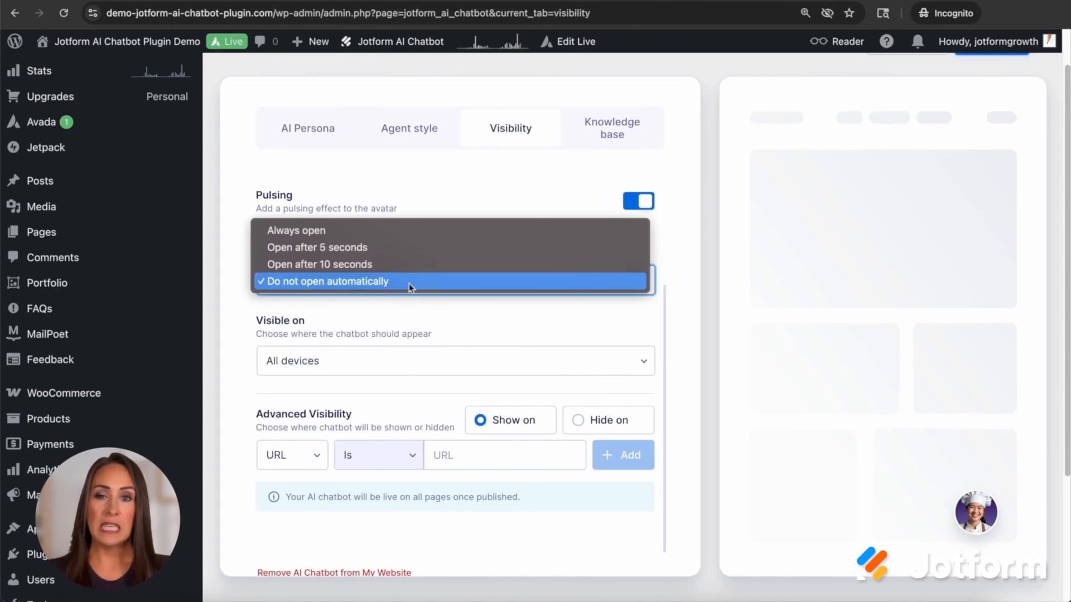
pyautogui.moveTo(345, 248)
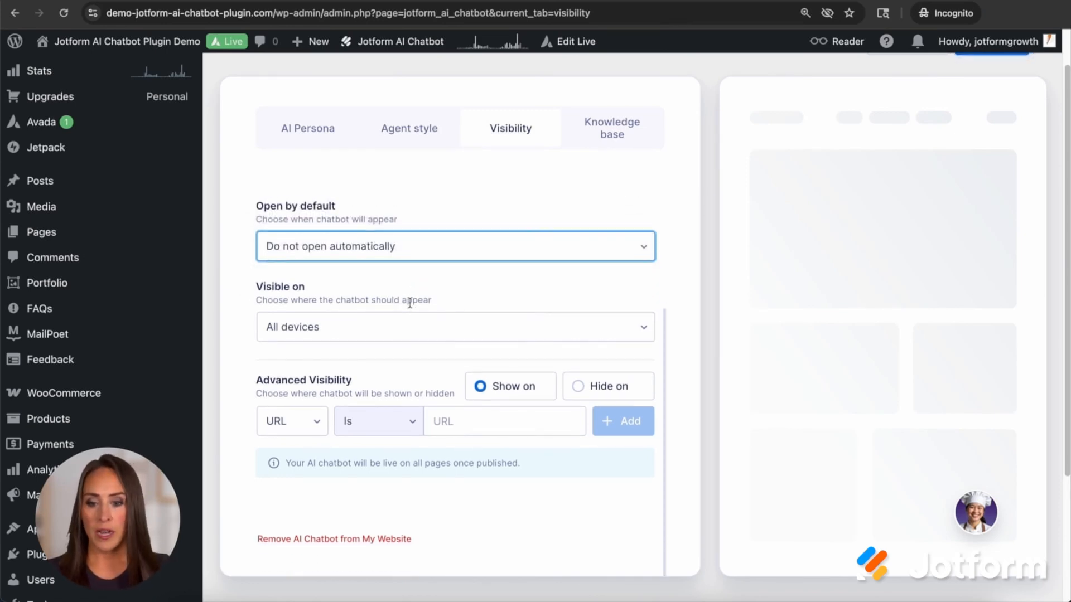
pyautogui.click(454, 326)
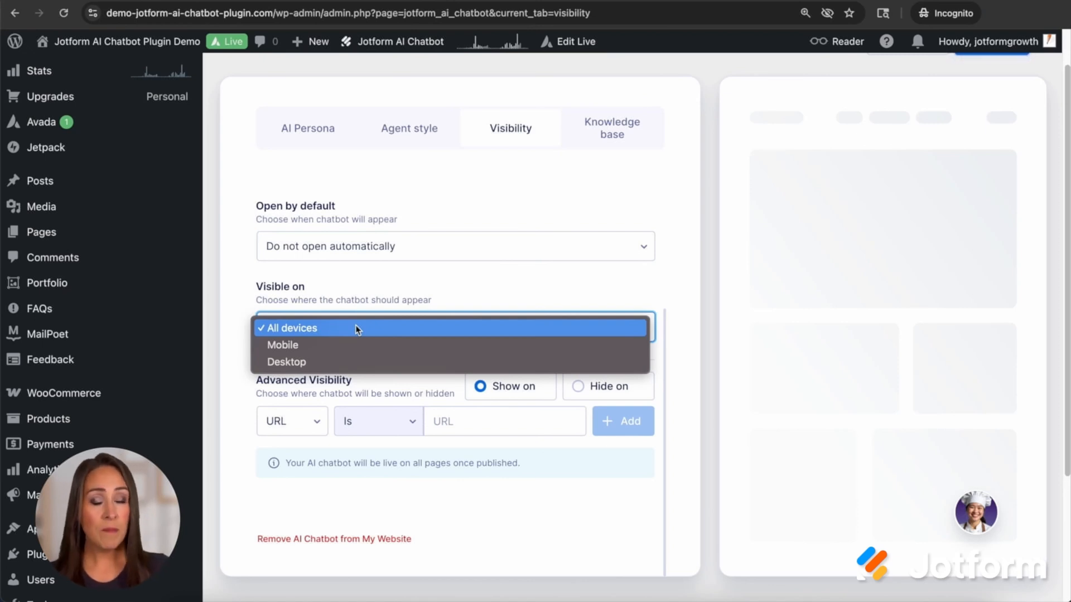
pyautogui.click(291, 328)
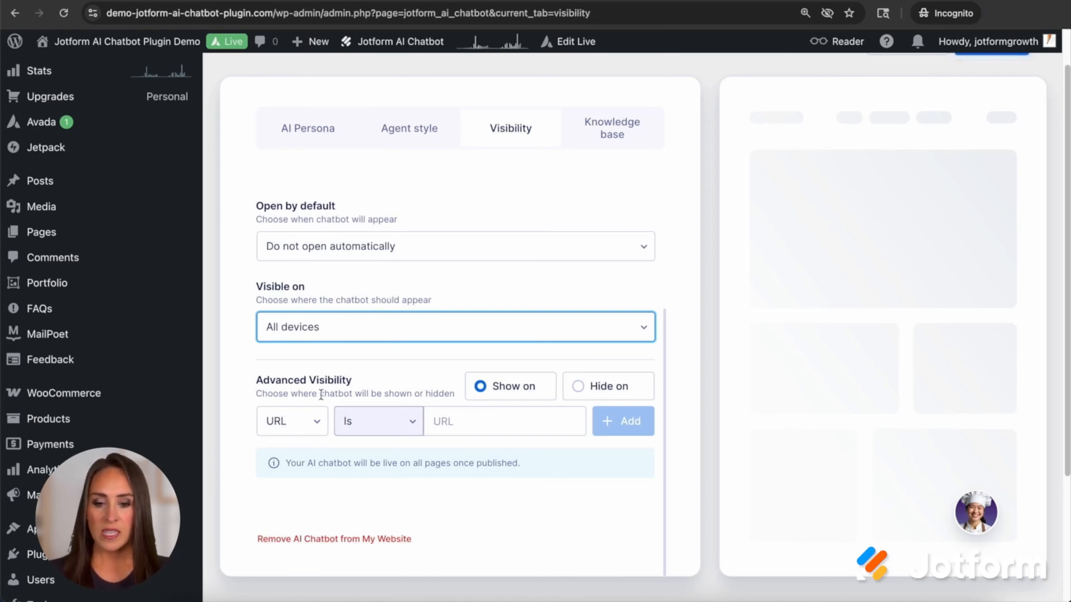
pyautogui.moveTo(608, 394)
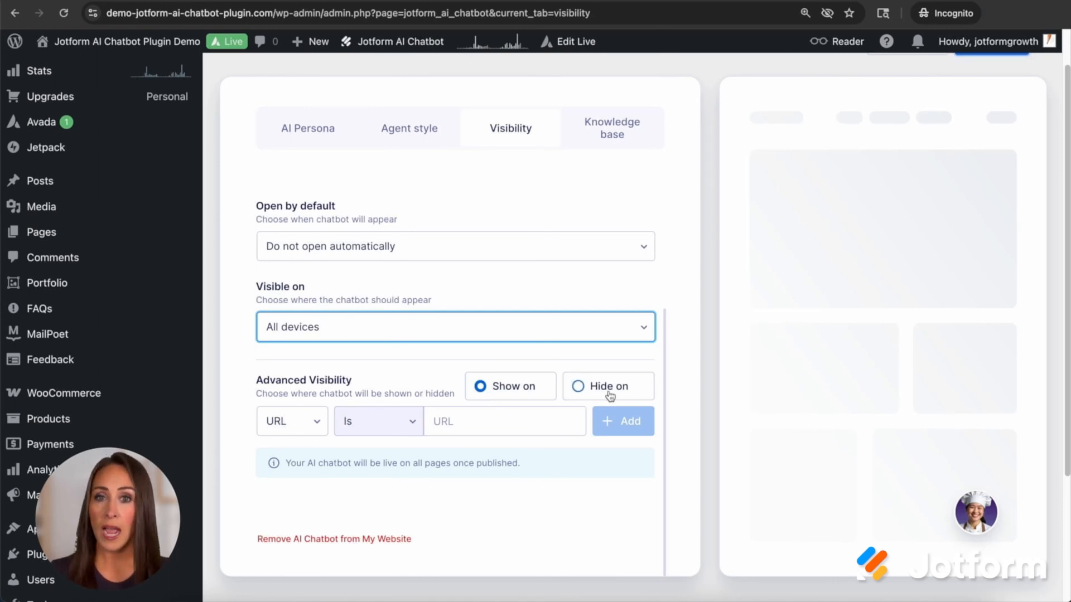
pyautogui.moveTo(569, 397)
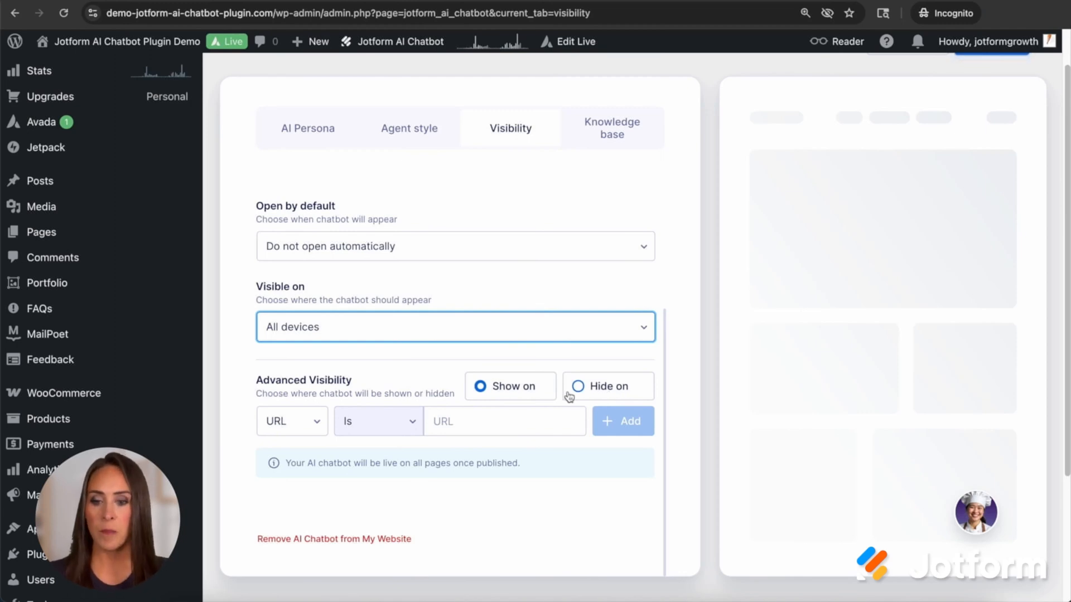
pyautogui.moveTo(312, 429)
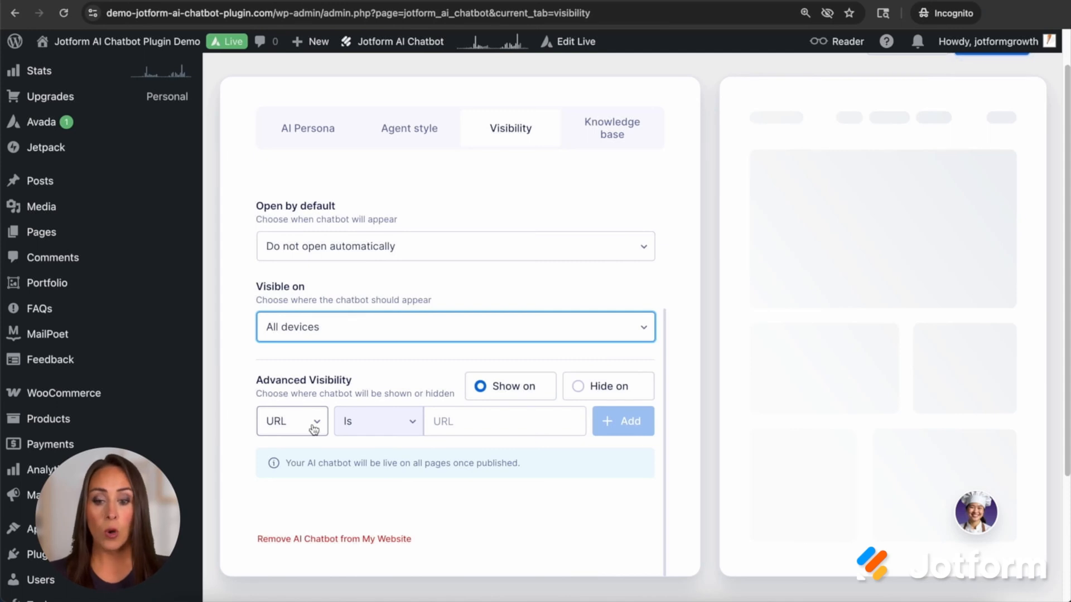
pyautogui.click(290, 421)
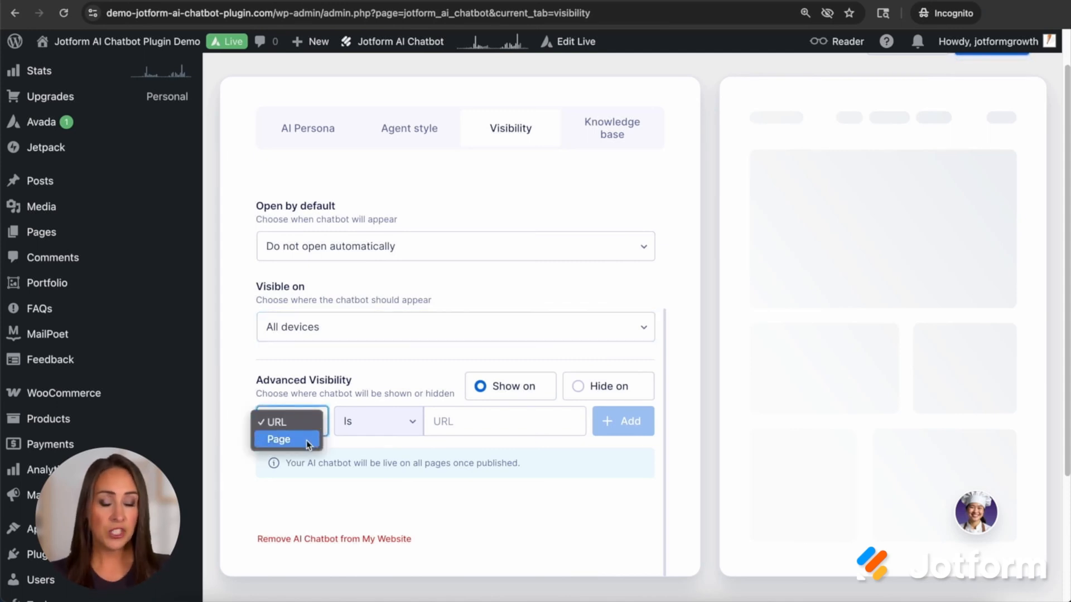
pyautogui.click(278, 439)
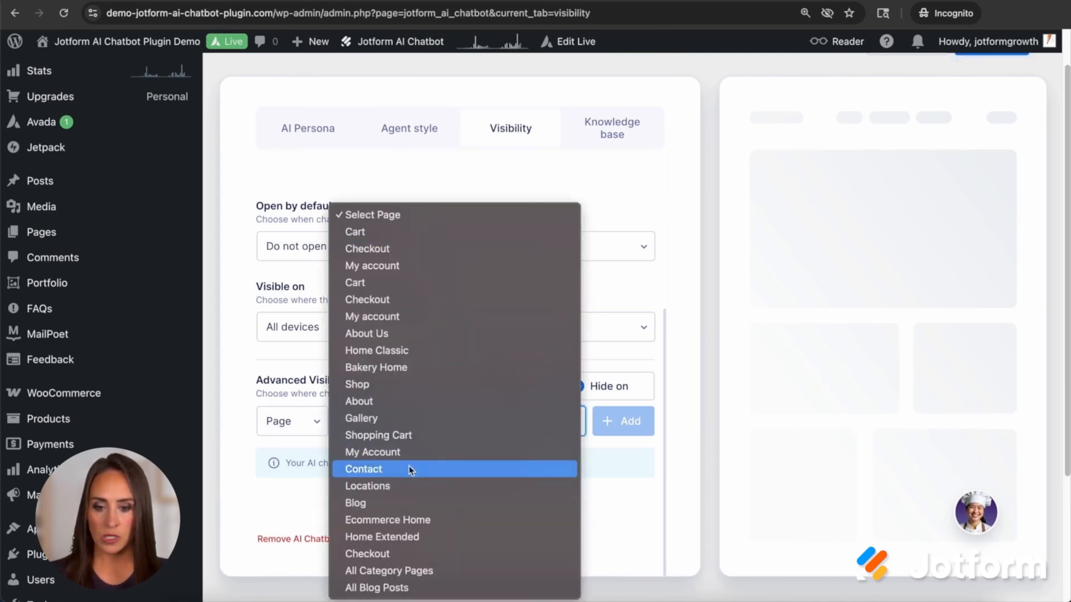
pyautogui.moveTo(391, 417)
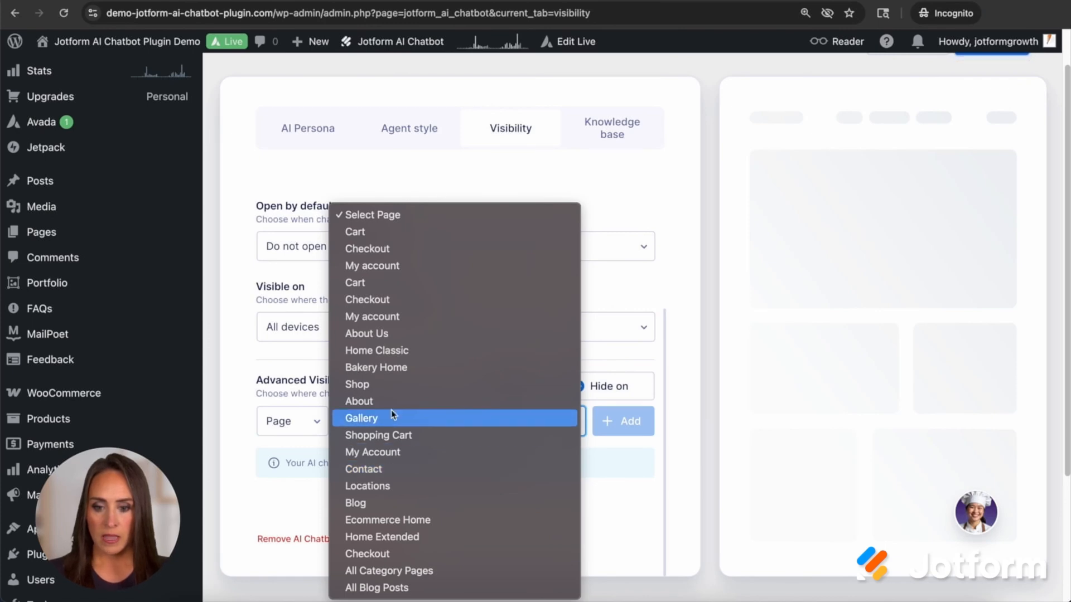
pyautogui.click(359, 400)
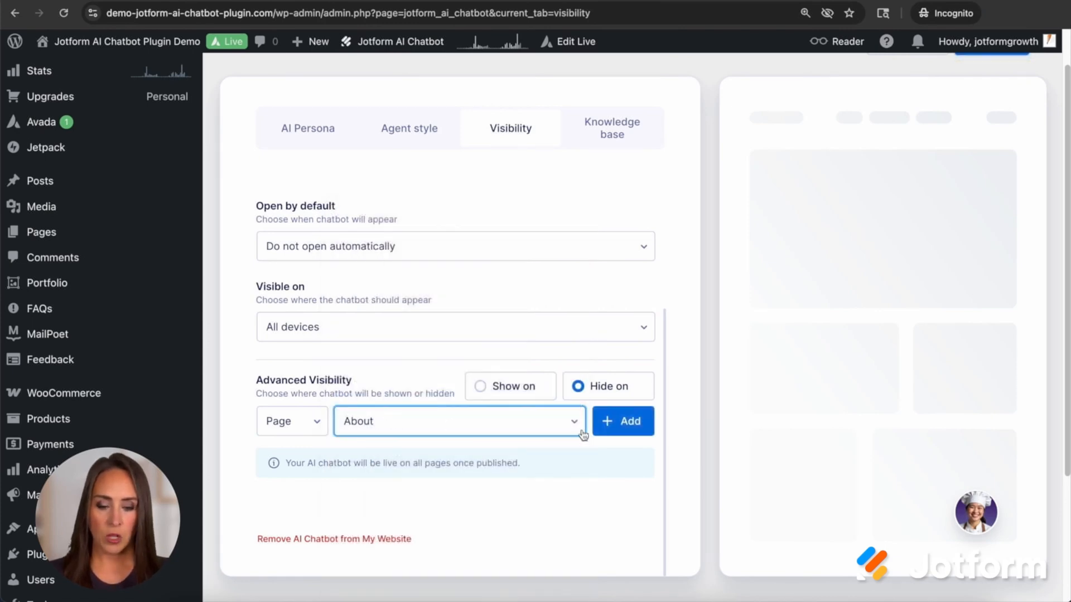
pyautogui.click(622, 420)
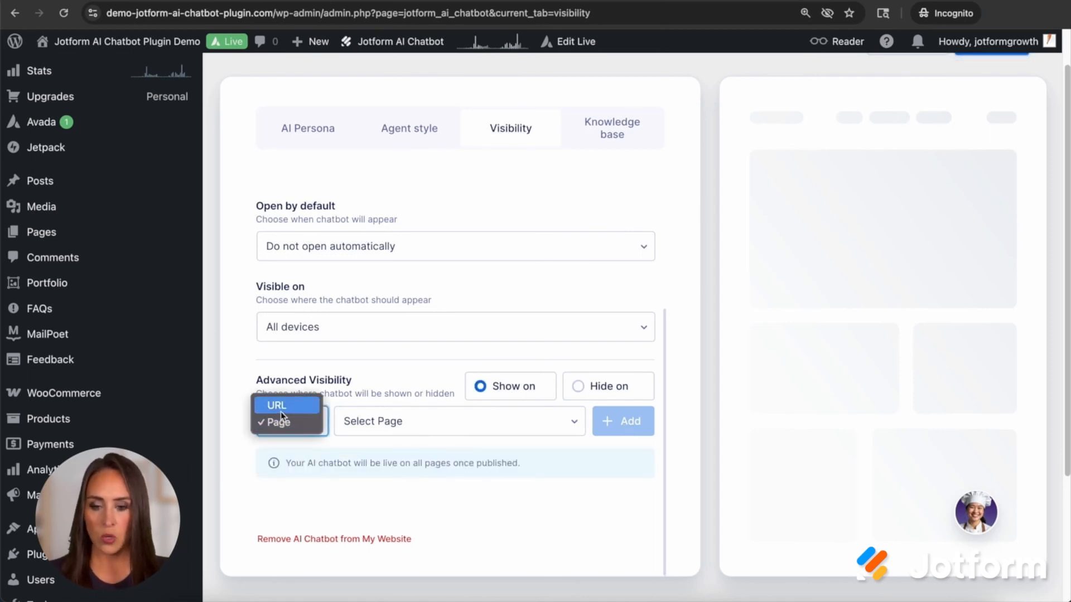
pyautogui.click(275, 405)
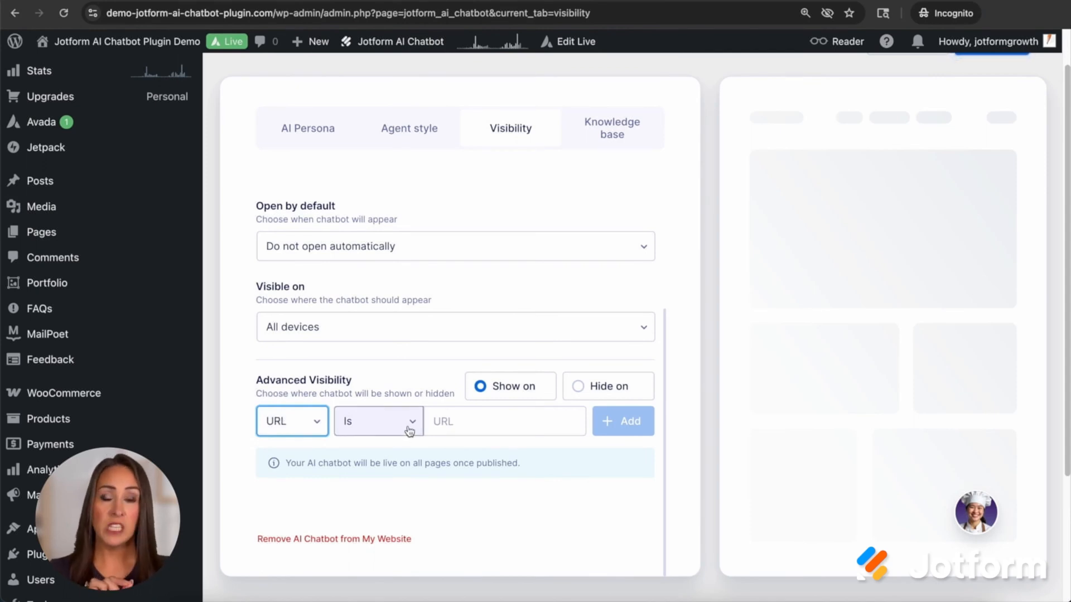
pyautogui.click(378, 421)
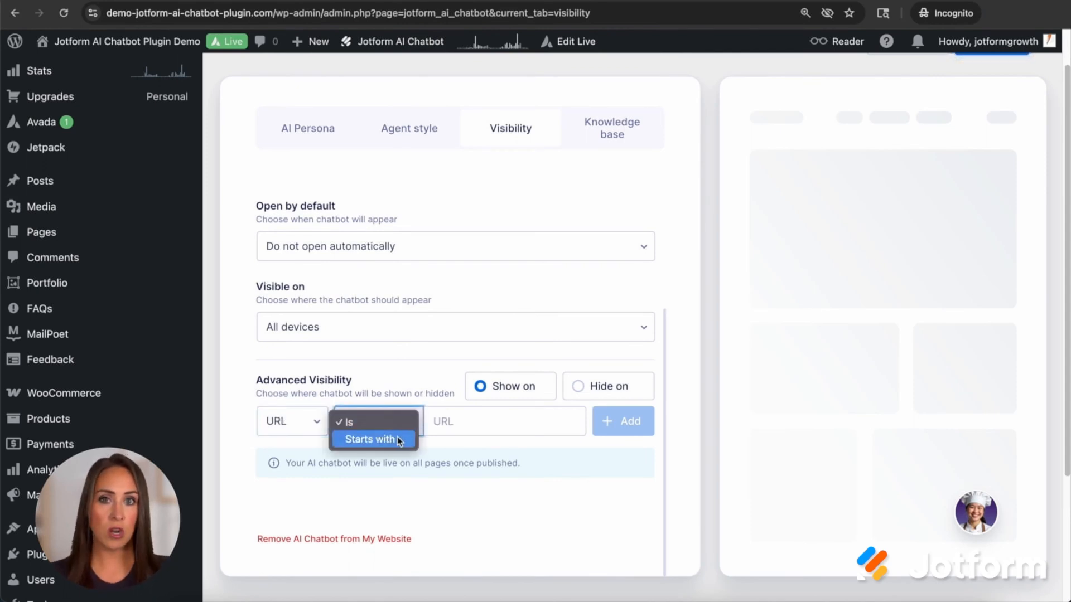
# Copy the Strawberry Donut product page URL from the bakery shop
pyautogui.click(369, 439)
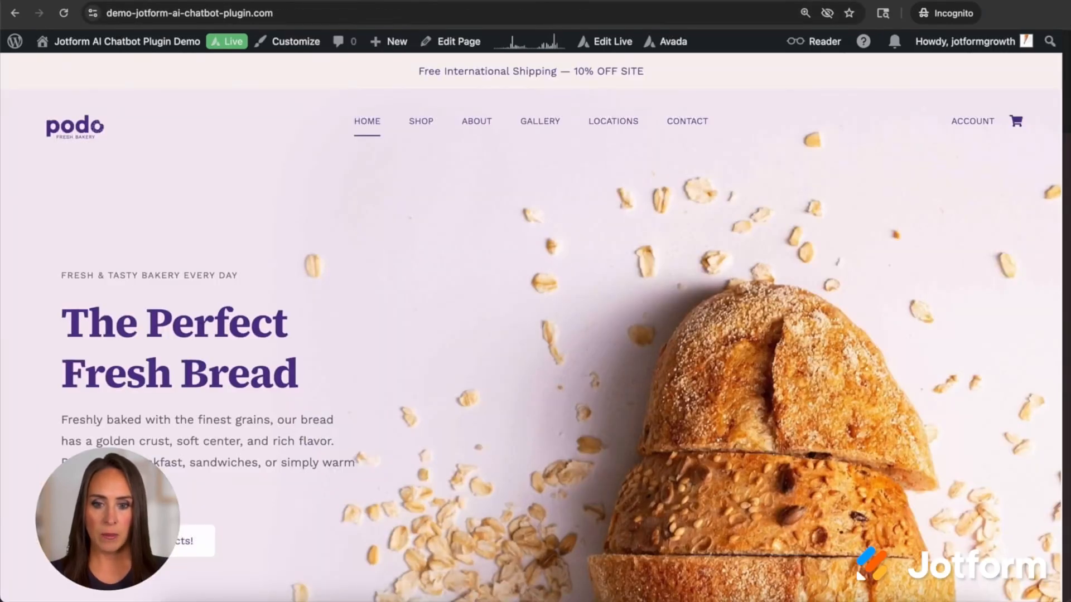
pyautogui.click(421, 120)
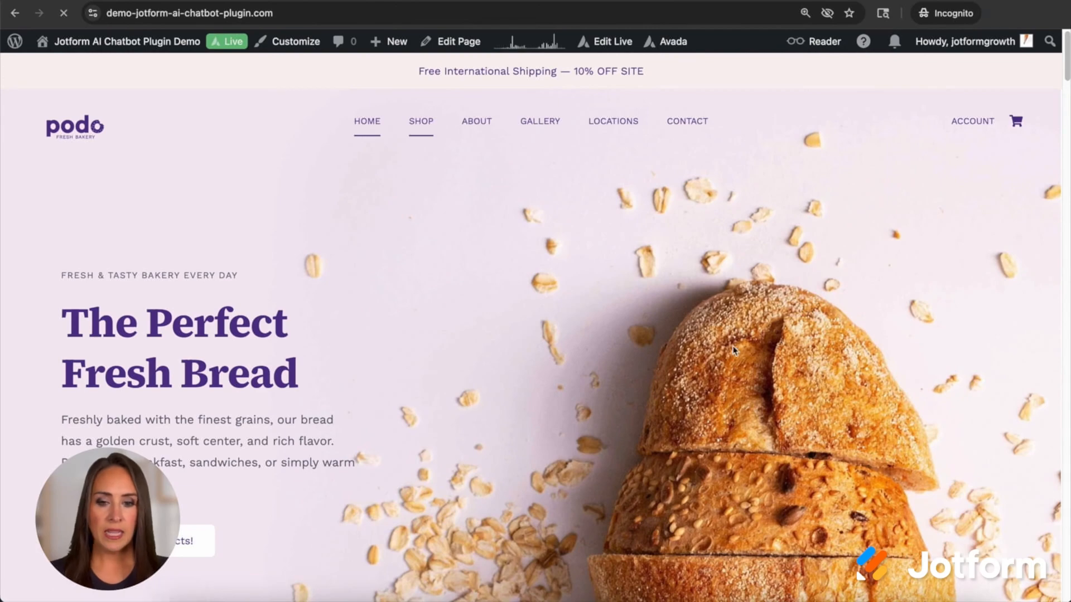
pyautogui.click(420, 120)
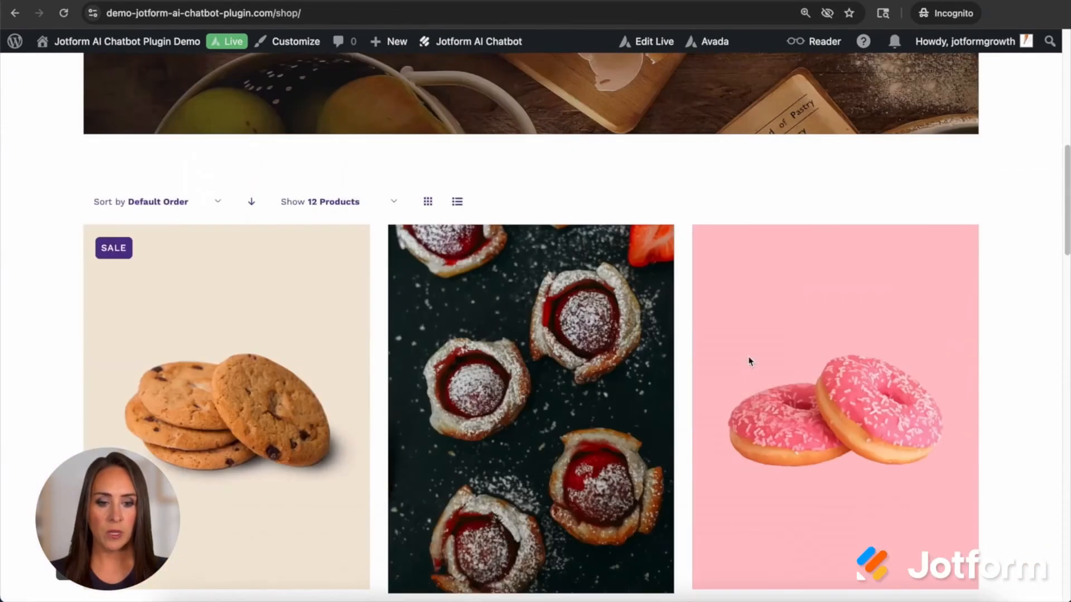
pyautogui.scroll(-3)
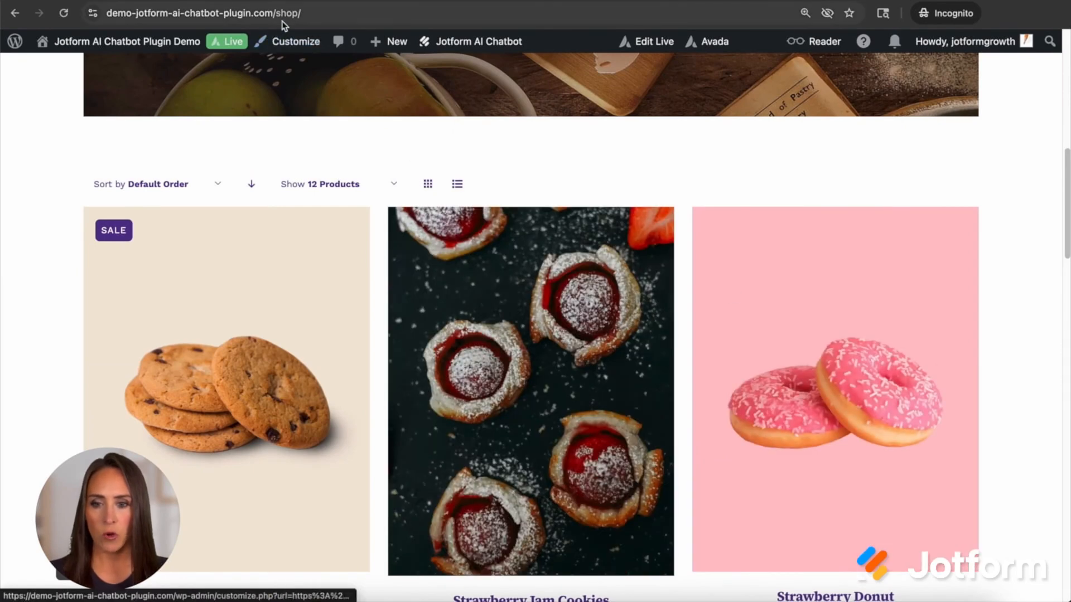
pyautogui.click(833, 389)
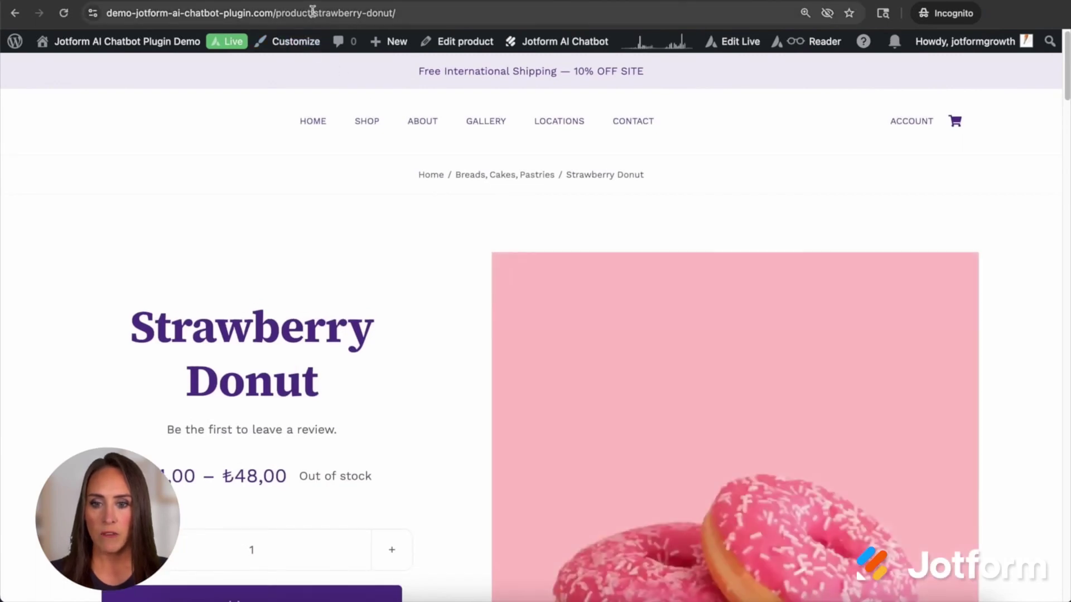
pyautogui.click(273, 13)
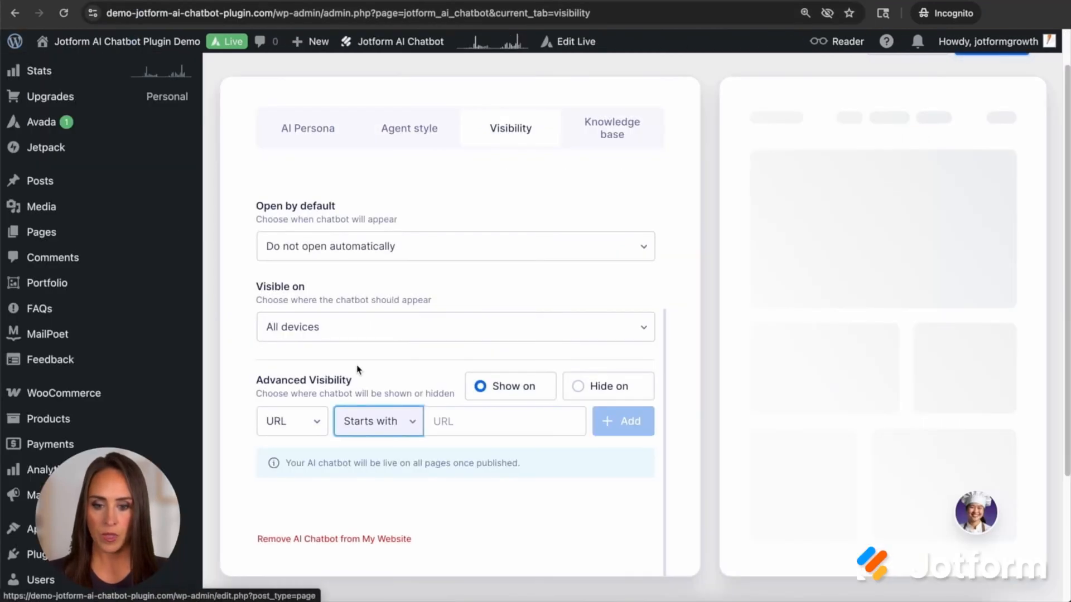
# Add a show-on rule for URLs starting with chatbot-plugin.com/product/
pyautogui.write('chatbot-plugin.com/product/')
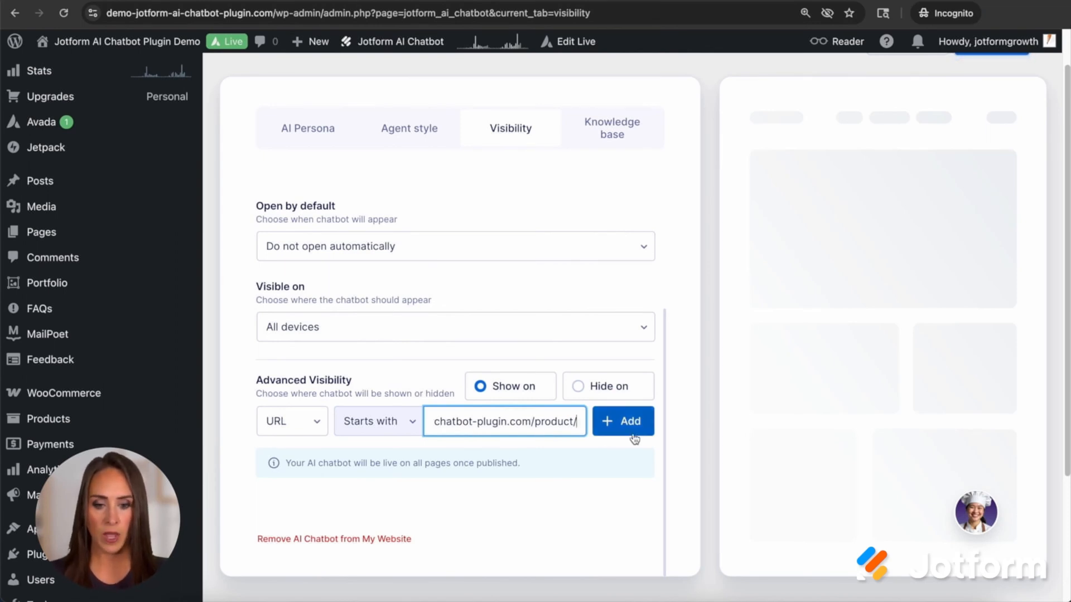
pyautogui.click(622, 421)
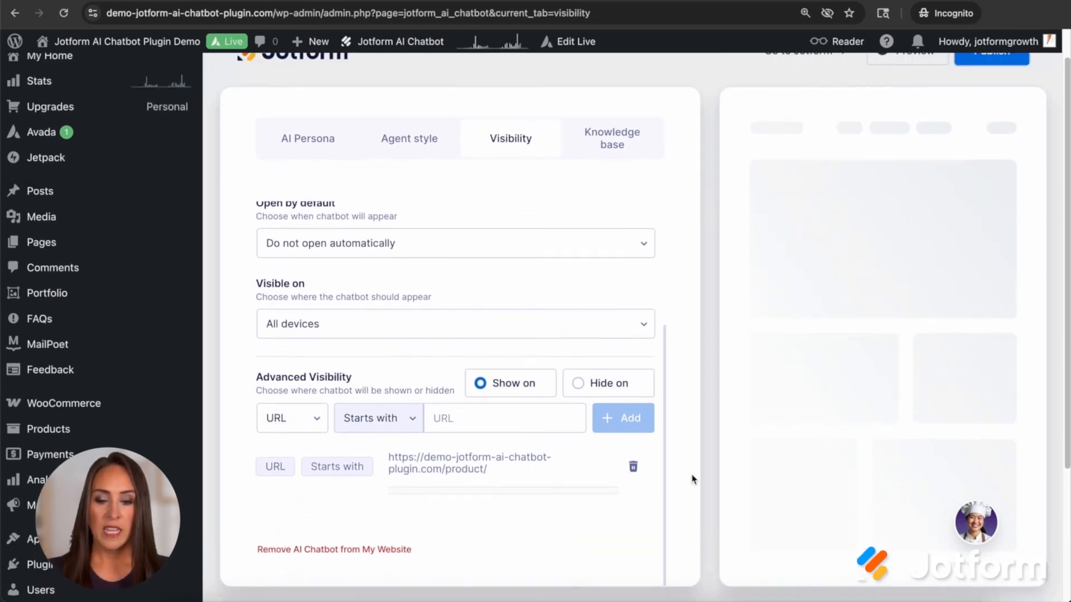
pyautogui.moveTo(613, 145)
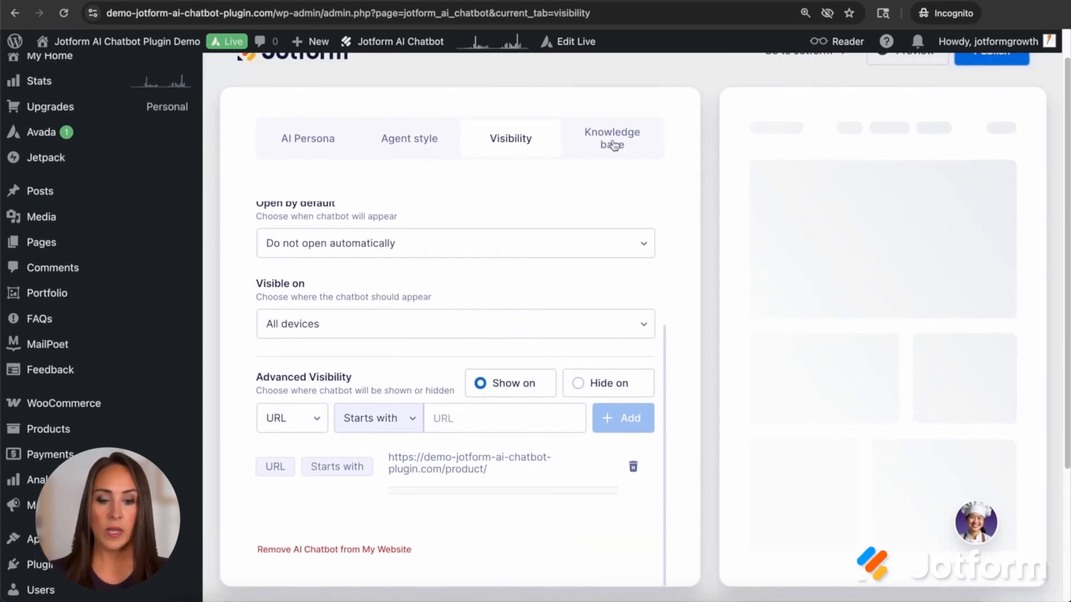
# Review the auto-trained knowledge and bakery Q&A entries, briefly checking the add-knowledge options
pyautogui.click(611, 135)
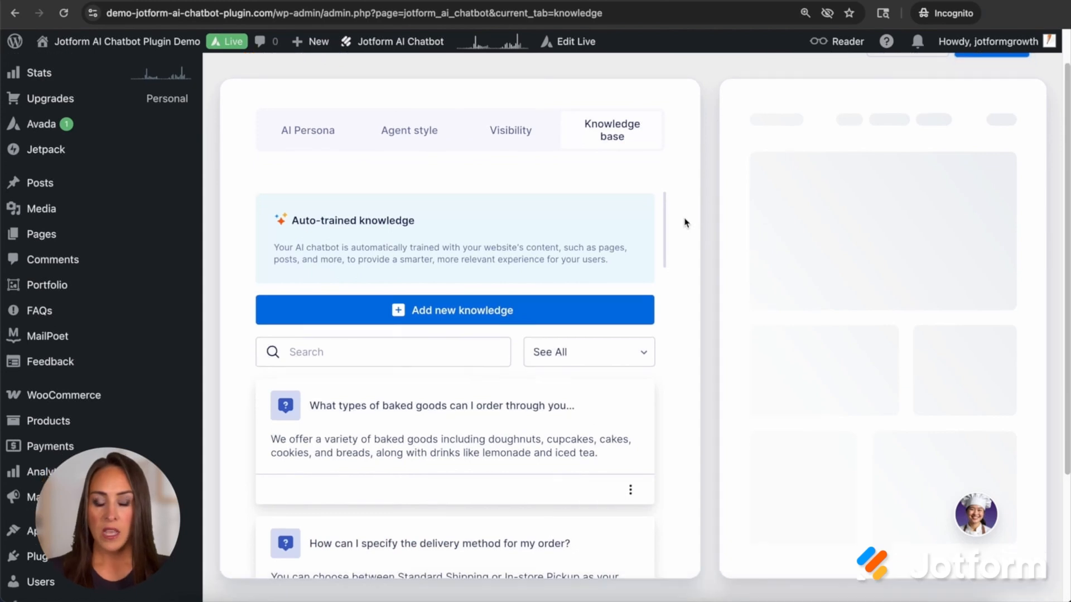
pyautogui.scroll(-3)
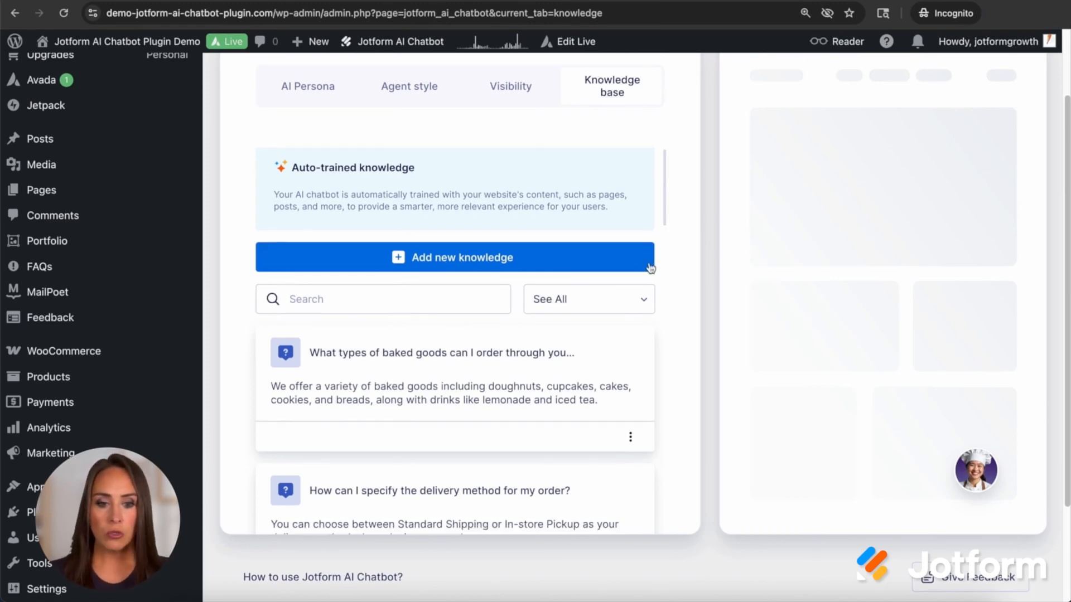
pyautogui.scroll(-3)
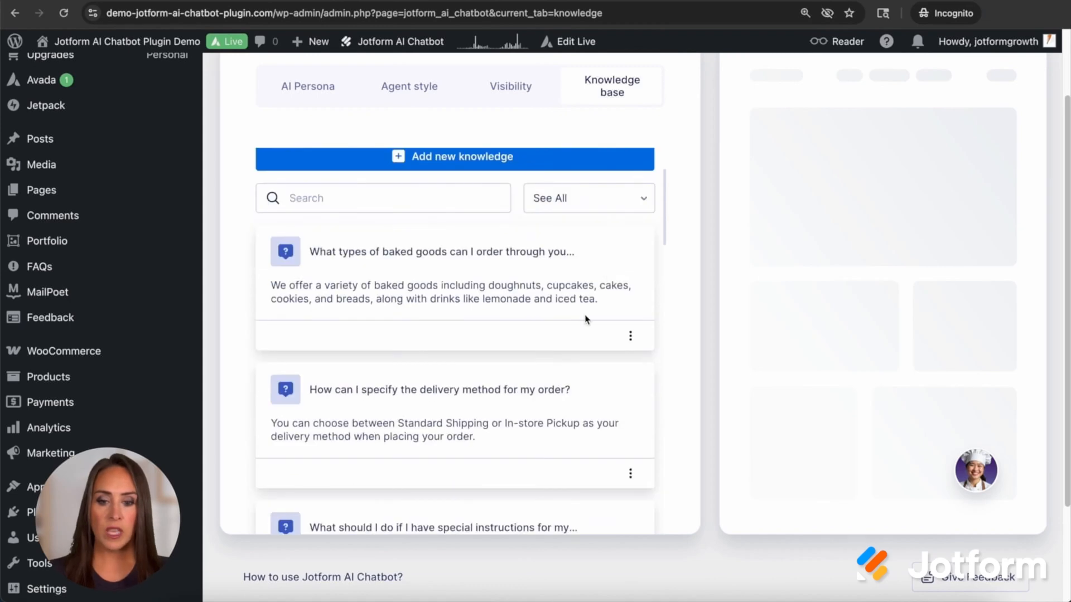
pyautogui.scroll(-3)
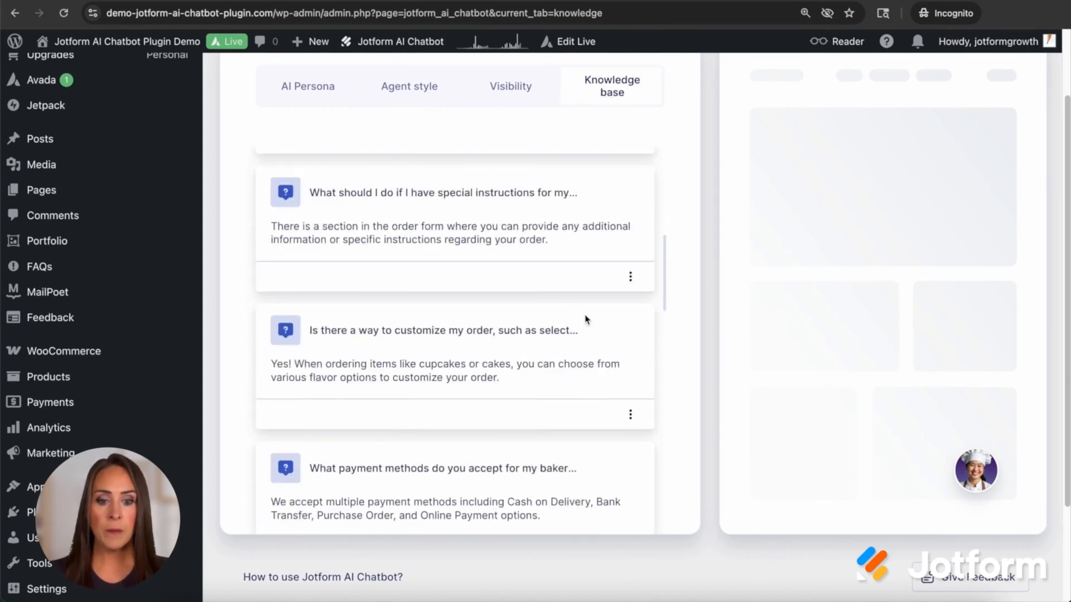
pyautogui.scroll(3)
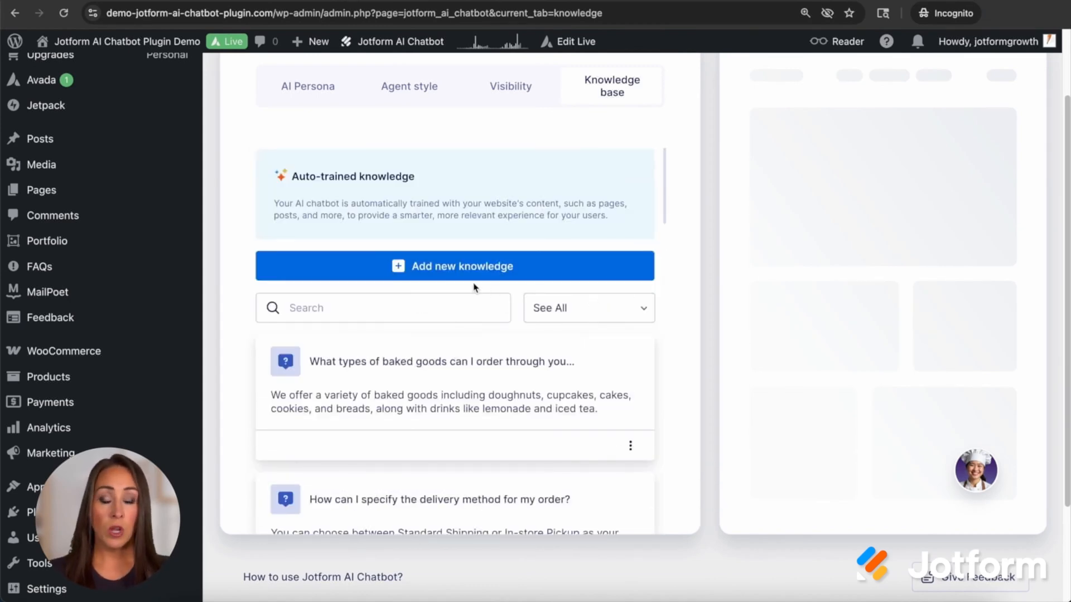
pyautogui.moveTo(456, 272)
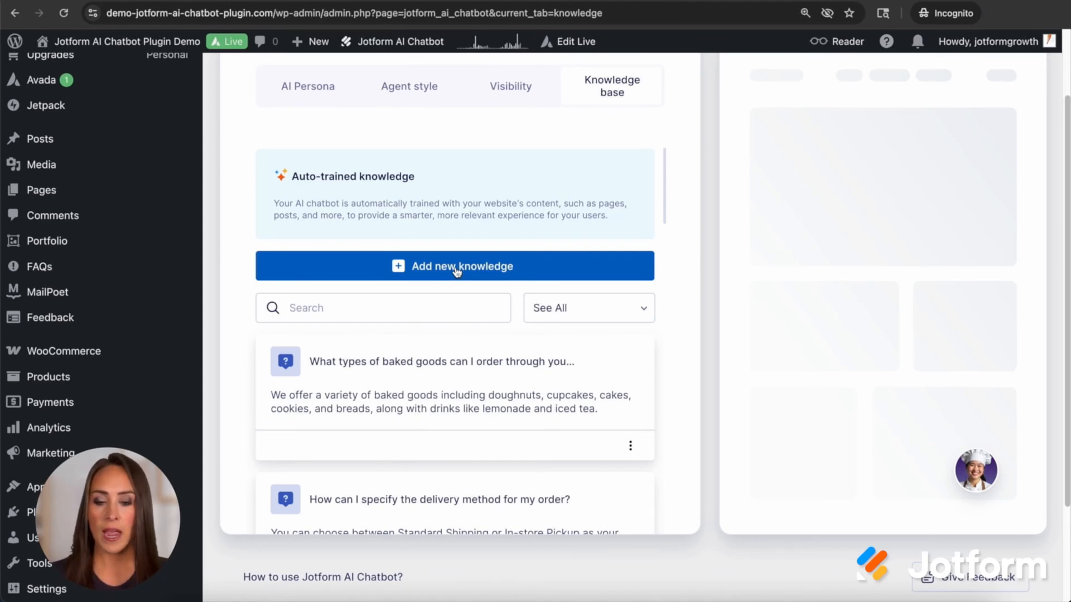
pyautogui.click(454, 265)
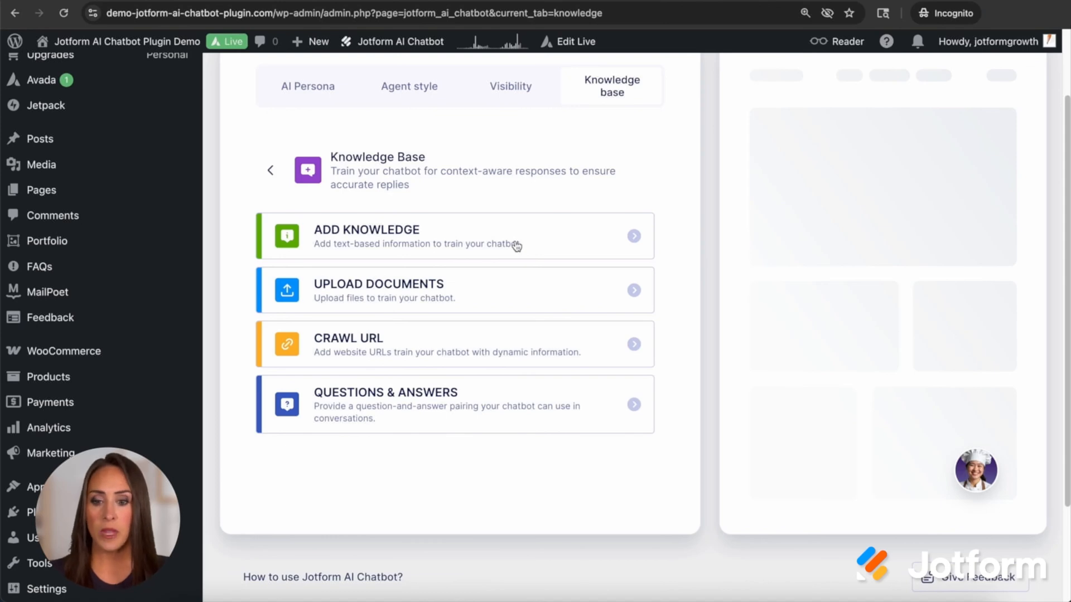
pyautogui.moveTo(494, 300)
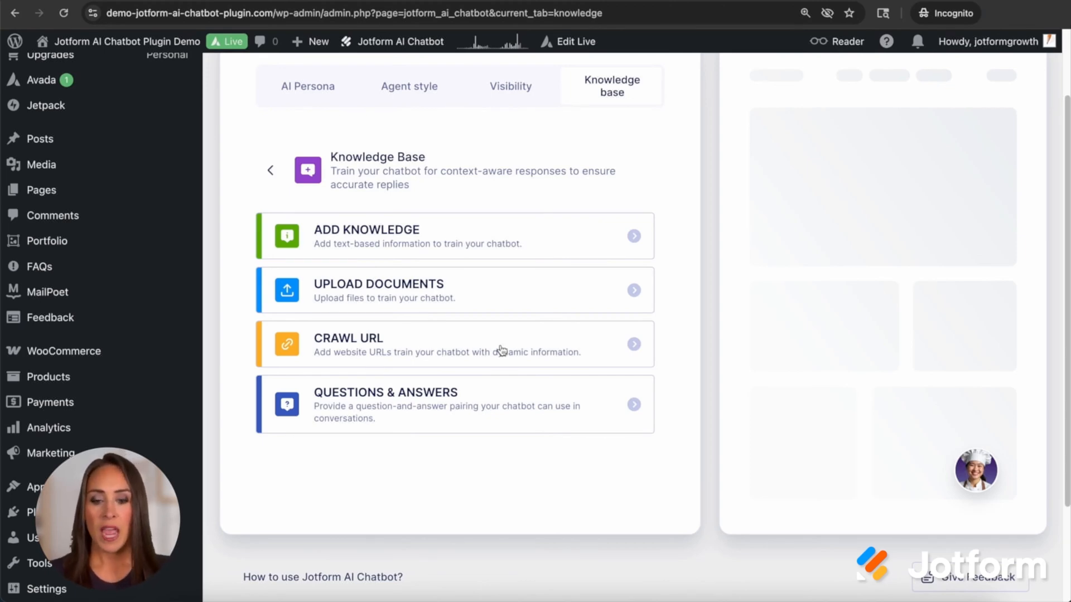
pyautogui.moveTo(272, 181)
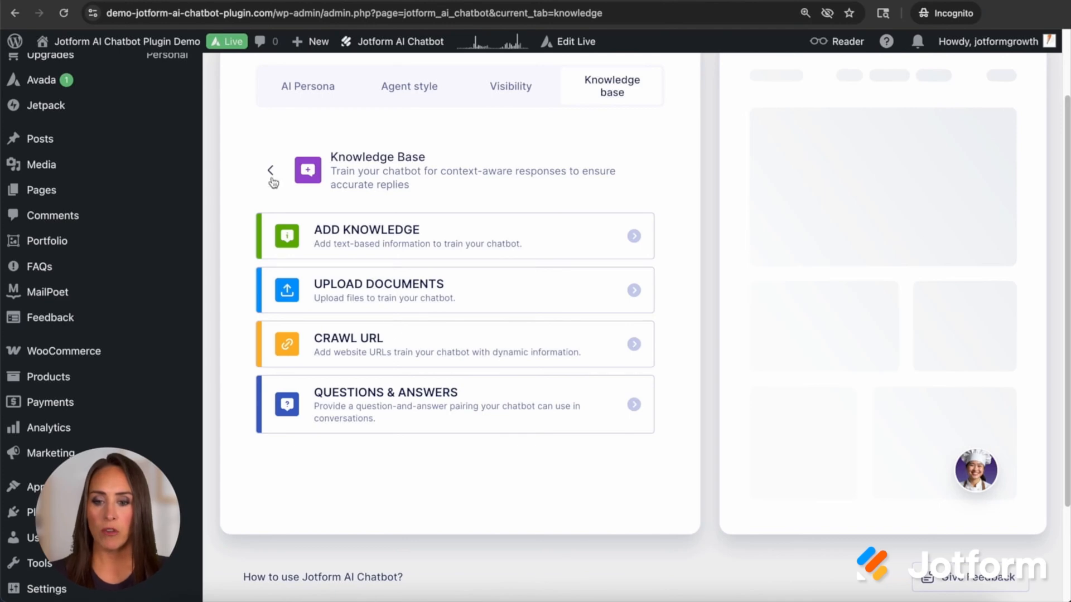
pyautogui.click(270, 170)
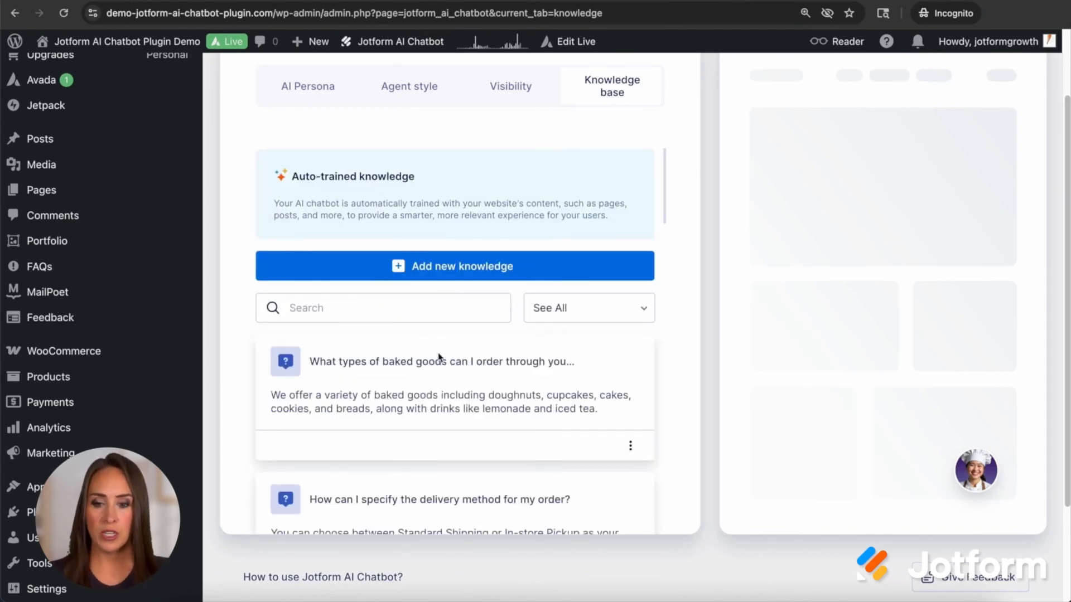
pyautogui.moveTo(673, 323)
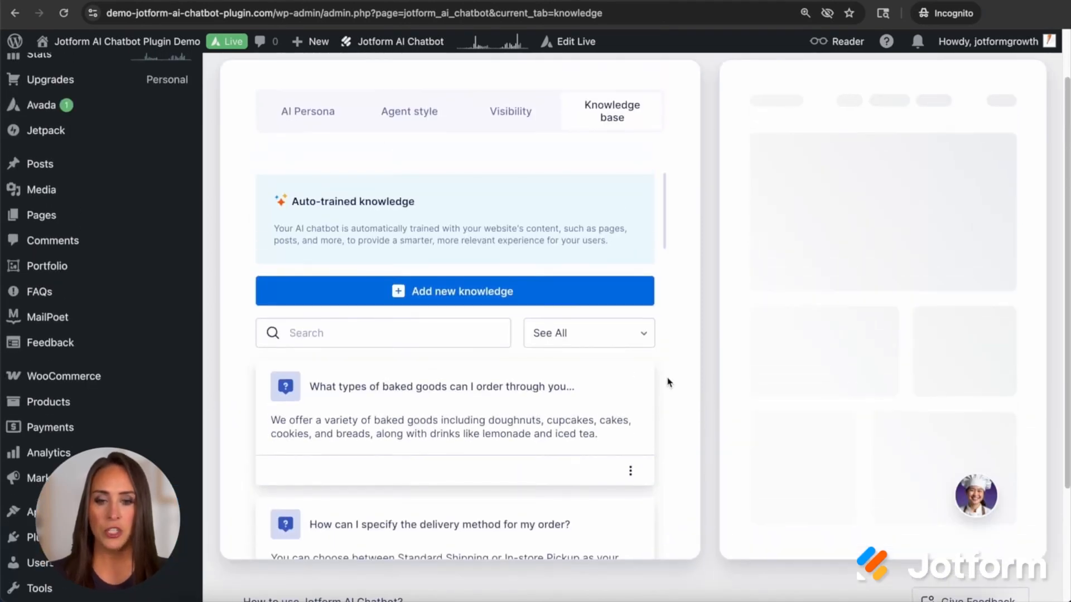
# Publish the chatbot to the website from the Visibility settings
pyautogui.click(510, 111)
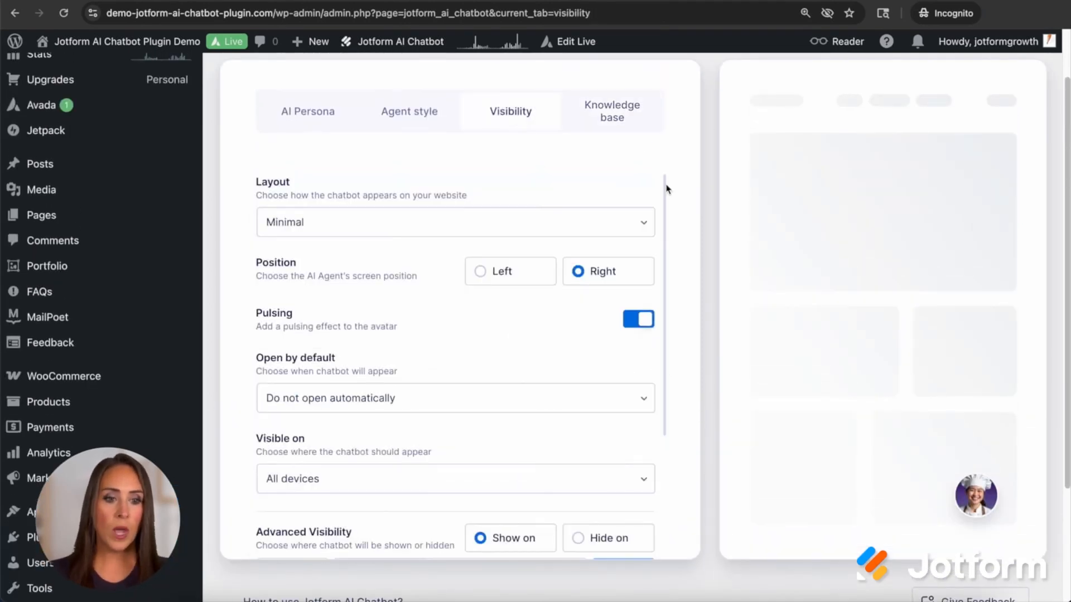
pyautogui.moveTo(679, 290)
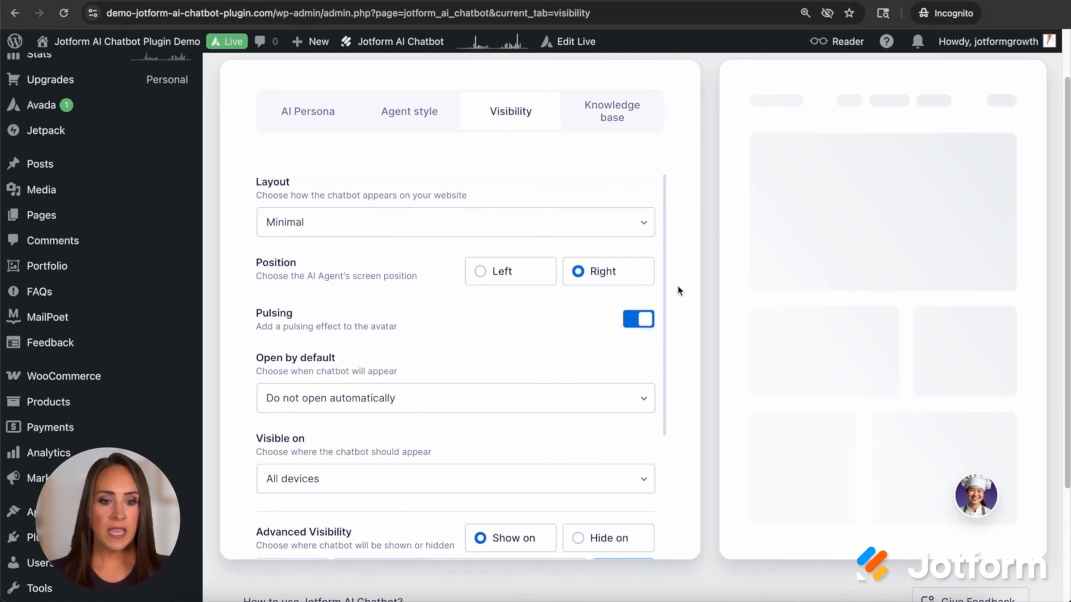
pyautogui.scroll(3)
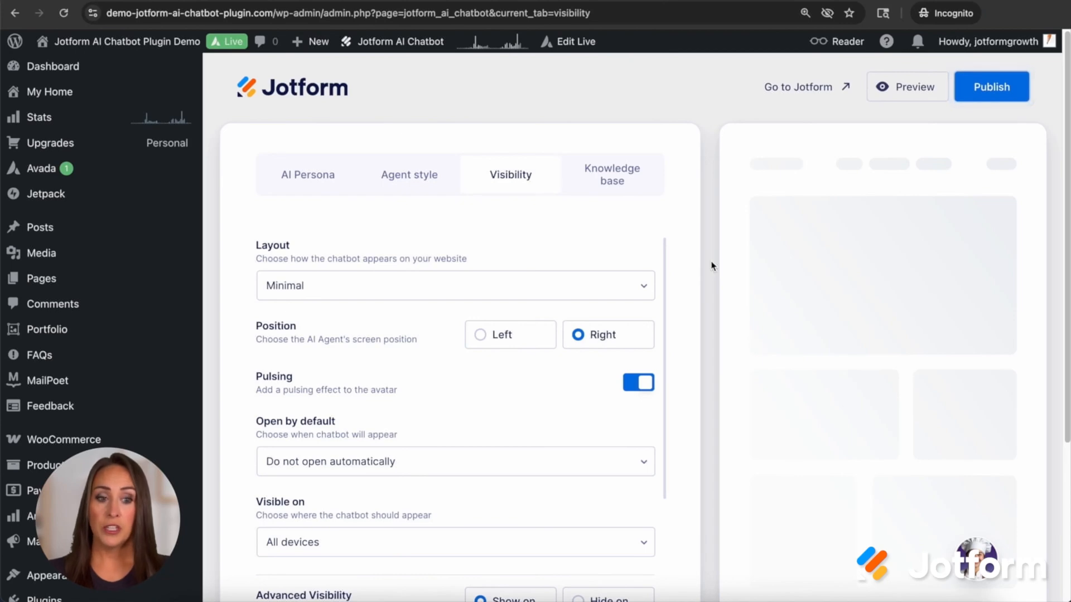
pyautogui.click(990, 86)
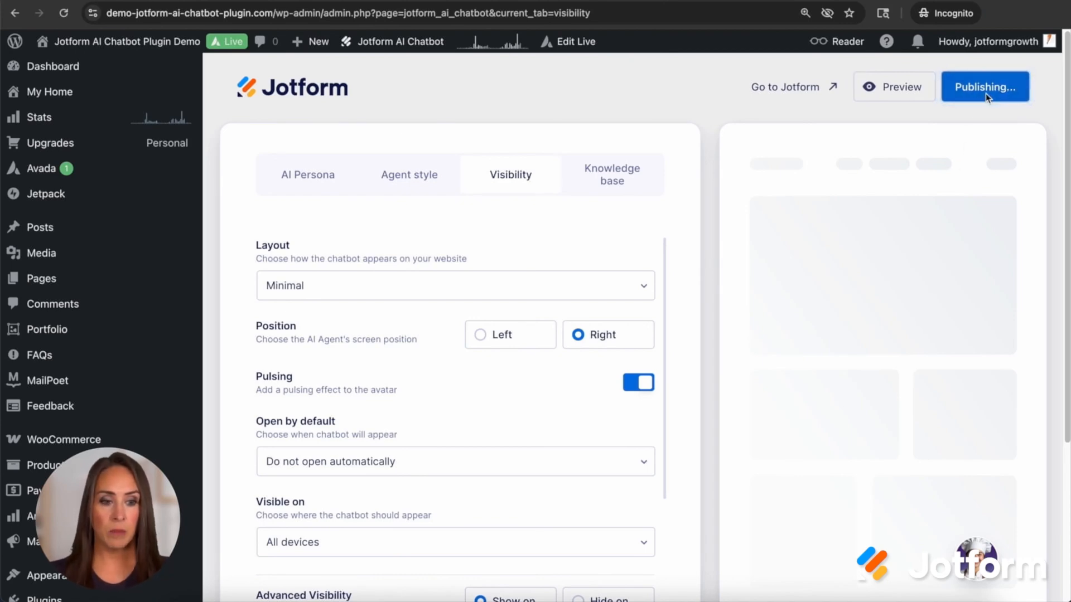
pyautogui.click(985, 87)
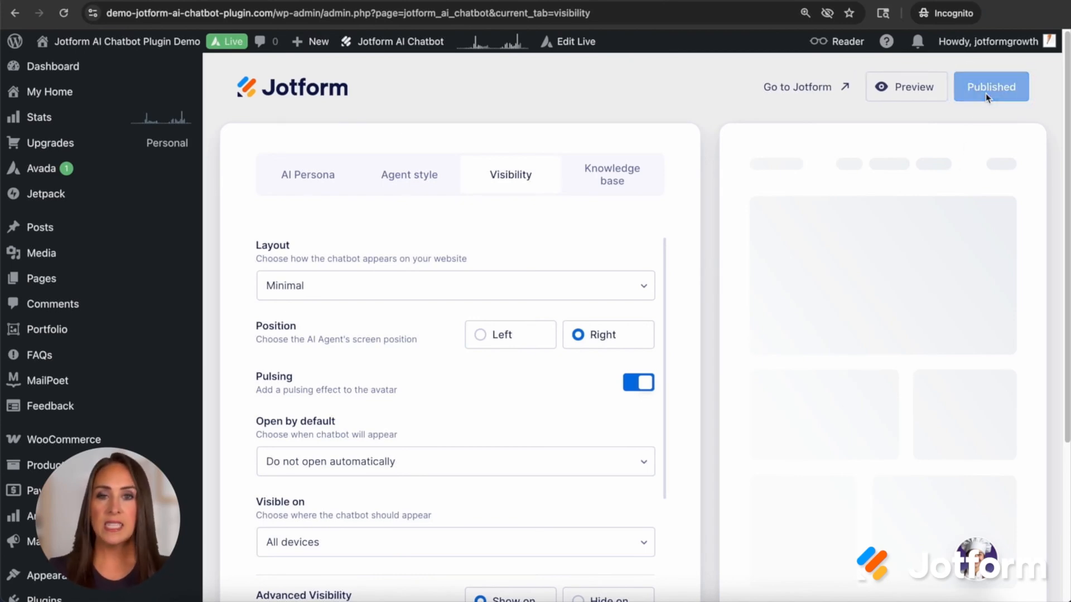
pyautogui.click(991, 86)
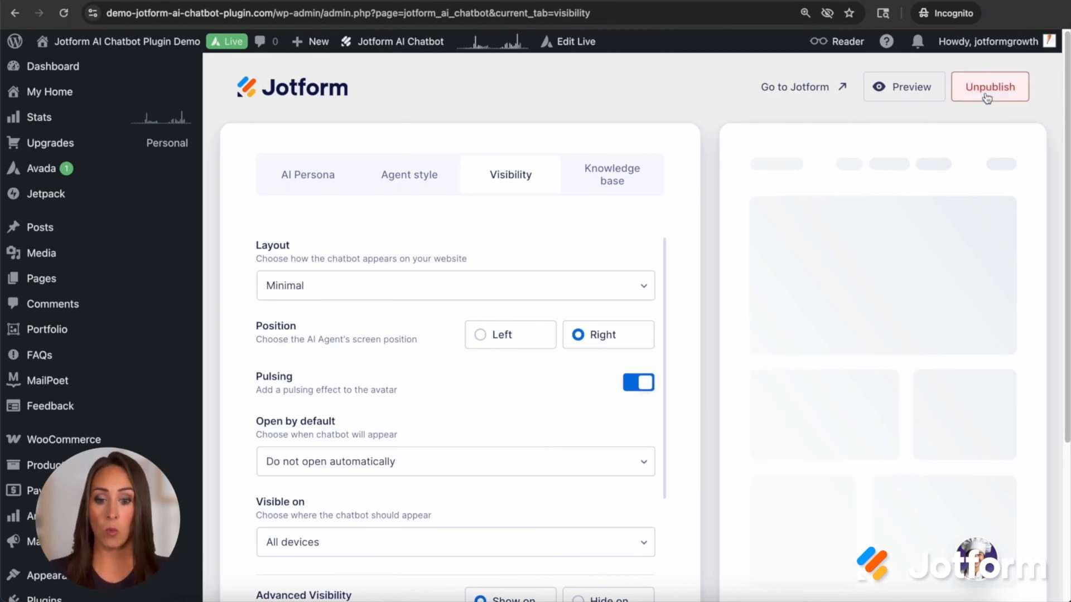
pyautogui.moveTo(498, 376)
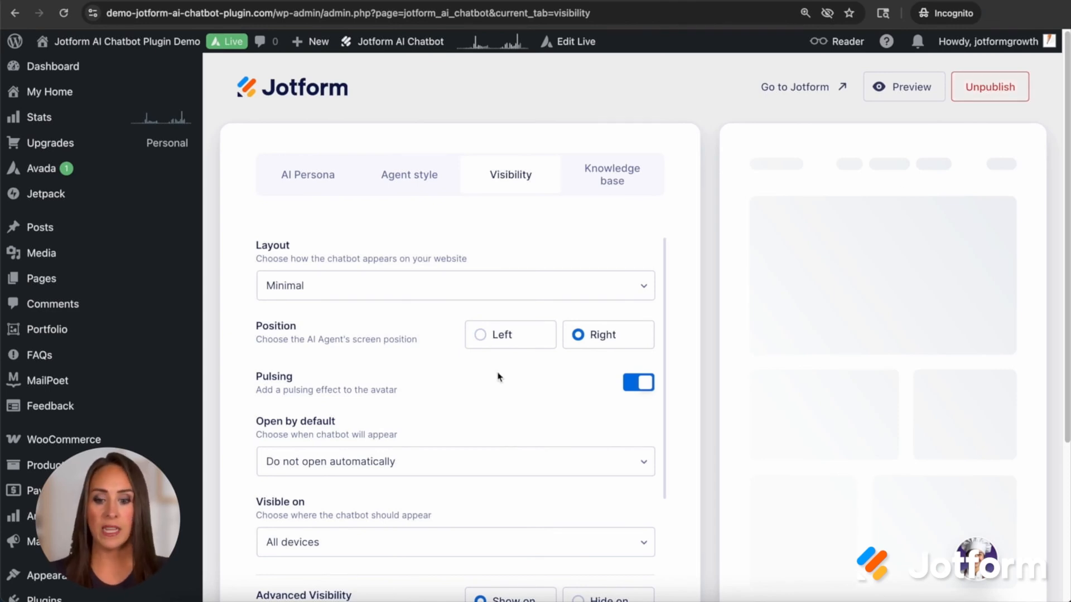
# Review the hide-on rule for the About page and the show-on product URL rule
pyautogui.scroll(-3)
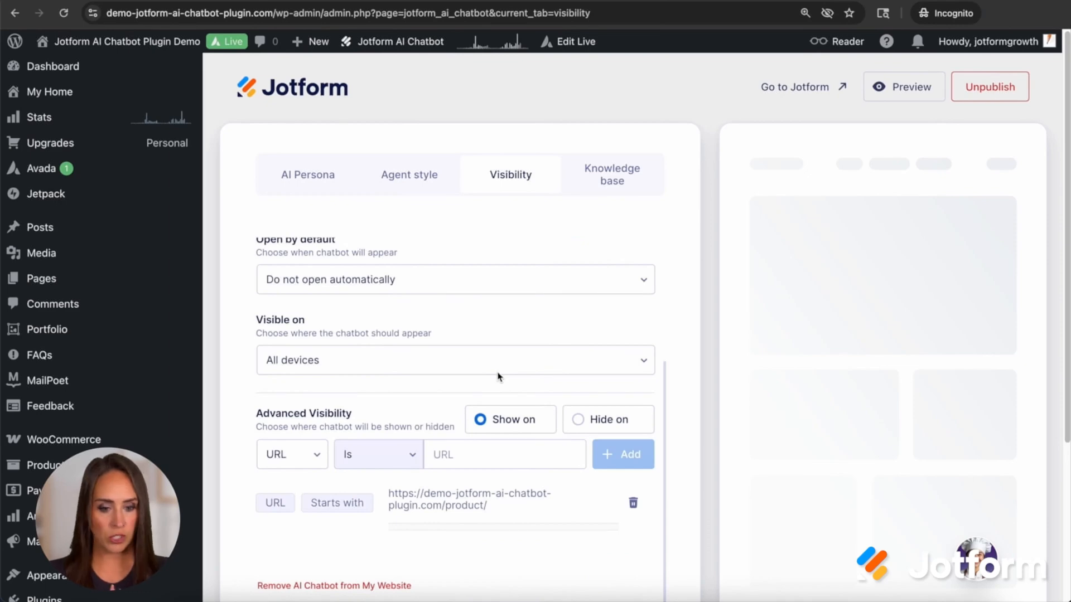
pyautogui.scroll(-3)
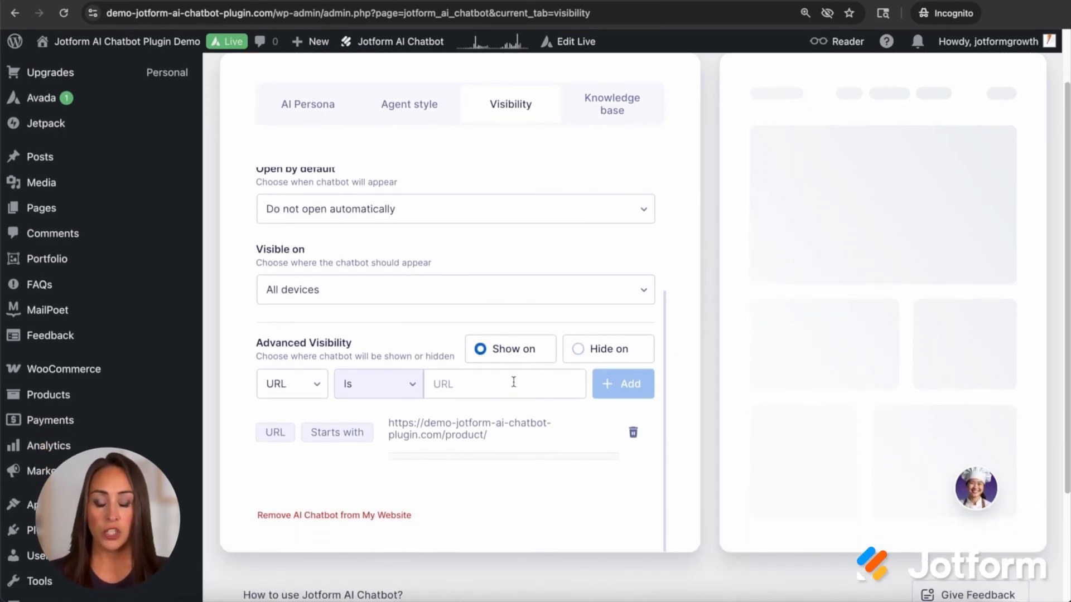
pyautogui.moveTo(529, 443)
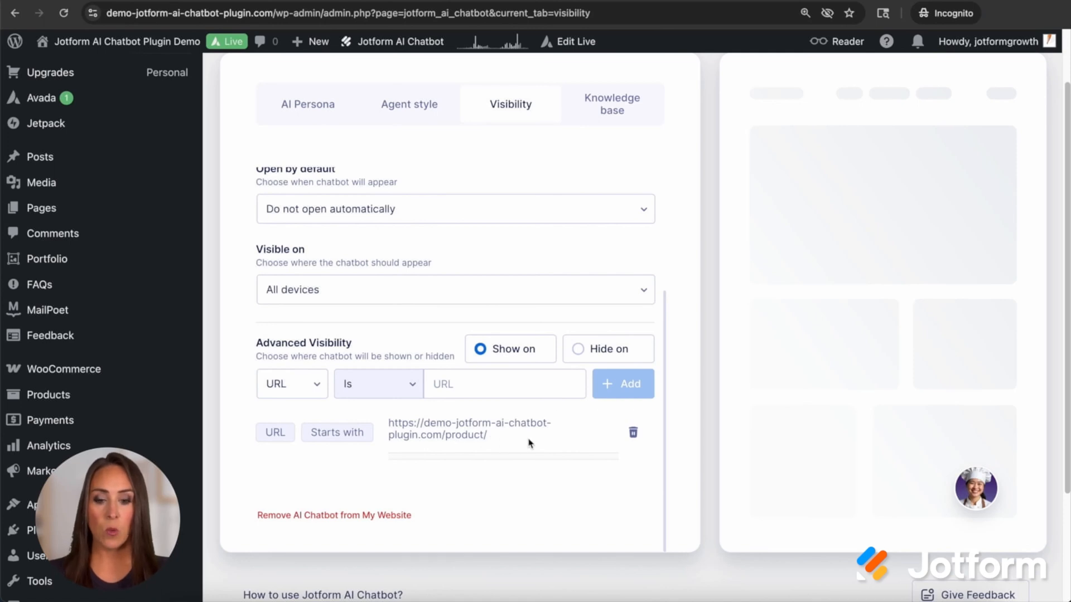
pyautogui.click(578, 360)
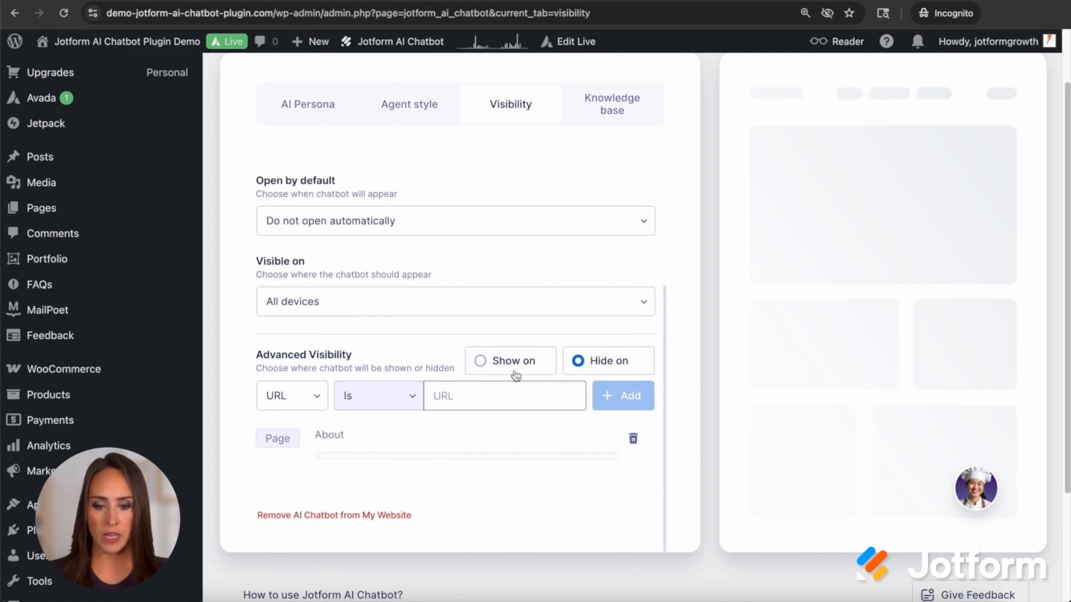
pyautogui.click(479, 361)
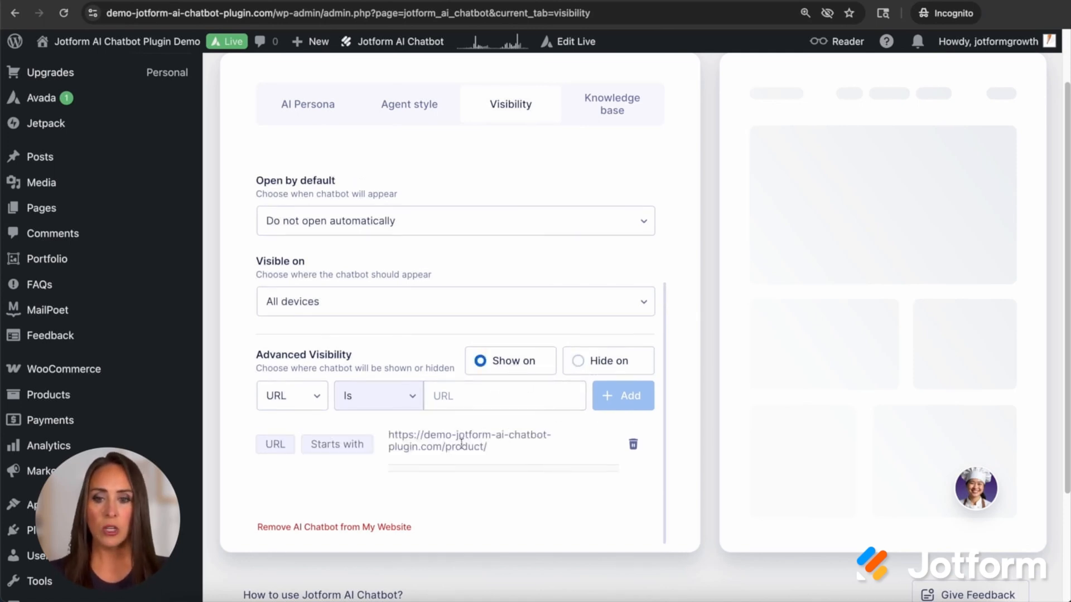
pyautogui.click(469, 440)
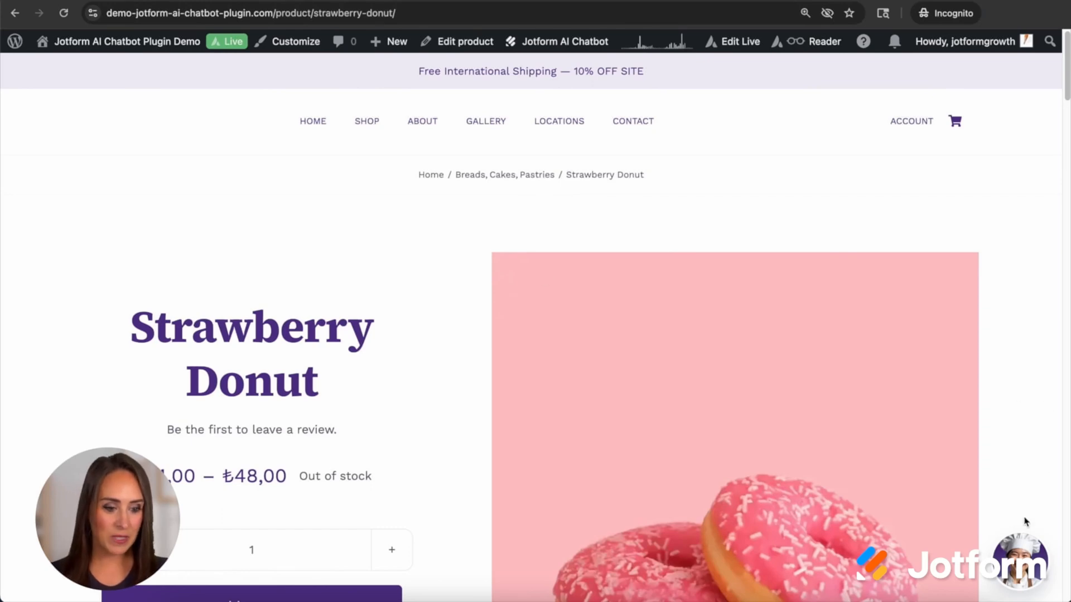
# Launch Polly's chat on the Strawberry Donut product page to request an order
pyautogui.click(1021, 560)
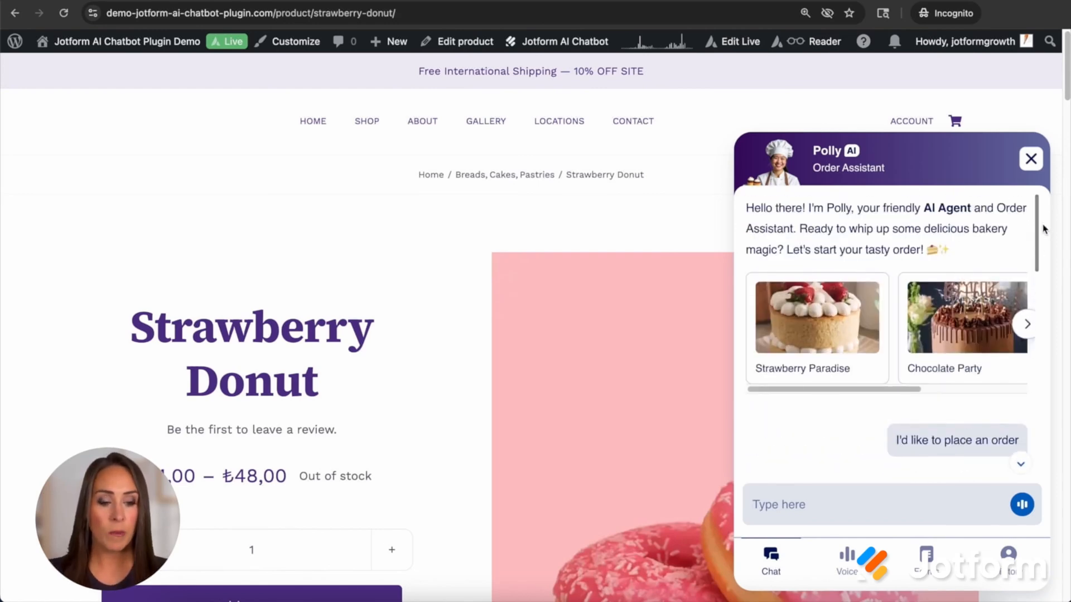
pyautogui.moveTo(1035, 232)
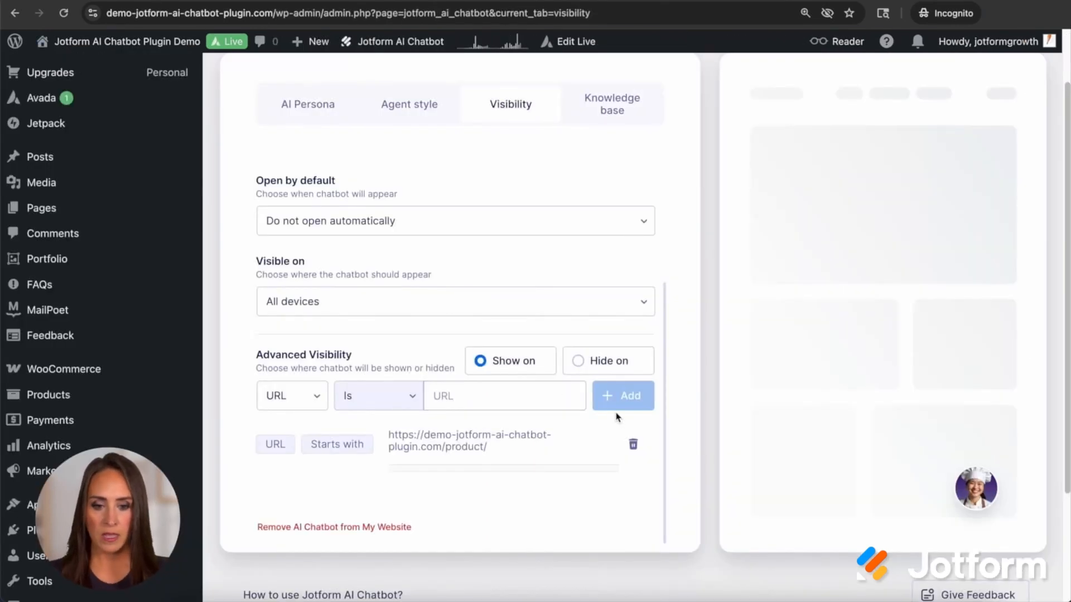
# Delete the URL starts-with /product/ show rule and switch visibility to Hide on the About page
pyautogui.click(578, 360)
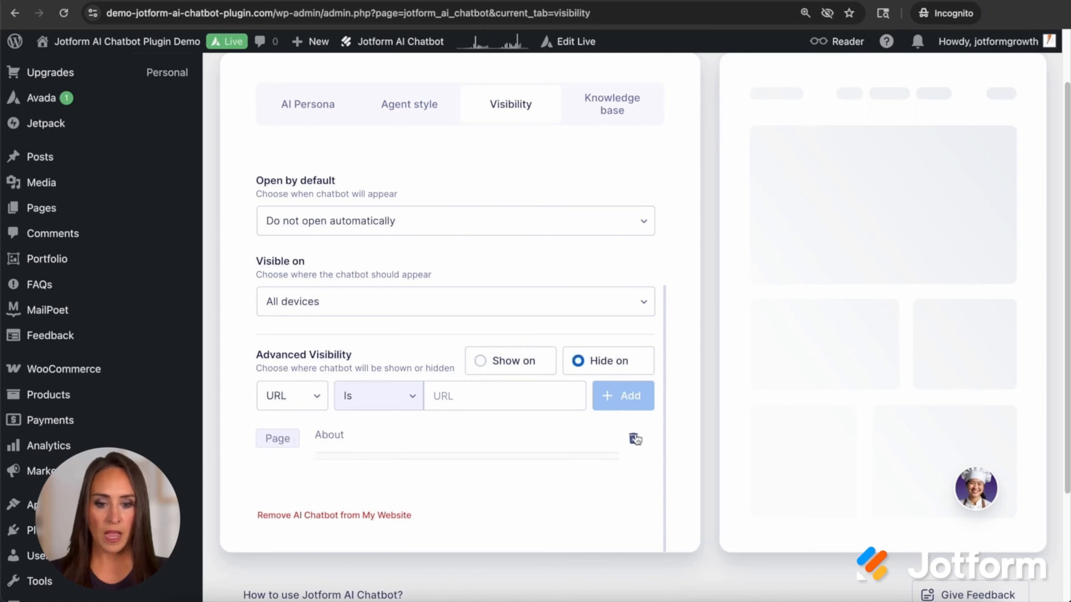
pyautogui.click(479, 360)
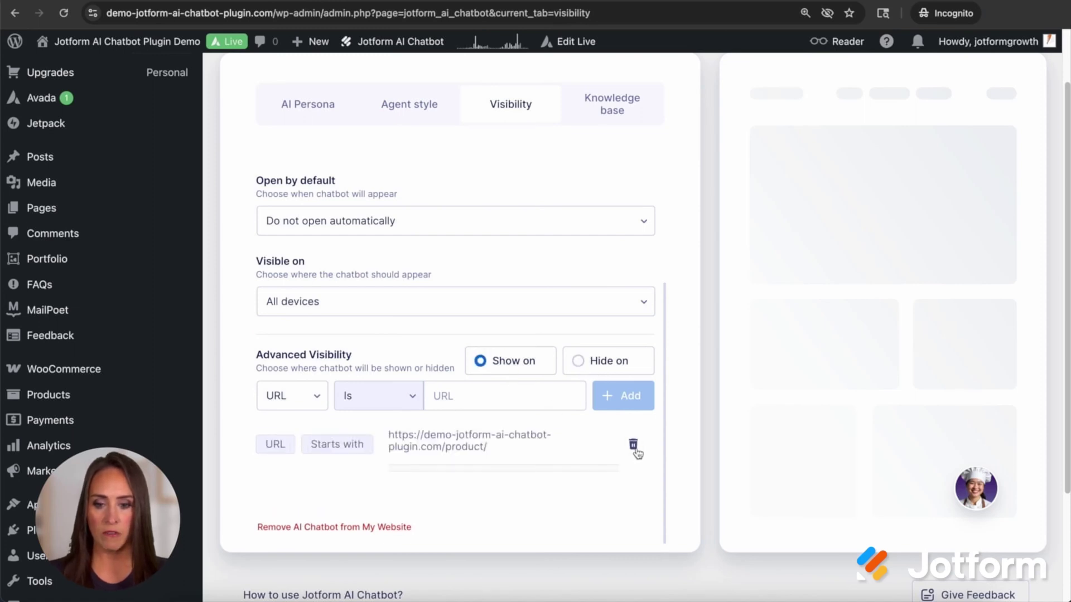
pyautogui.click(634, 444)
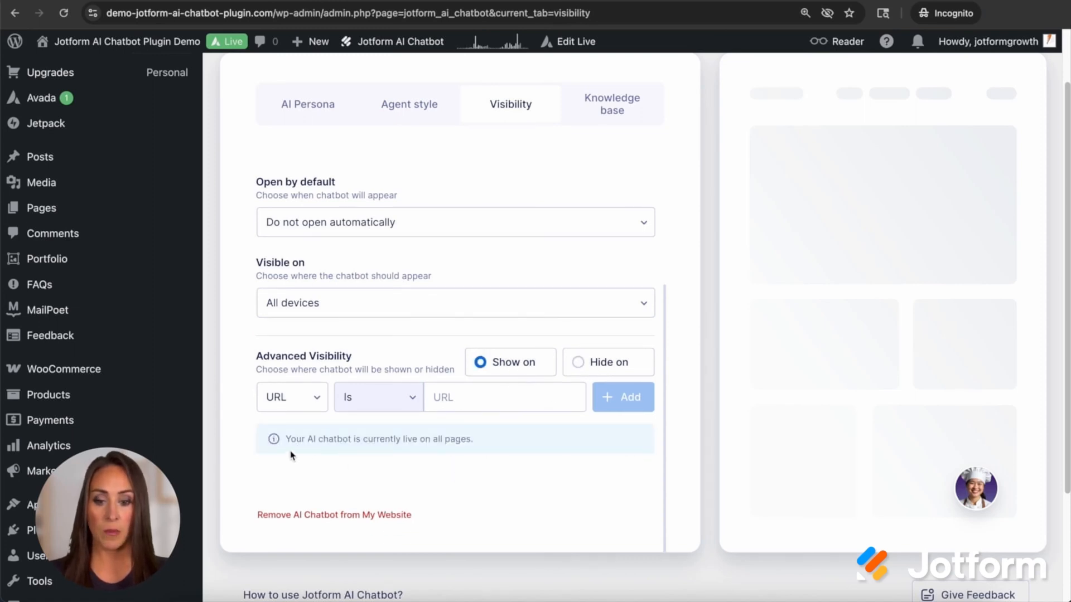
pyautogui.click(622, 397)
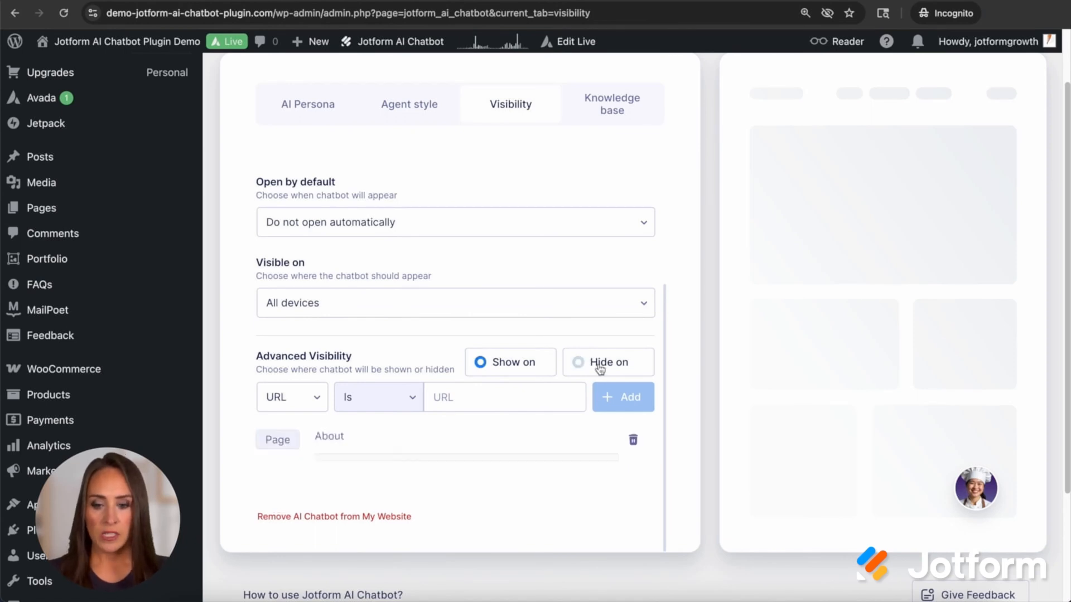
pyautogui.click(579, 361)
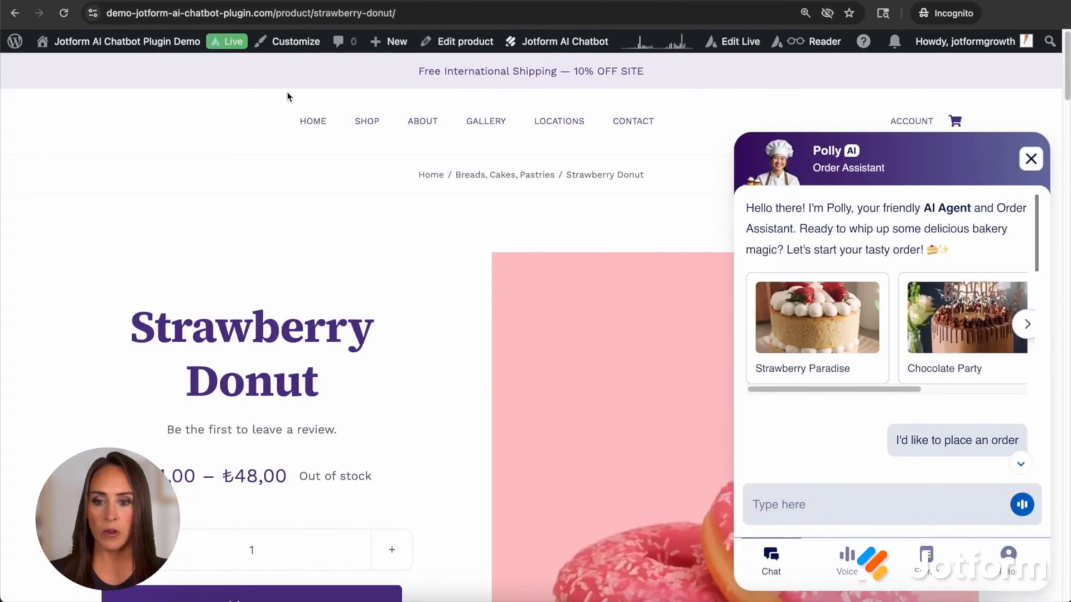
# Visit the bakery Home page, where Polly appears, then About, where her launcher is absent
pyautogui.click(312, 120)
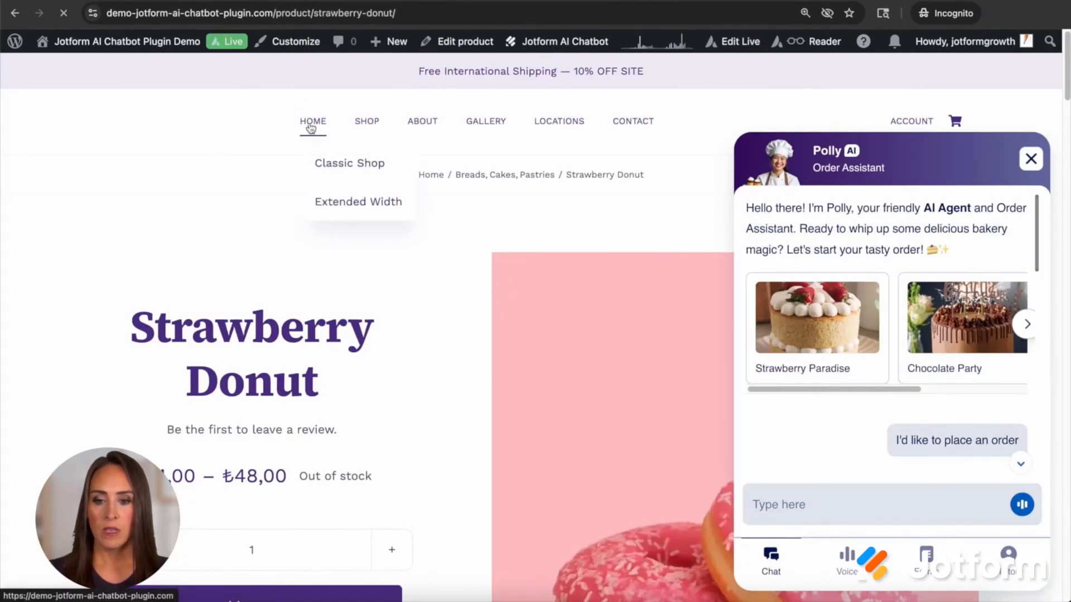
pyautogui.click(312, 121)
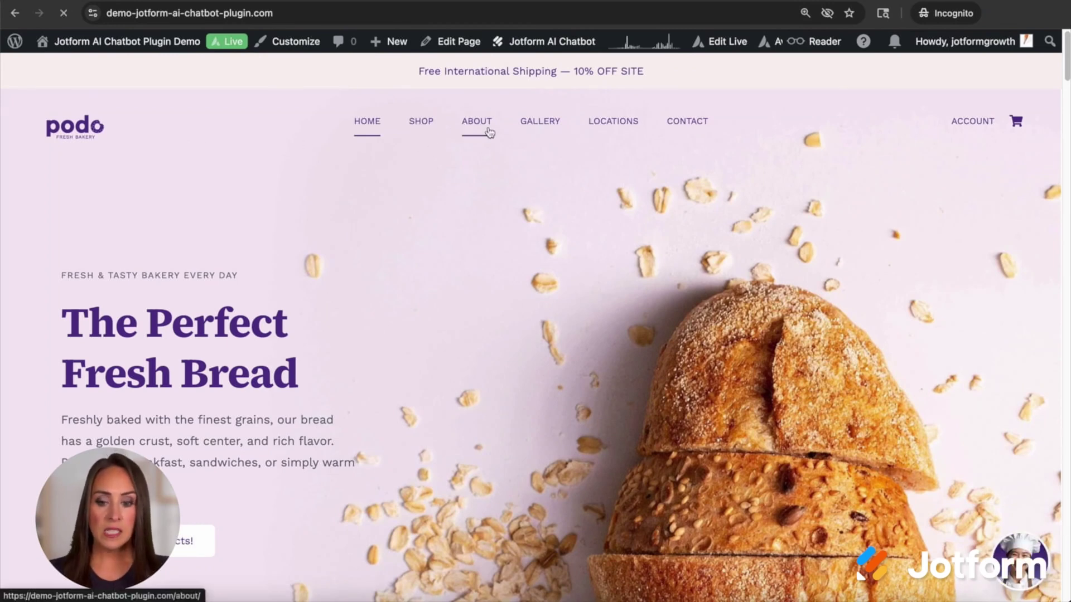
pyautogui.click(476, 121)
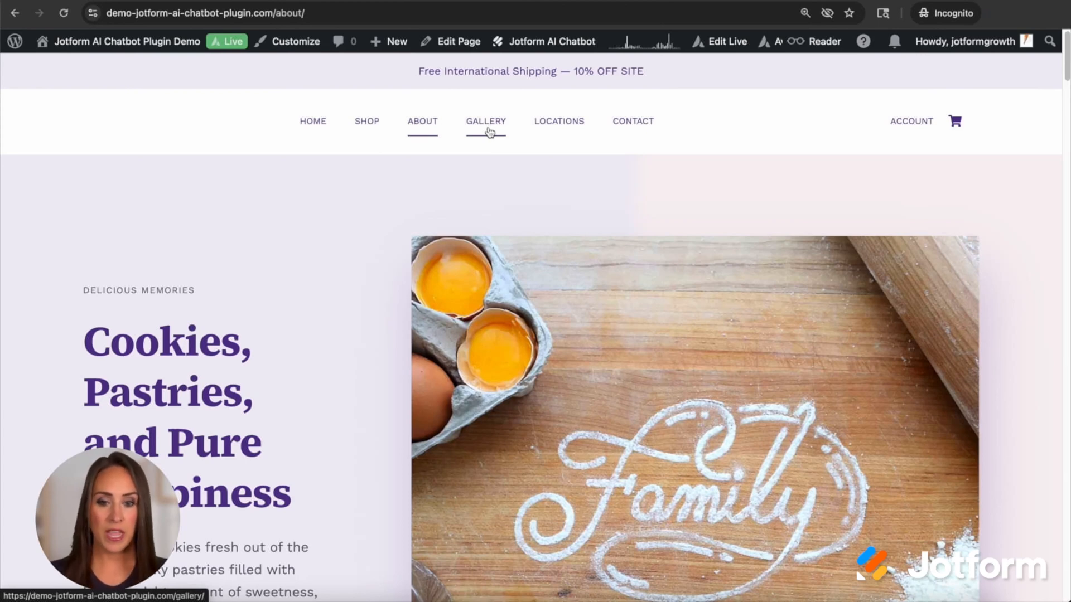
pyautogui.moveTo(366, 74)
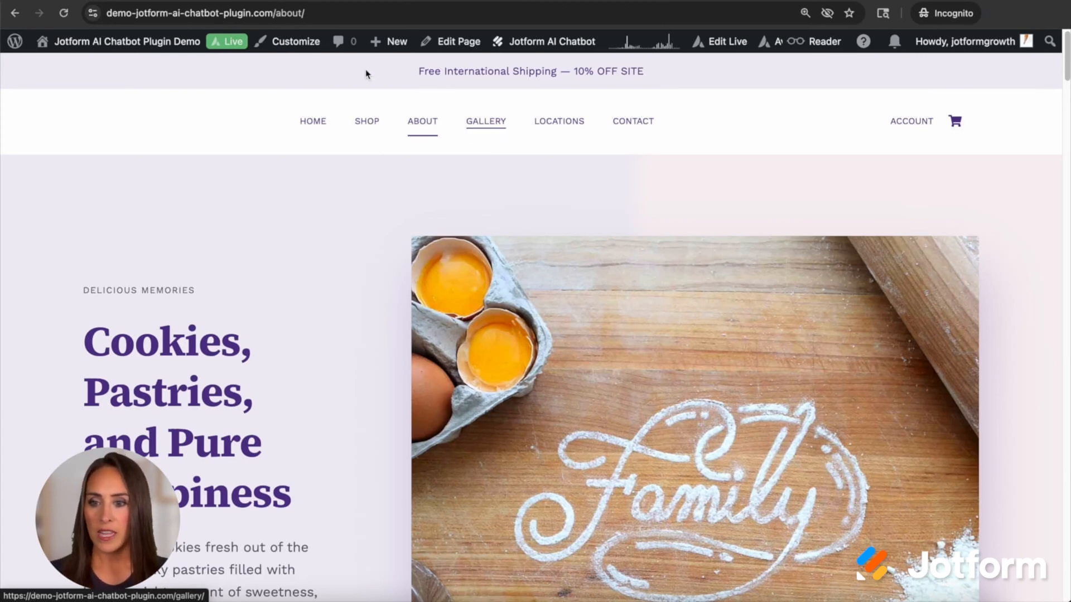
pyautogui.click(551, 41)
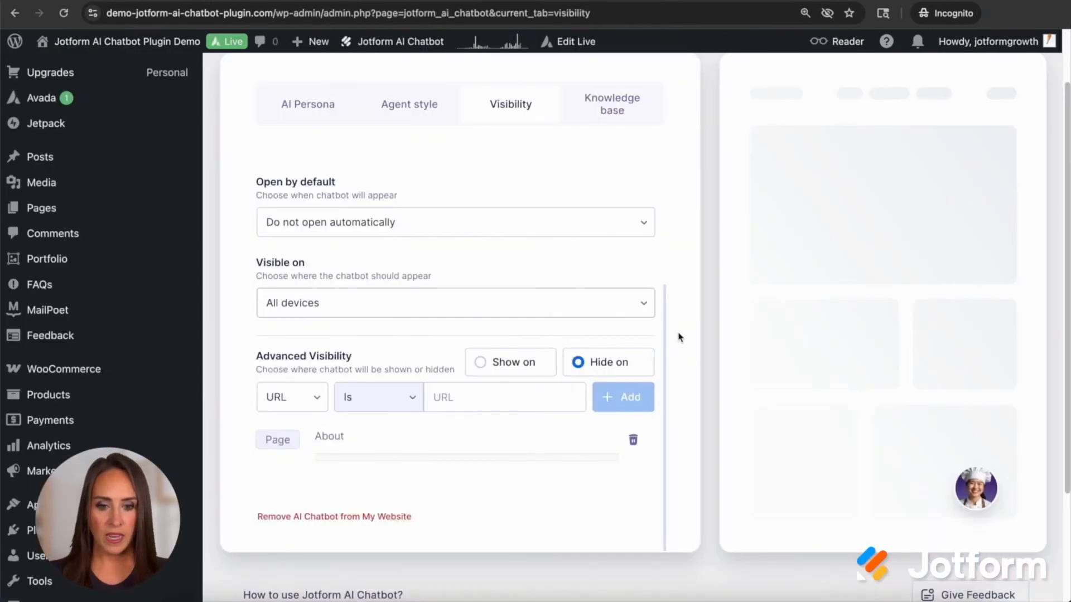
pyautogui.scroll(3)
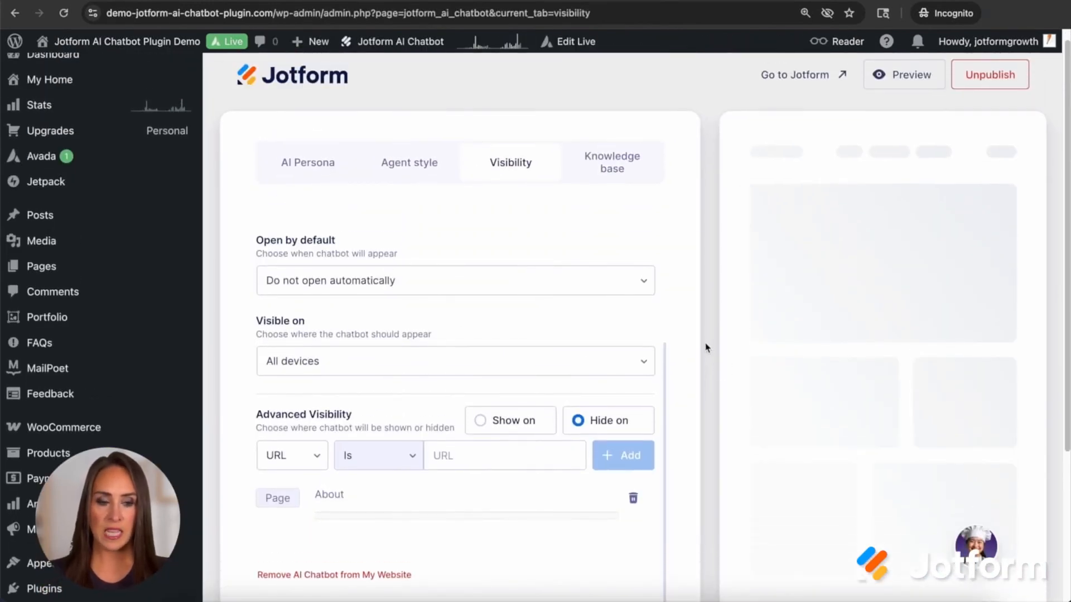
pyautogui.moveTo(688, 349)
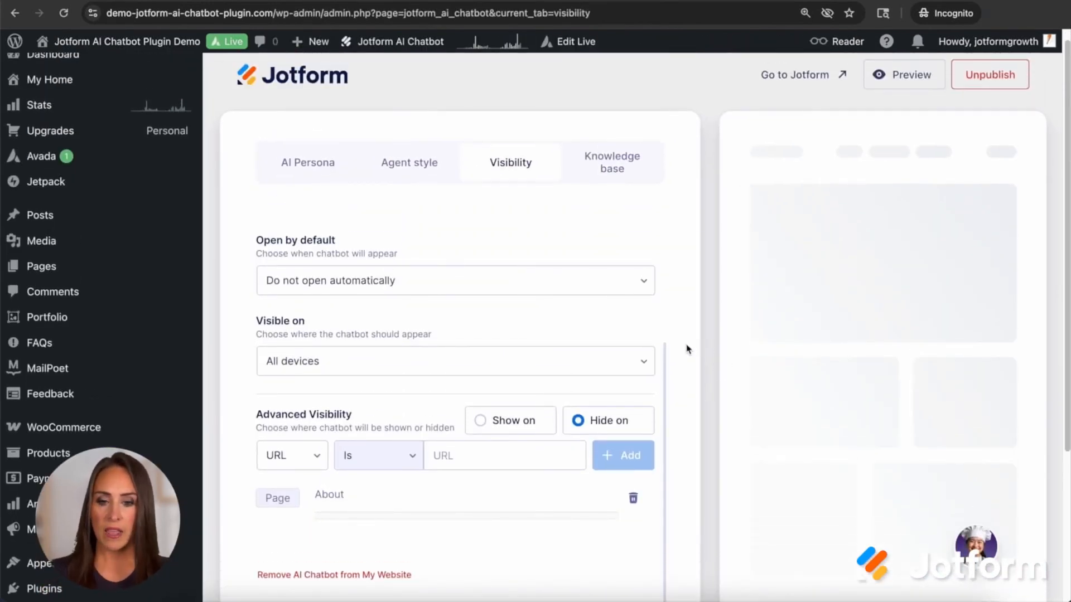
pyautogui.scroll(3)
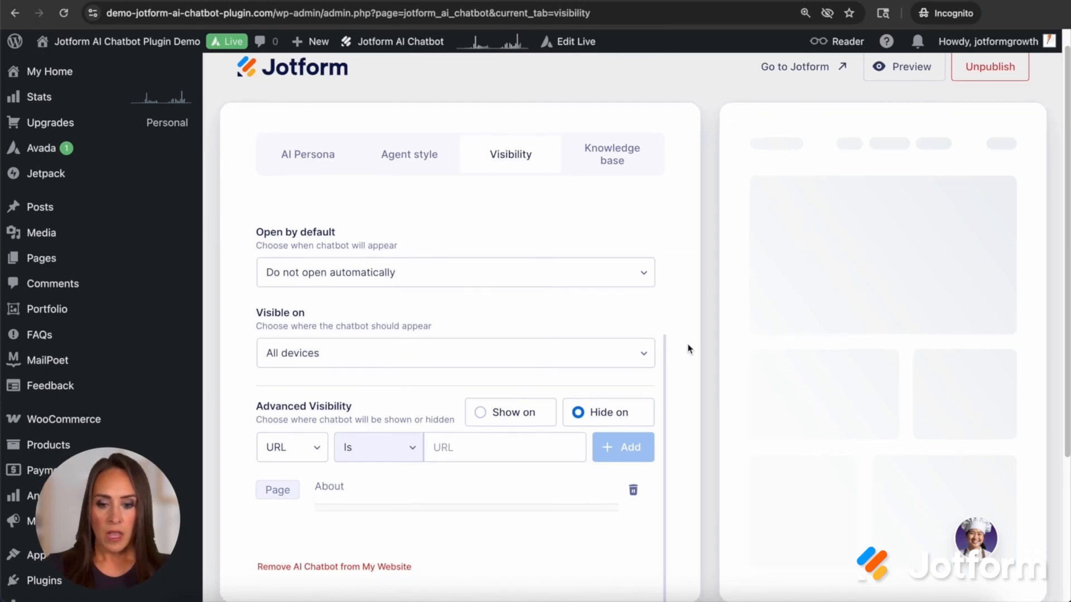
pyautogui.scroll(-3)
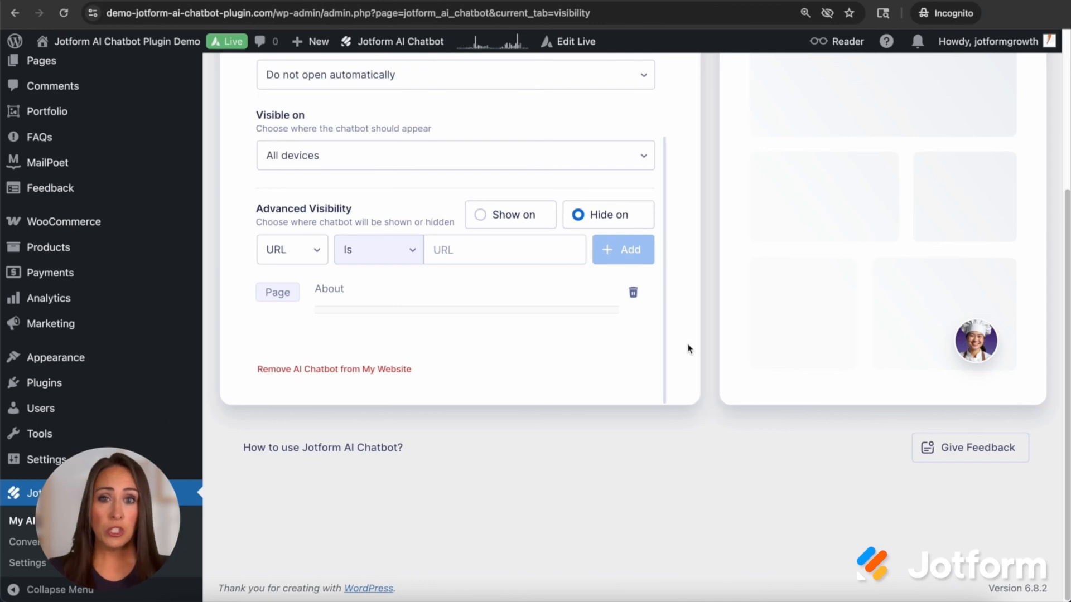
pyautogui.moveTo(322, 447)
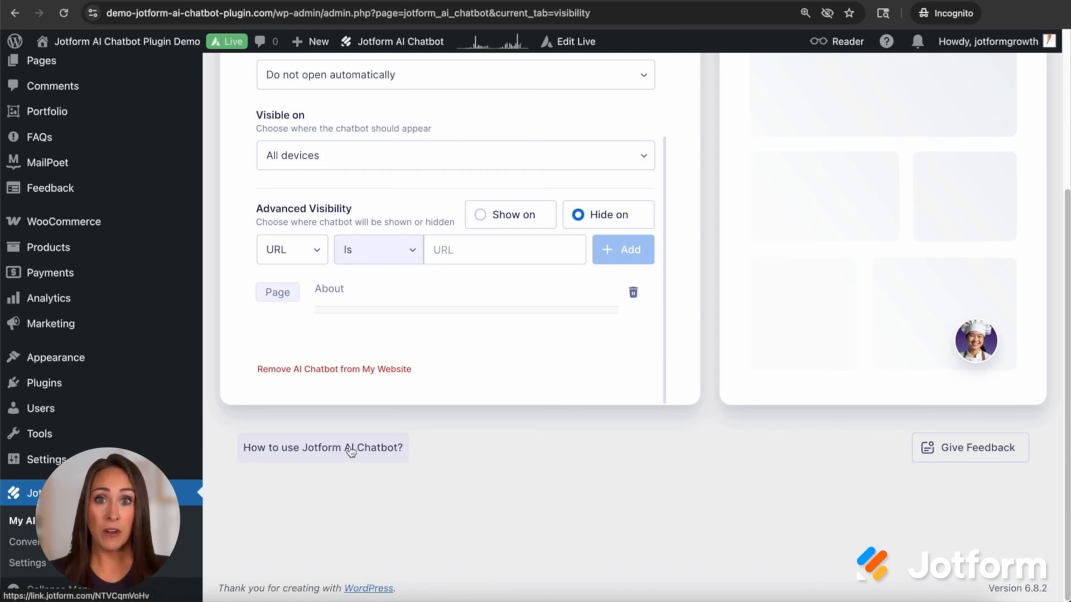
pyautogui.moveTo(671, 489)
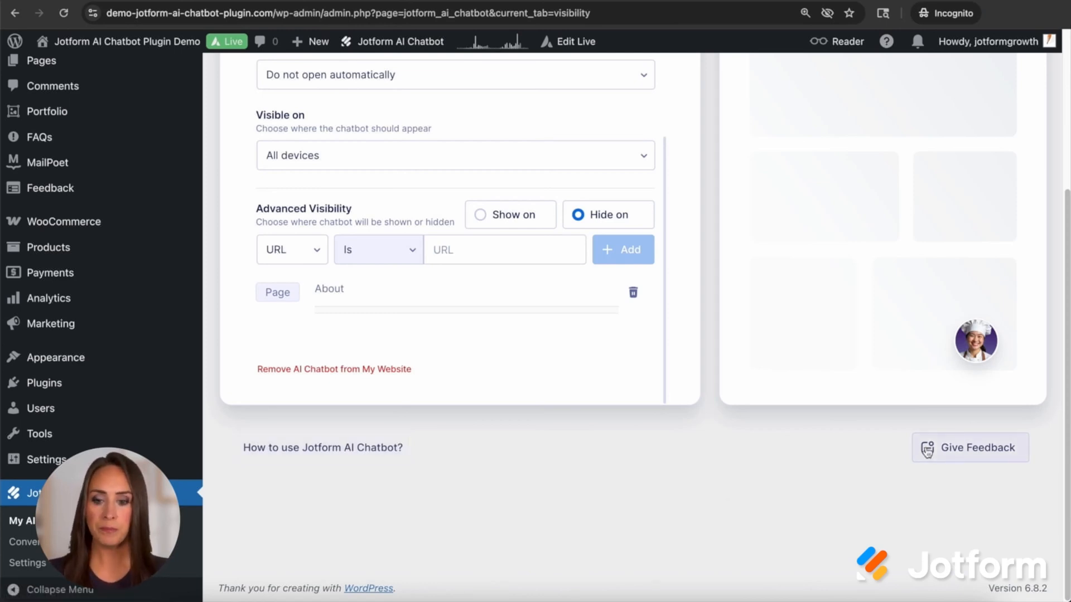
pyautogui.moveTo(334, 369)
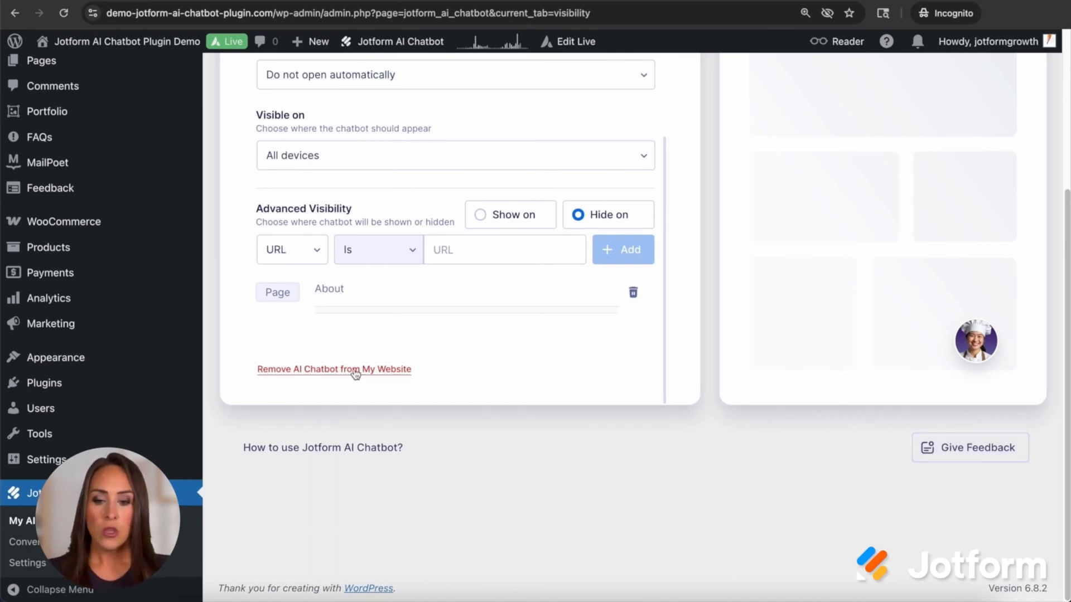
pyautogui.click(333, 369)
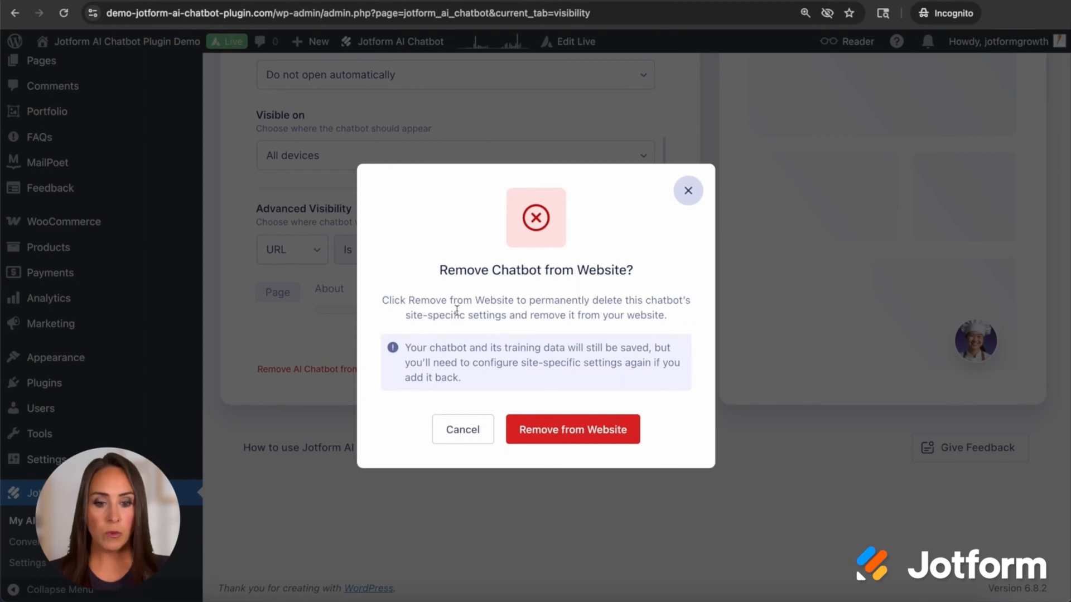
pyautogui.moveTo(625, 312)
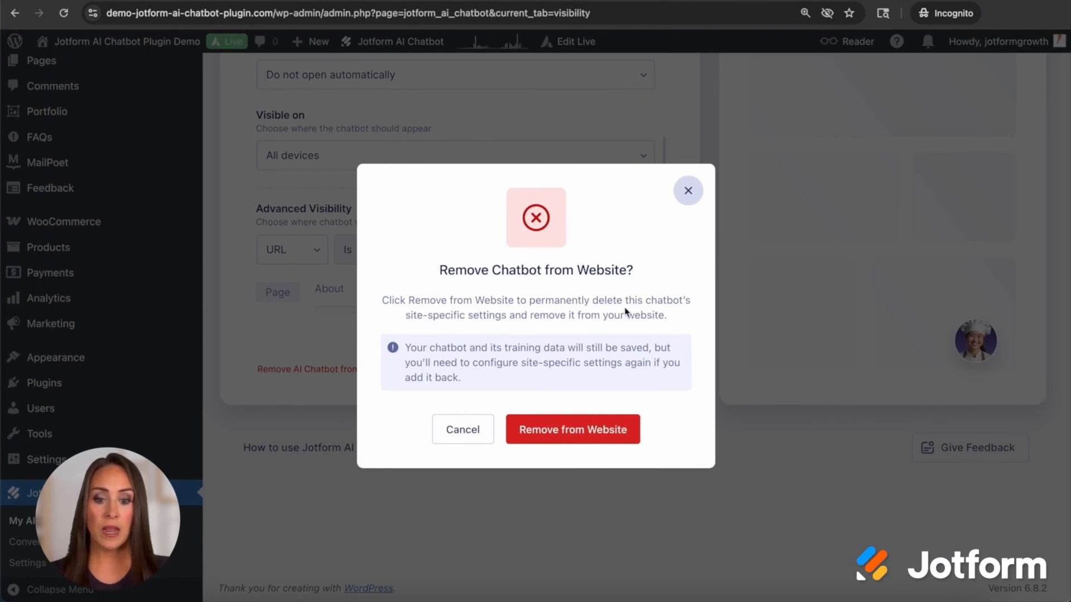
pyautogui.moveTo(555, 332)
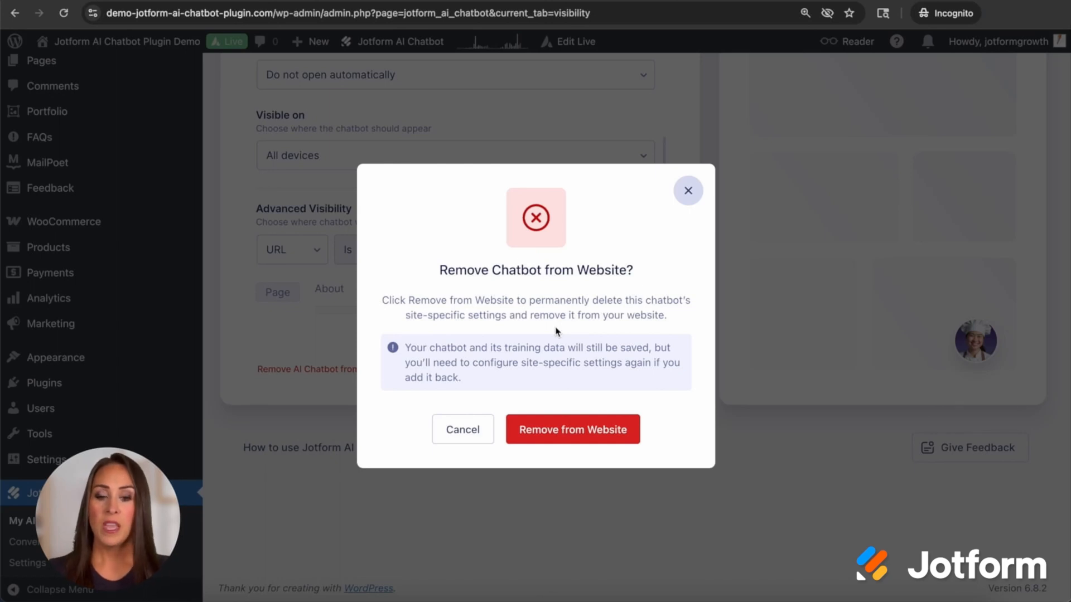
pyautogui.moveTo(489, 362)
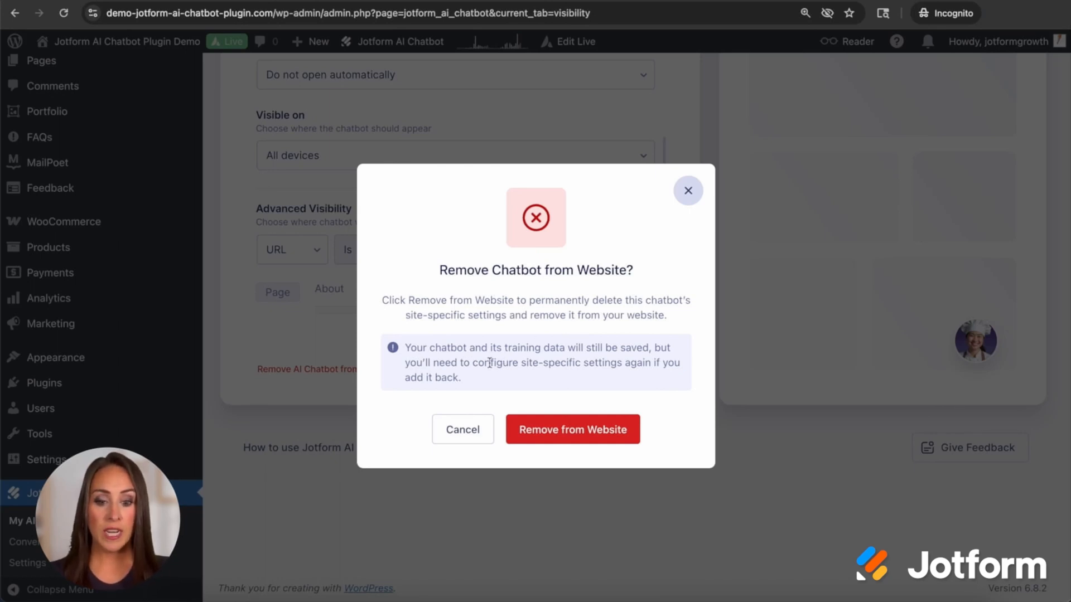
pyautogui.moveTo(617, 358)
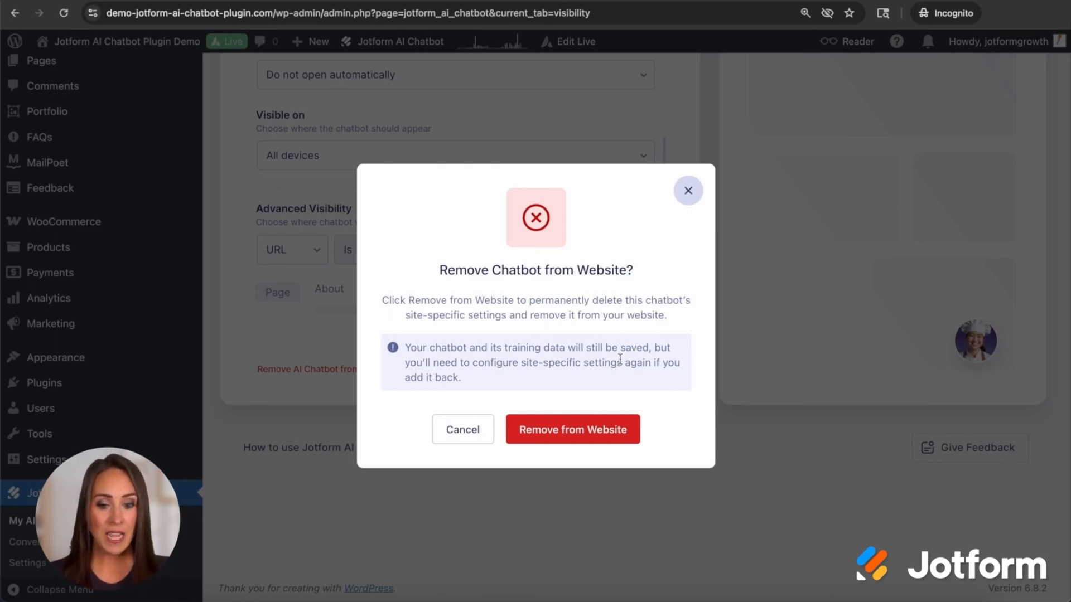
pyautogui.moveTo(603, 377)
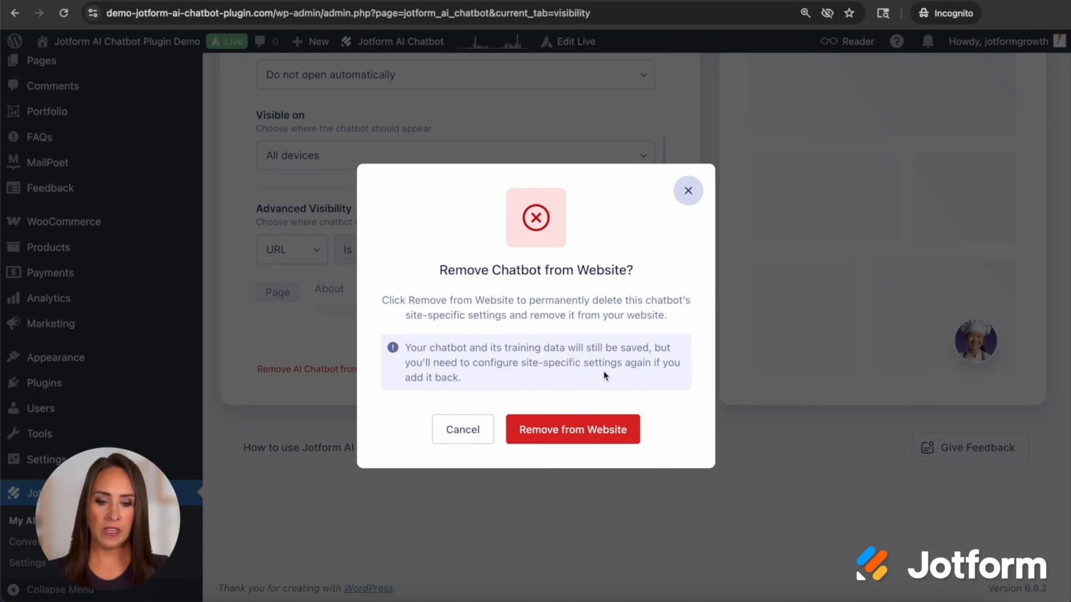
pyautogui.moveTo(647, 376)
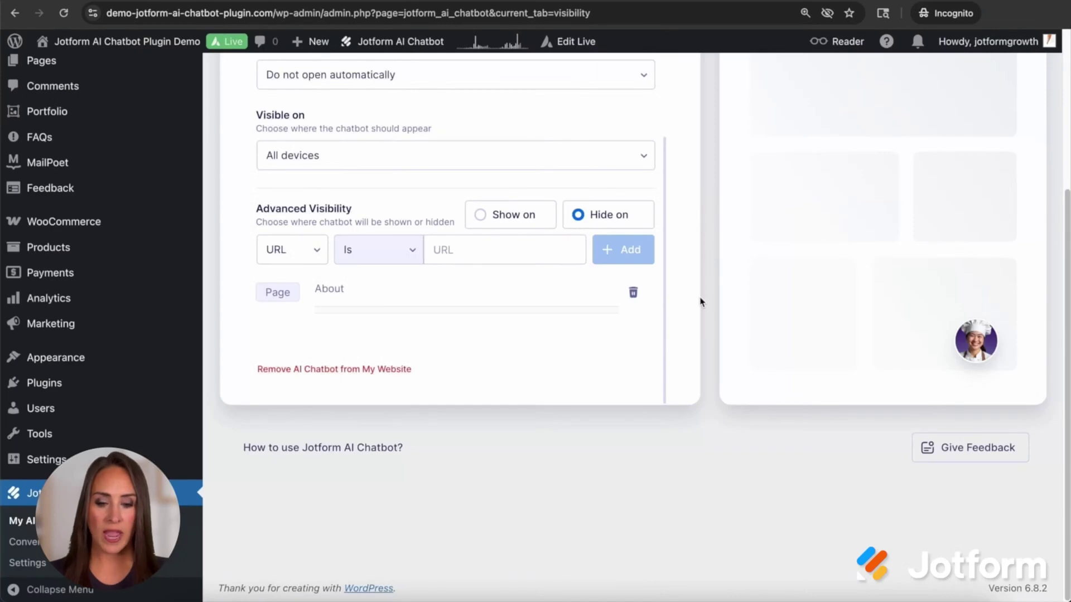
pyautogui.scroll(3)
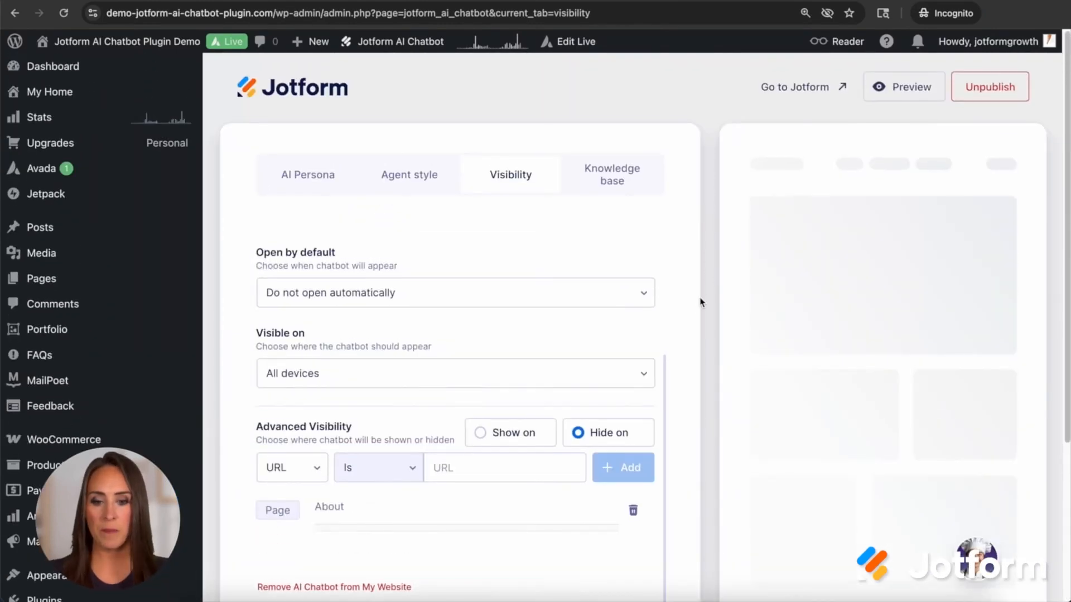
pyautogui.moveTo(469, 342)
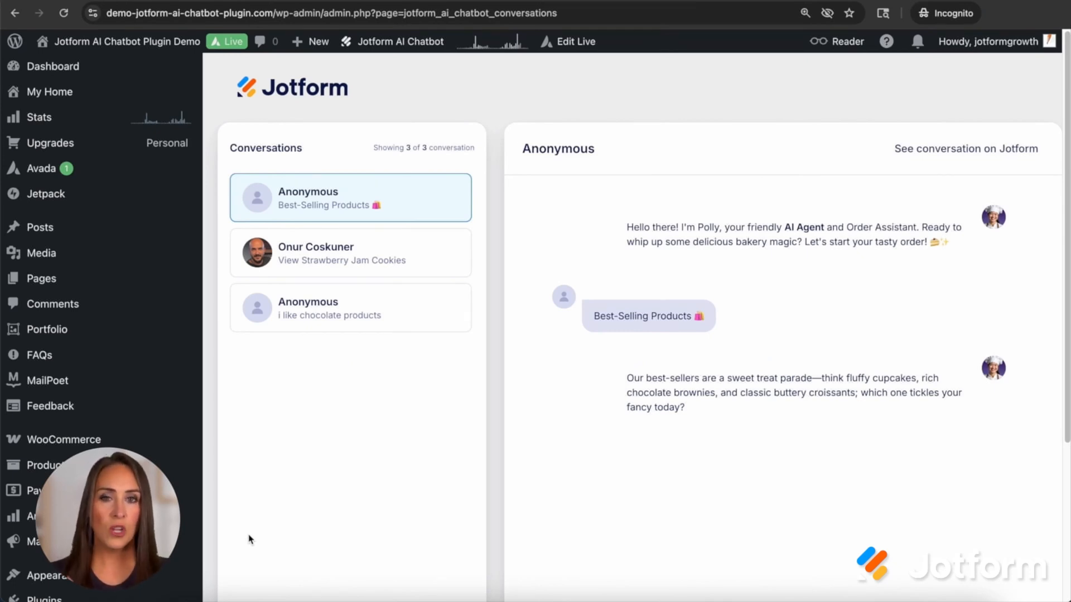
# Browse the three listed visitor conversations, including the best-selling products chat
pyautogui.scroll(-3)
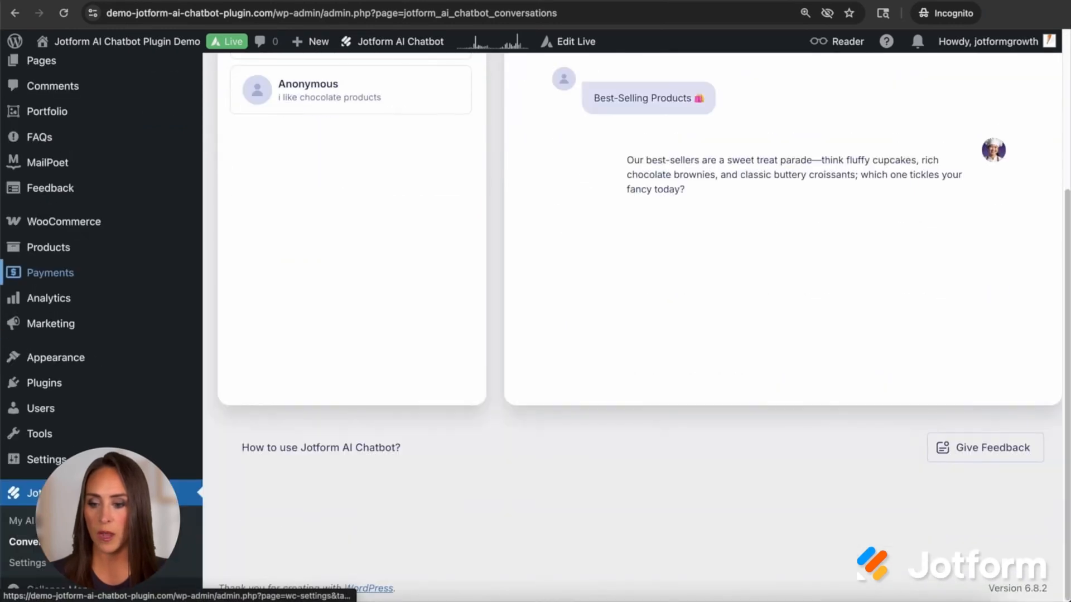
# Review the connected WooCommerce store with product-finding, recommending, cart and order-status abilities enabled
pyautogui.click(27, 562)
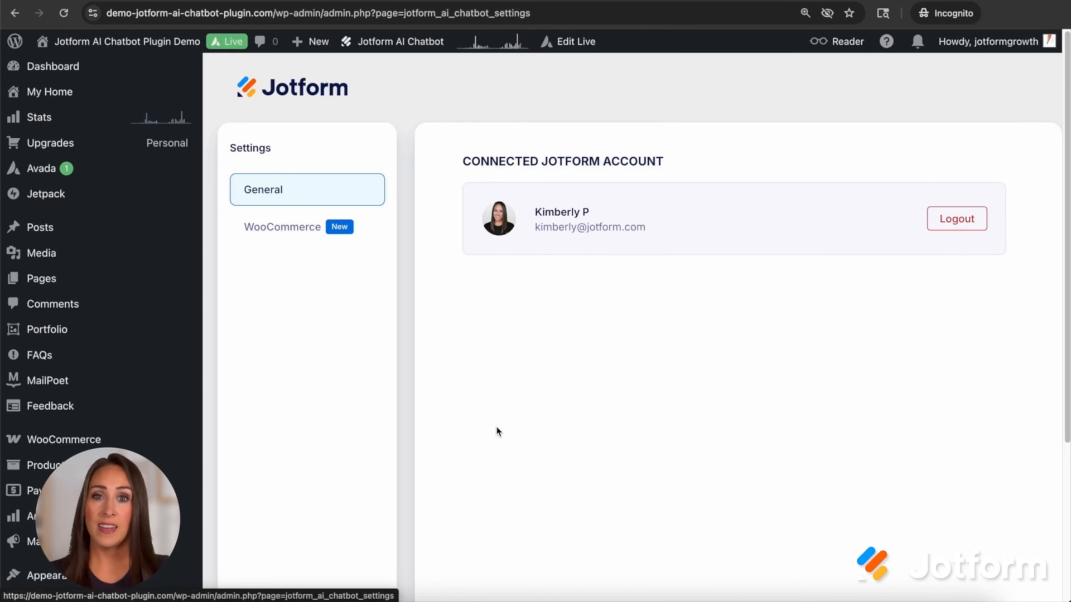
pyautogui.moveTo(380, 391)
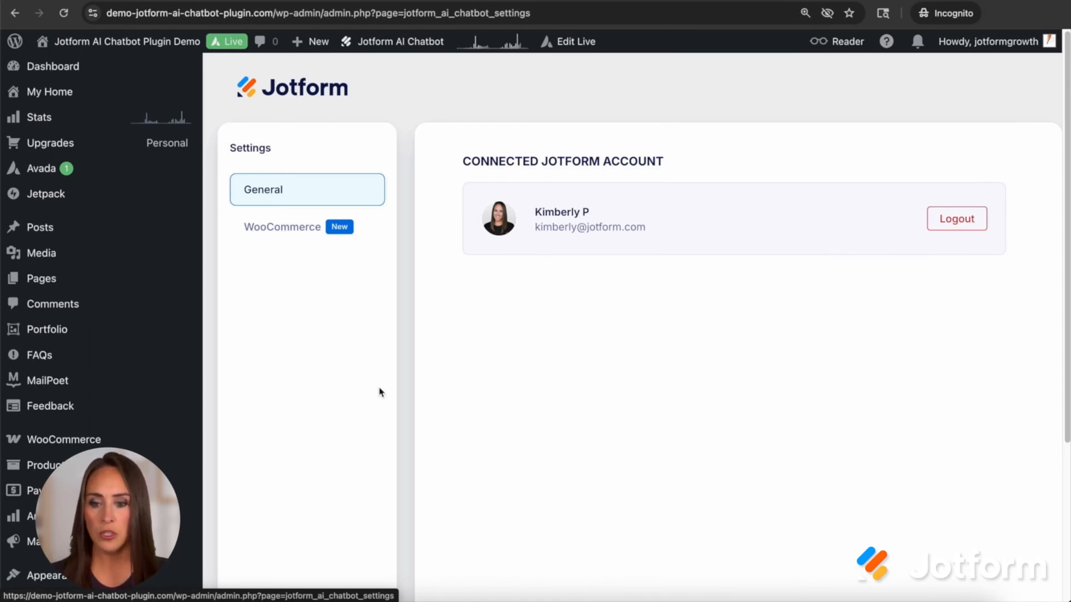
pyautogui.click(296, 227)
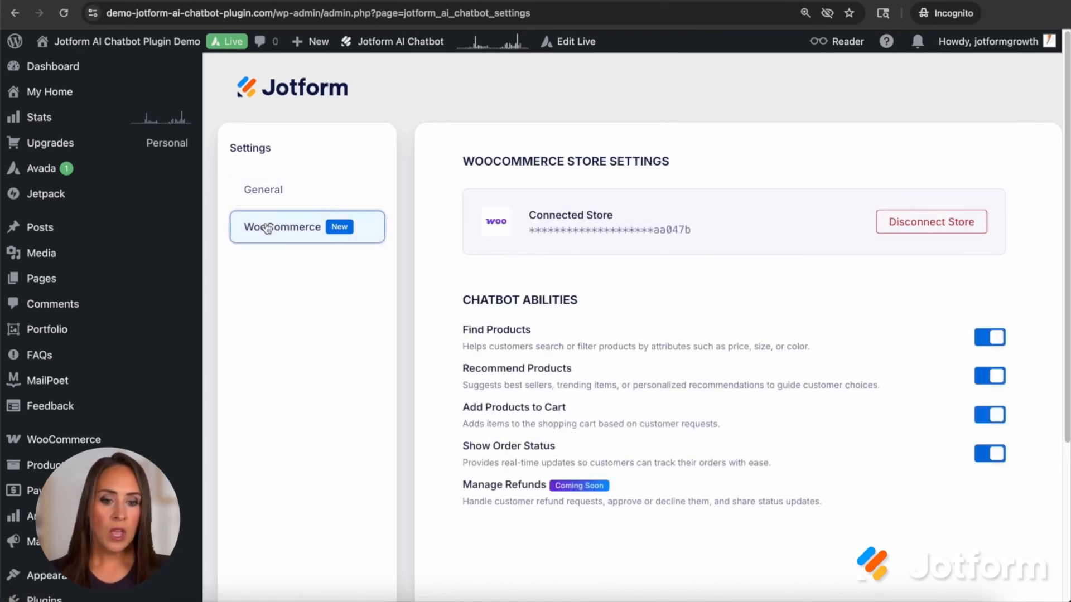
pyautogui.moveTo(677, 252)
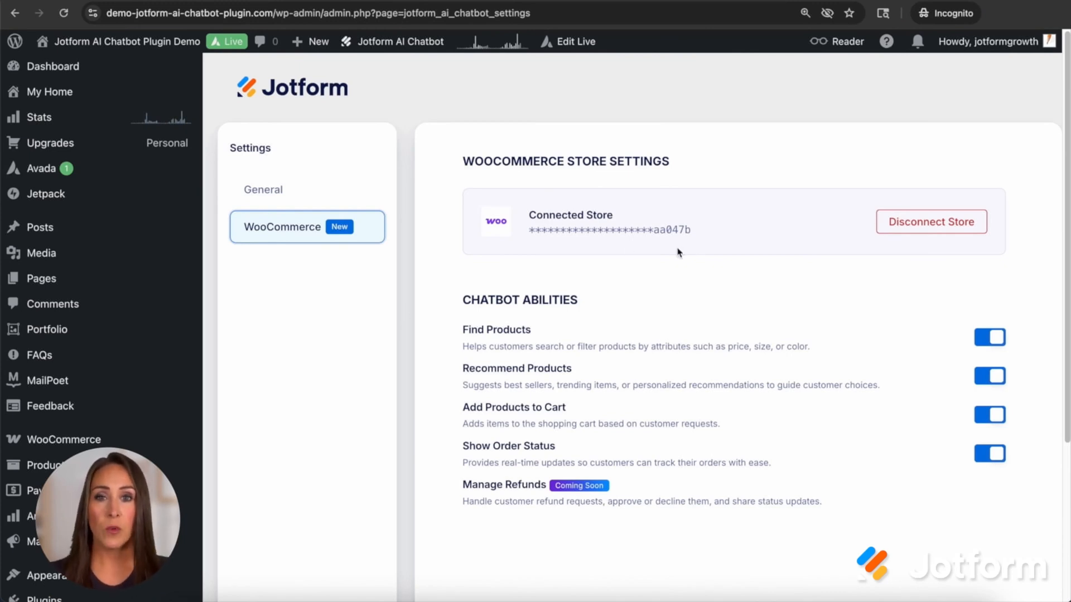
pyautogui.moveTo(699, 341)
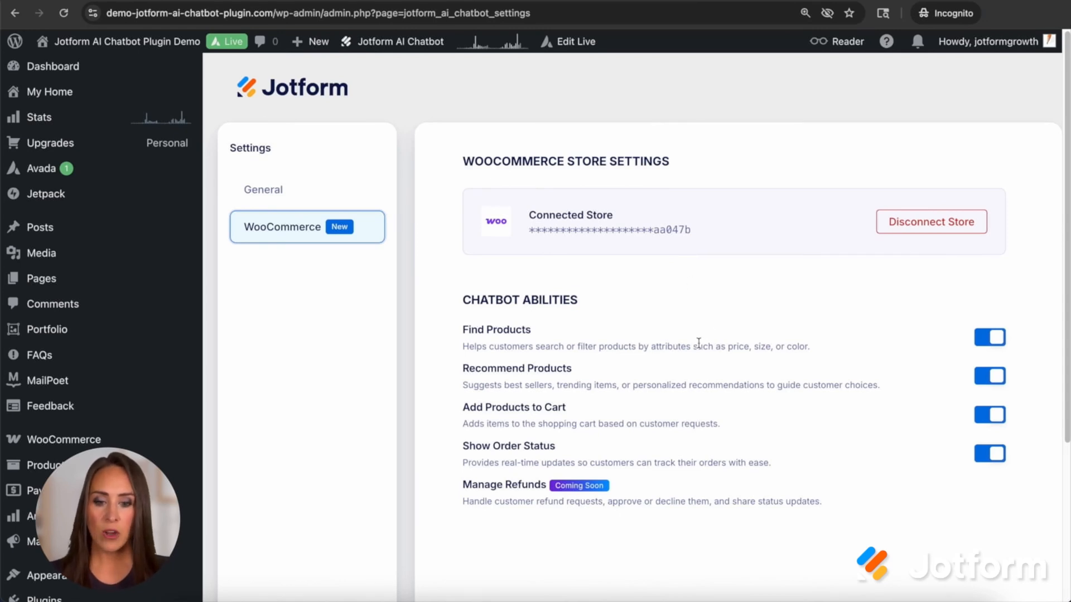
pyautogui.moveTo(608, 341)
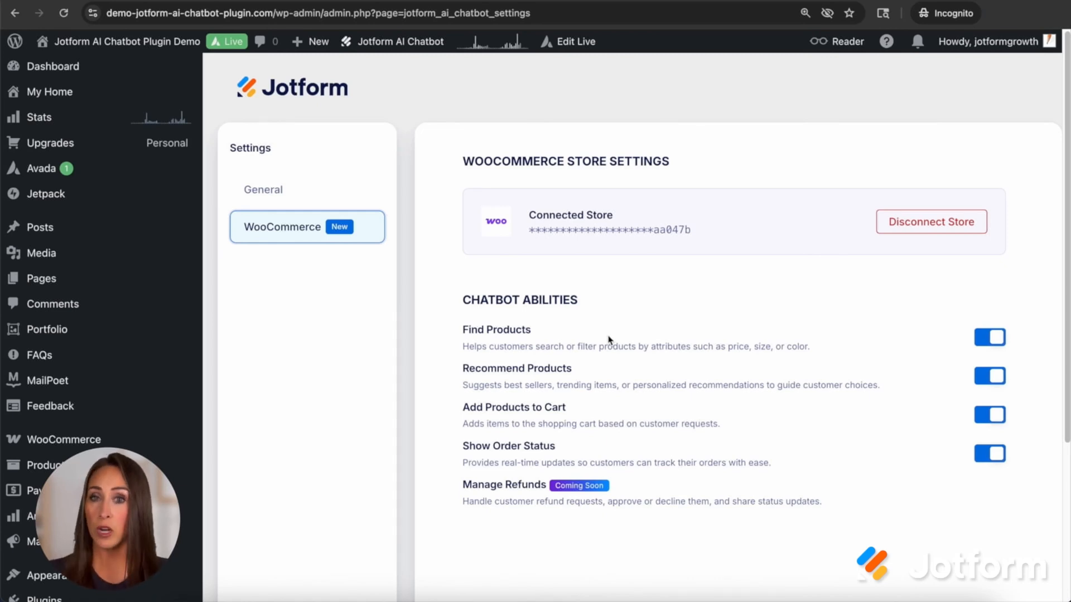
pyautogui.moveTo(547, 382)
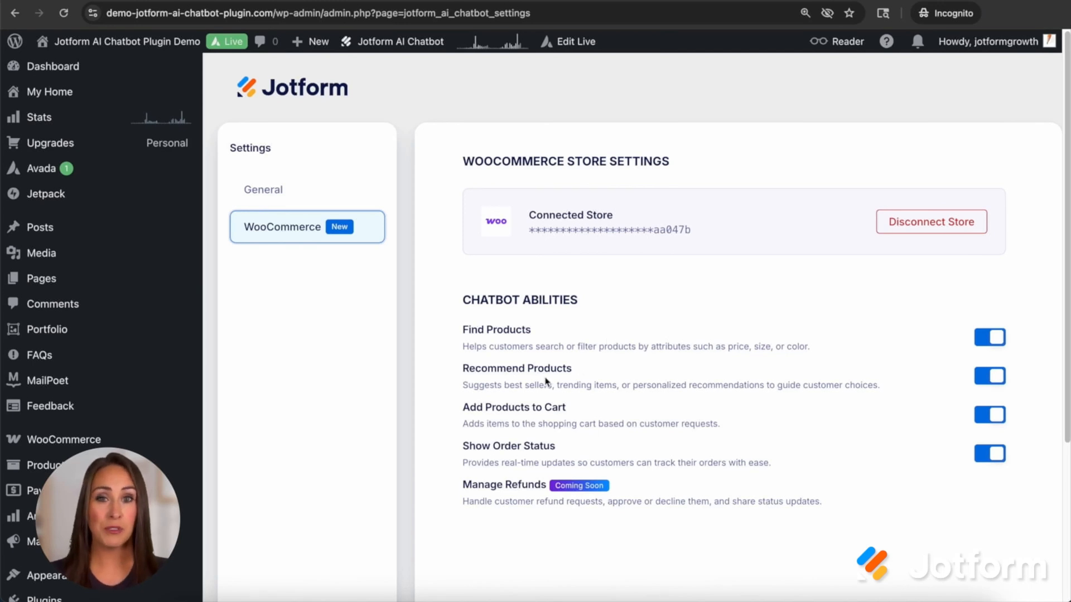
pyautogui.moveTo(622, 379)
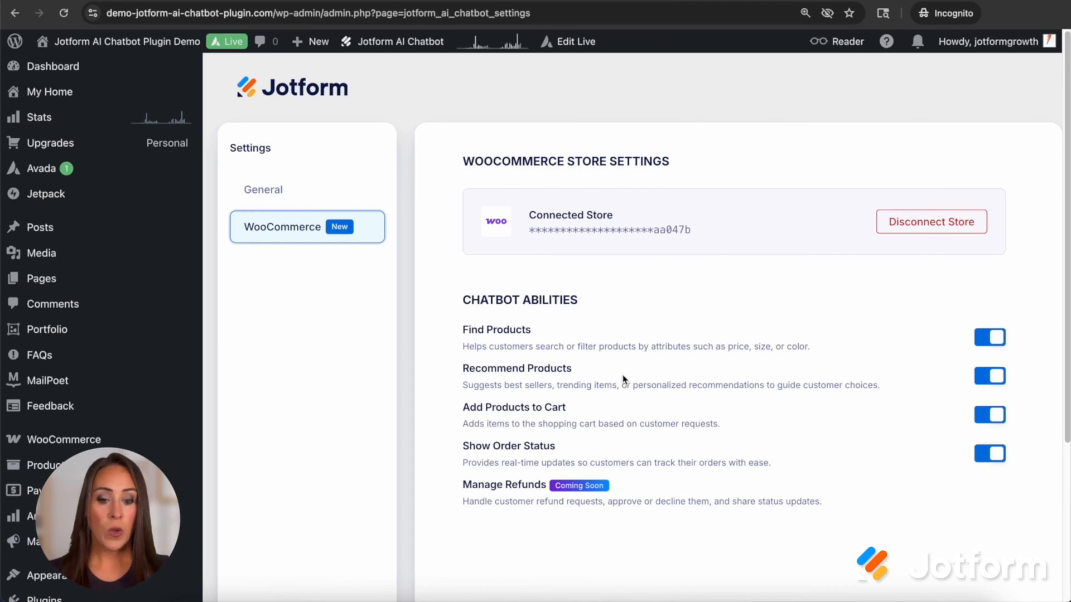
pyautogui.moveTo(621, 416)
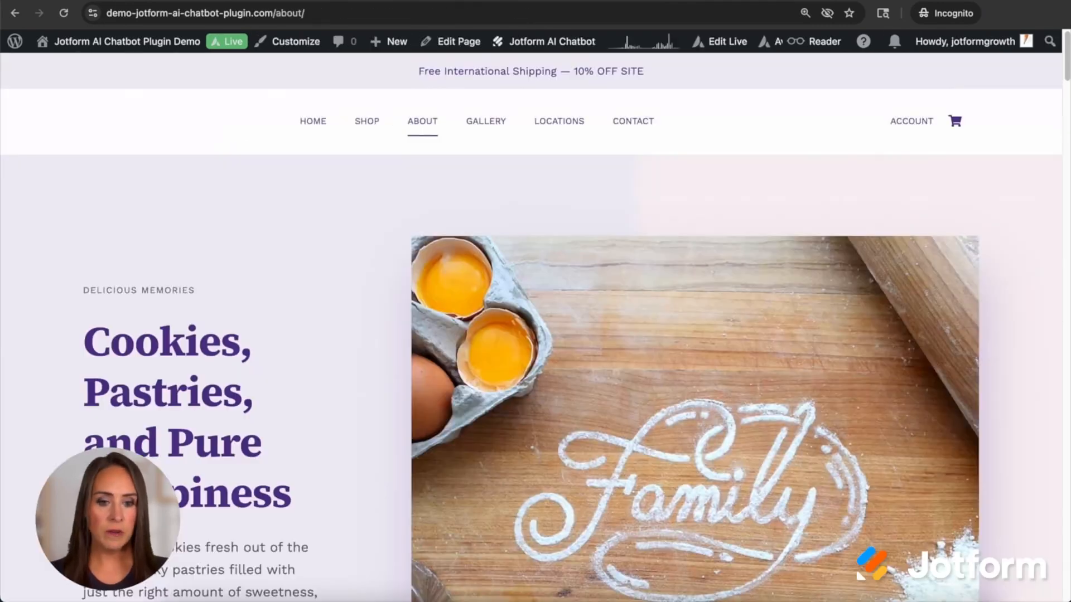
# Leave the bakery About page and return to the chatbot's WooCommerce store settings
pyautogui.click(367, 120)
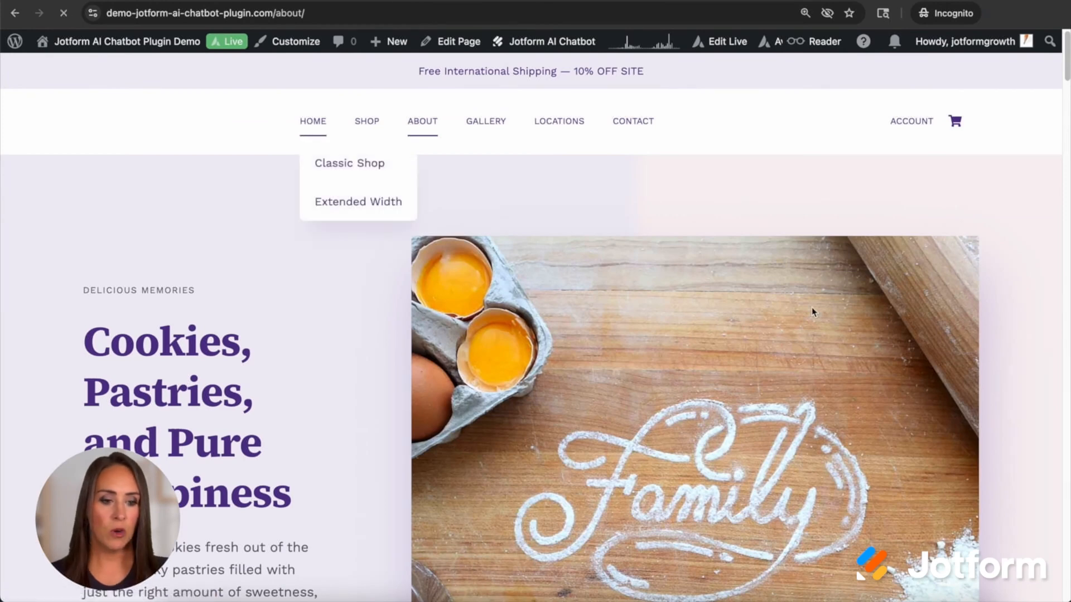
pyautogui.click(312, 121)
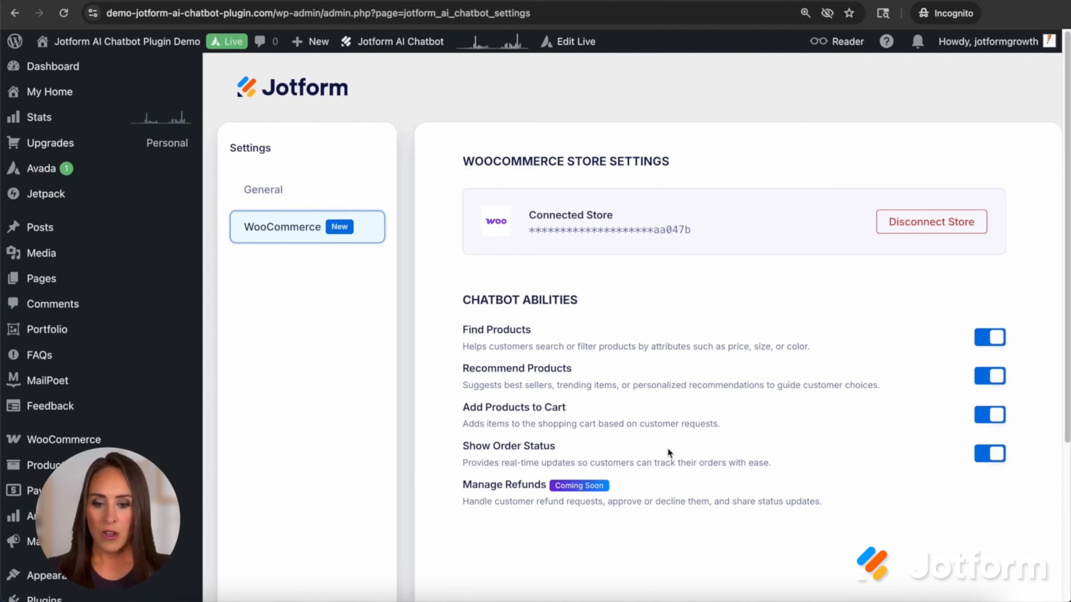
pyautogui.moveTo(363, 467)
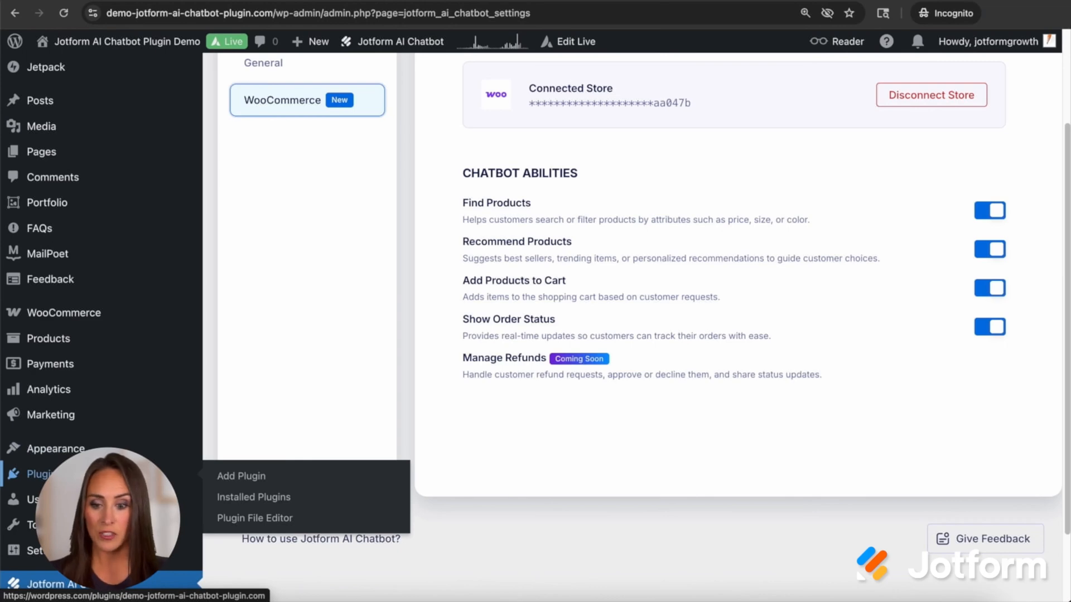
# Go via Add Plugin to Installed Plugins, listing AI Chatbot for WordPress – Jotform among 18 items
pyautogui.click(241, 476)
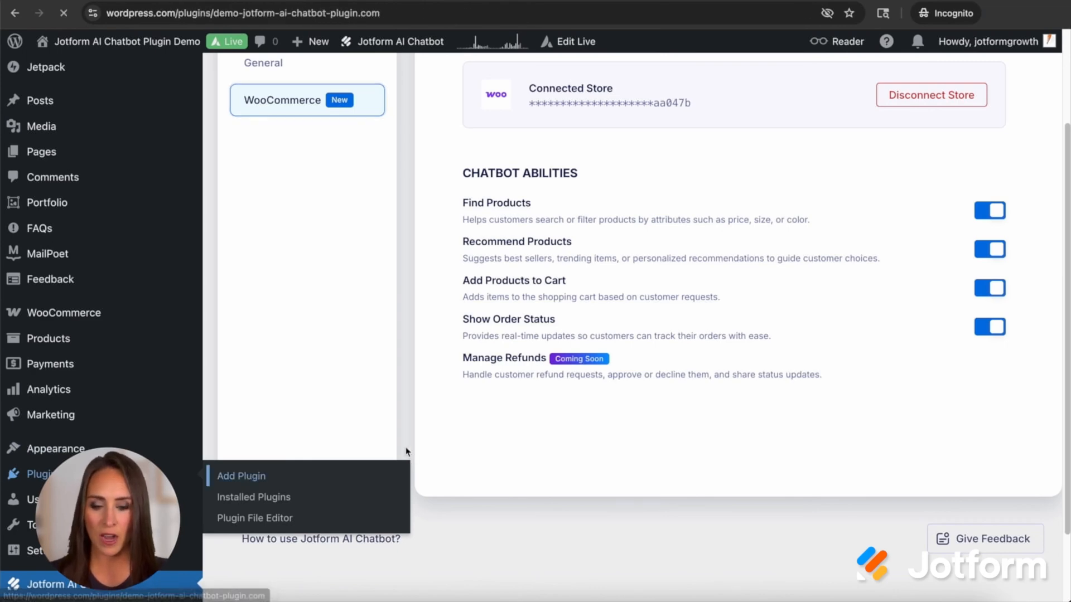
pyautogui.click(241, 476)
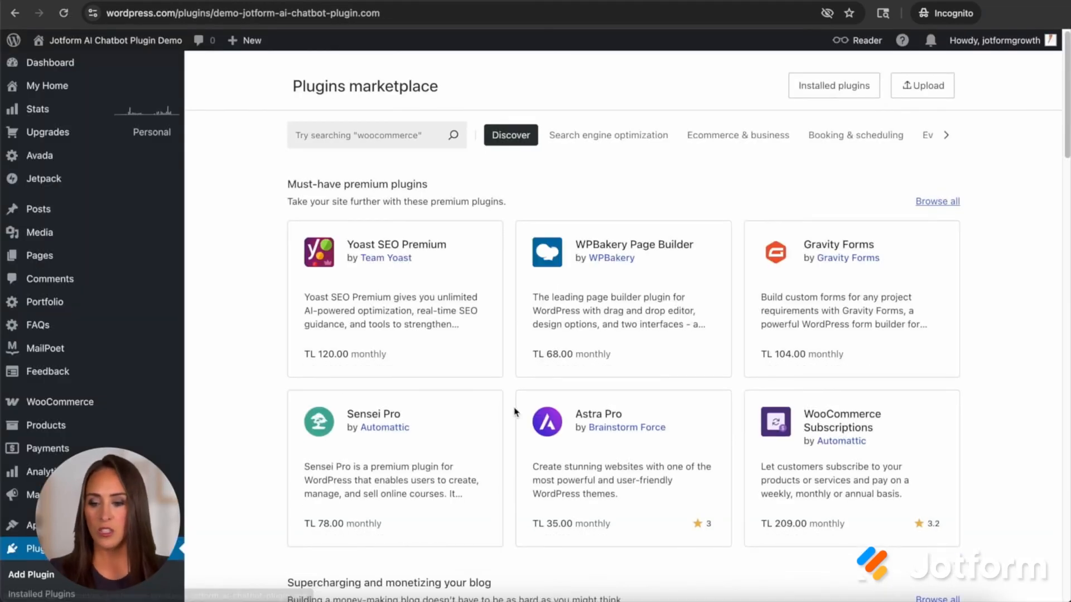
pyautogui.scroll(-3)
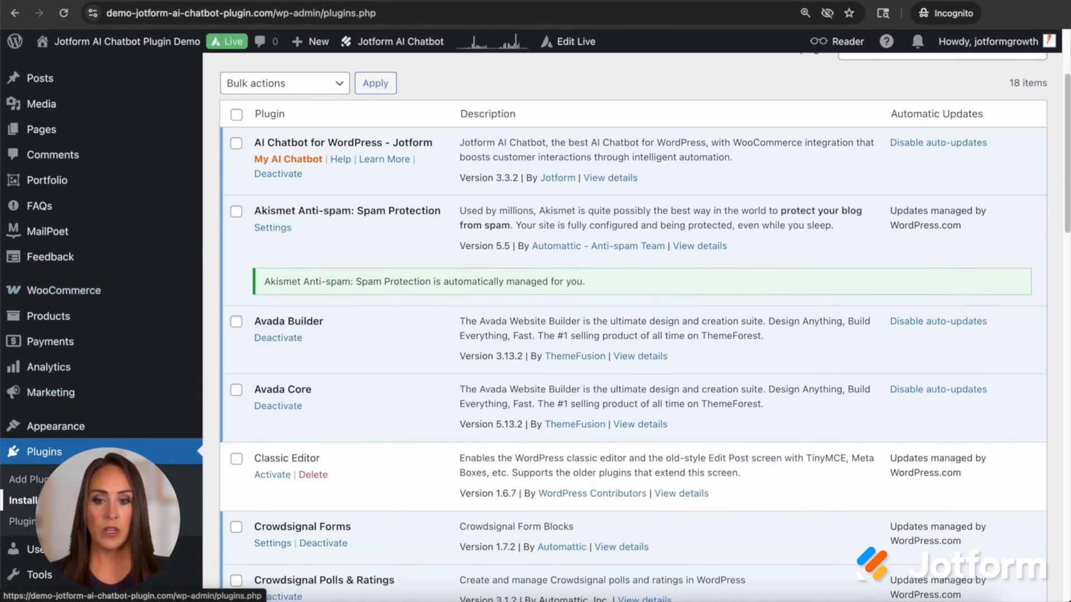
pyautogui.moveTo(431, 183)
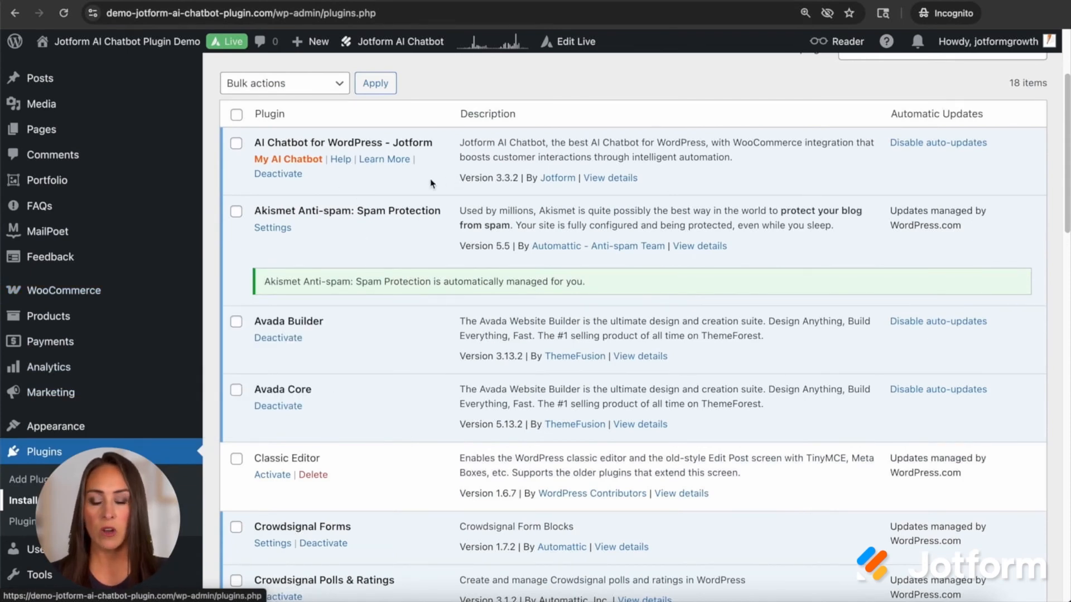
pyautogui.click(277, 174)
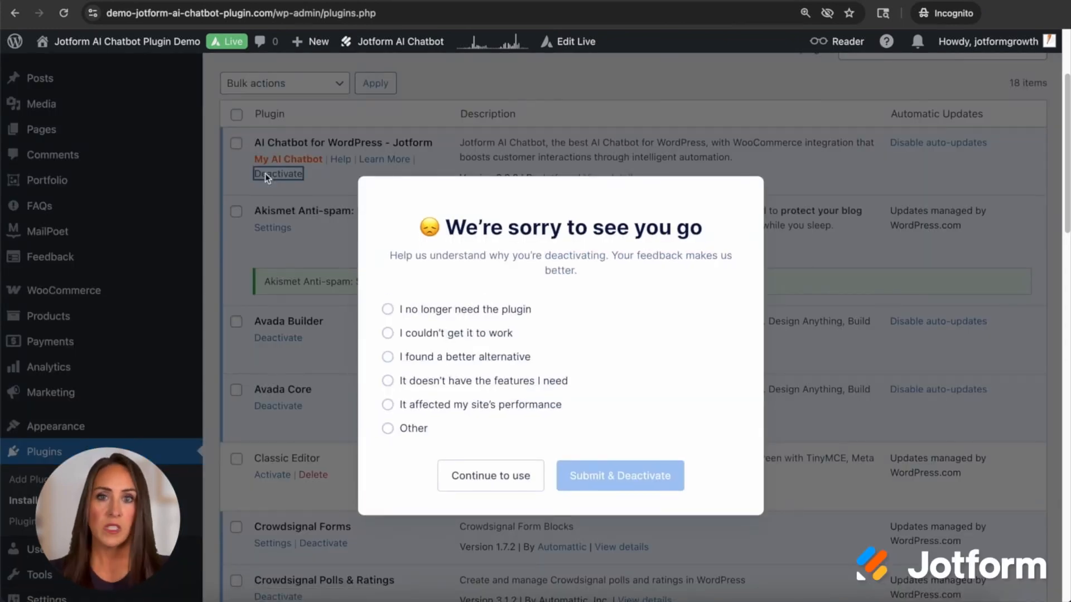
pyautogui.moveTo(291, 212)
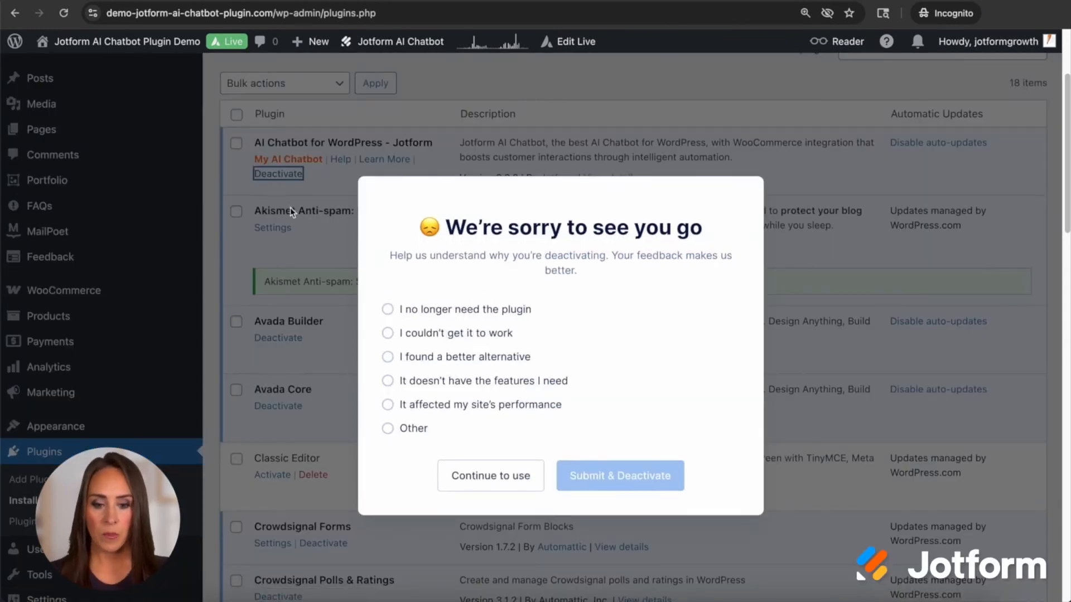
pyautogui.click(490, 475)
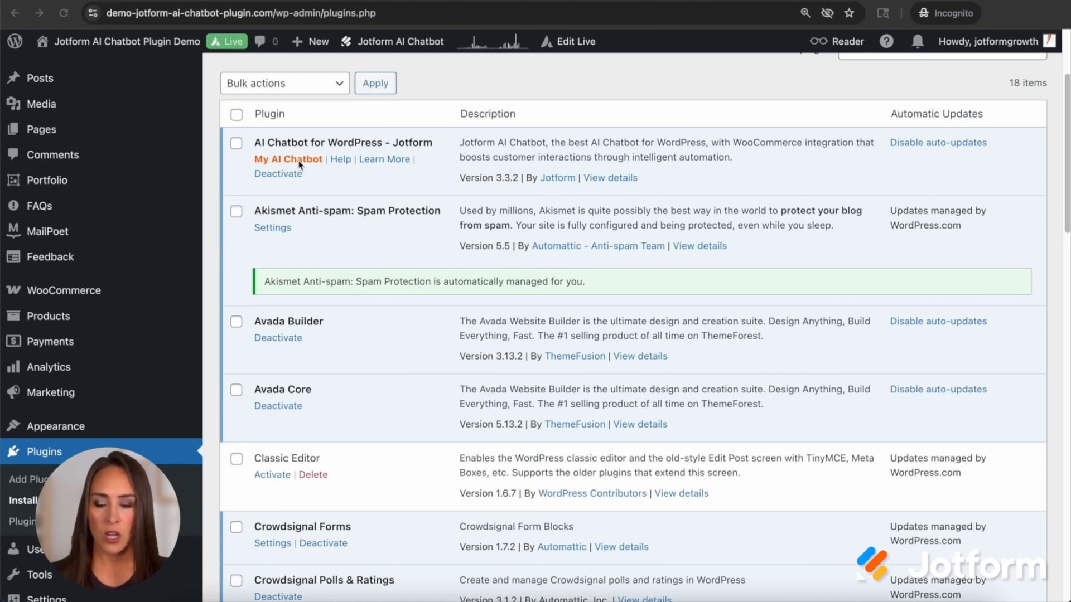
# Reopen Polly's builder from My AI Chatbot and show Agent style with the #3B0864–#6C73A8 background
pyautogui.click(287, 159)
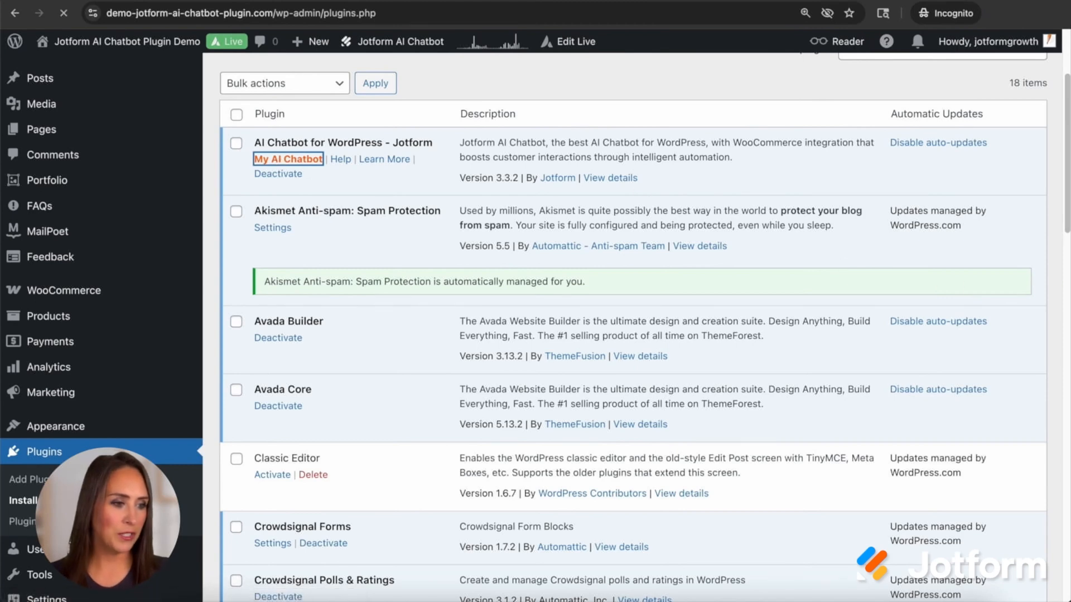
pyautogui.click(288, 159)
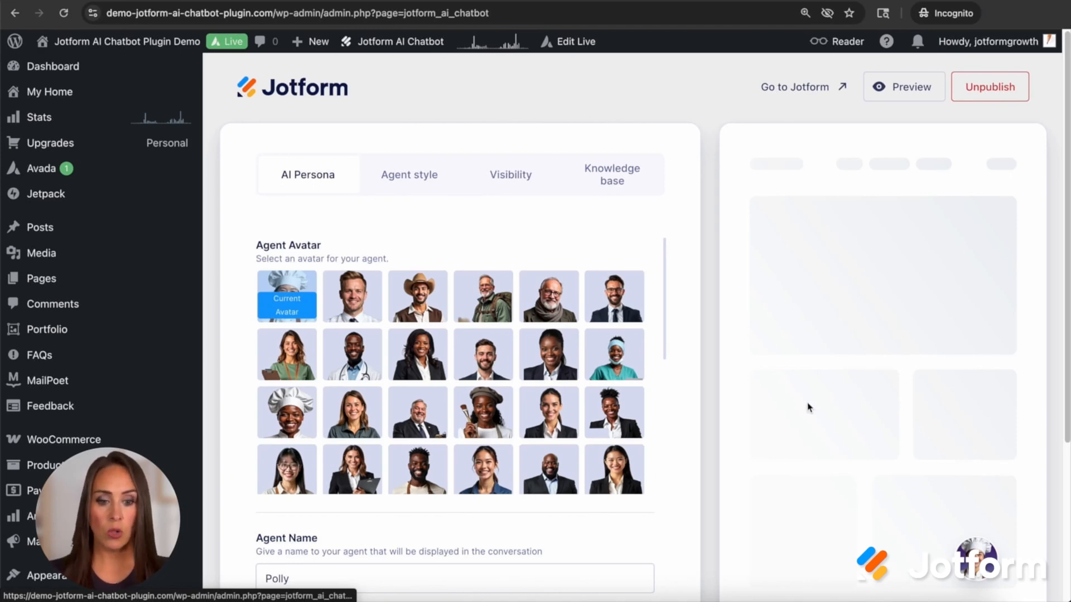
pyautogui.scroll(-3)
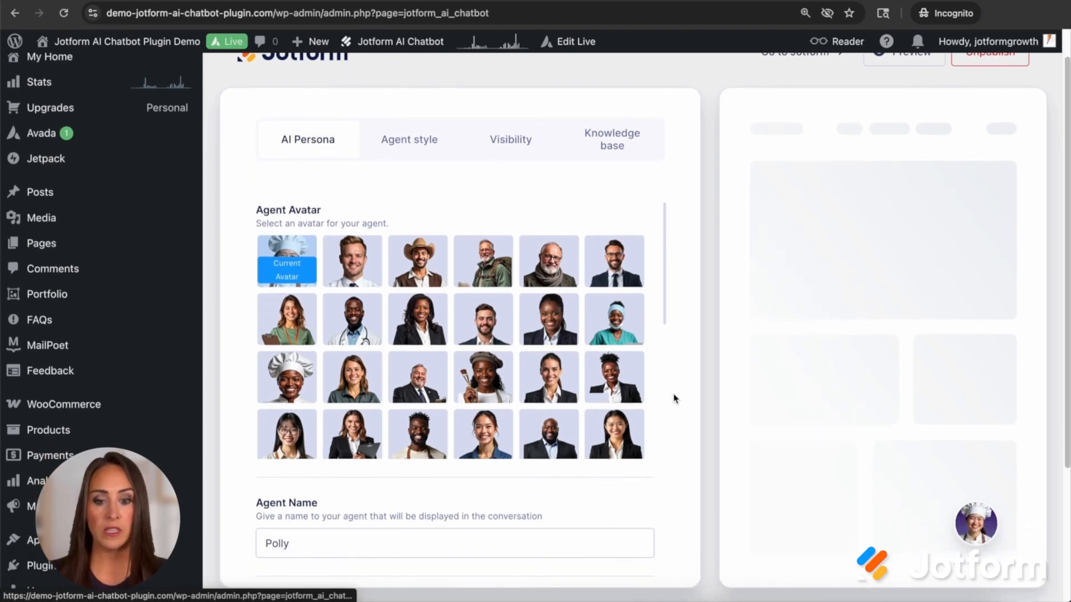
pyautogui.moveTo(689, 384)
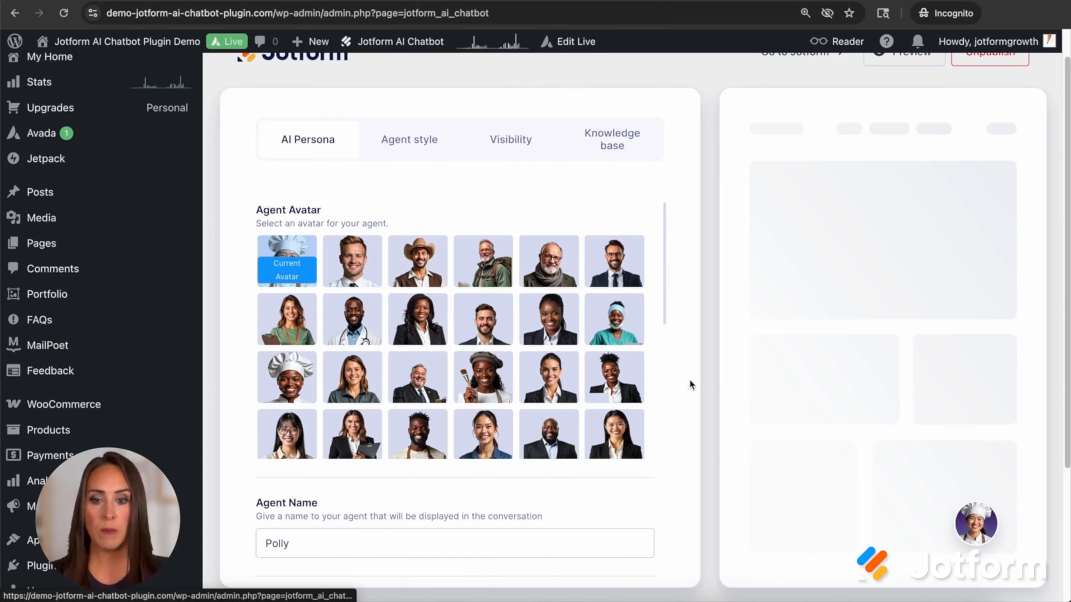
pyautogui.click(410, 139)
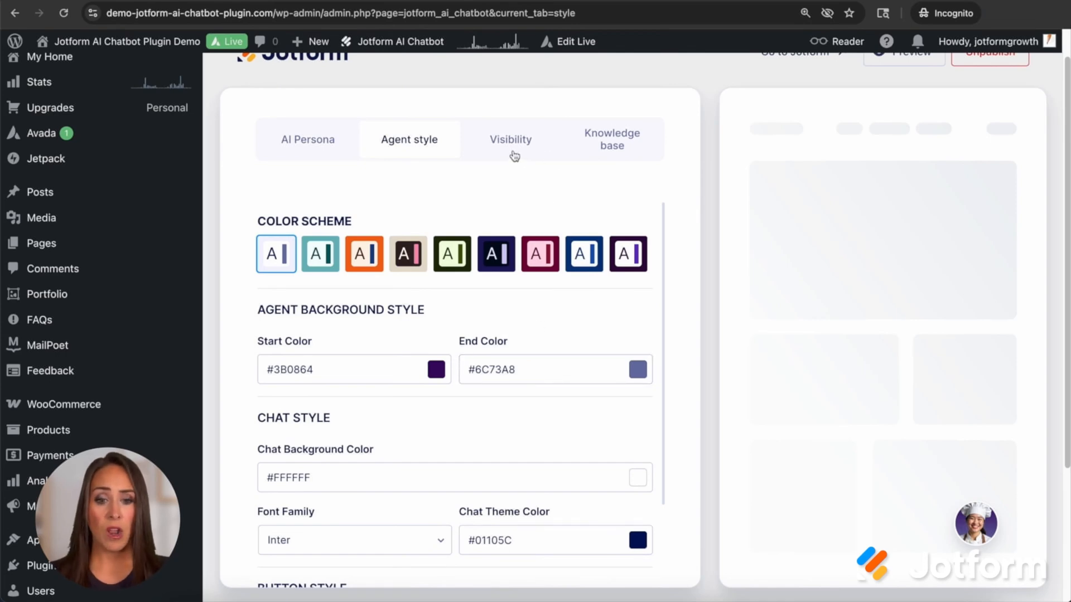
# Browse Polly's knowledge base with auto-trained knowledge and bakery Q&A entries like orderable baked goods
pyautogui.click(611, 138)
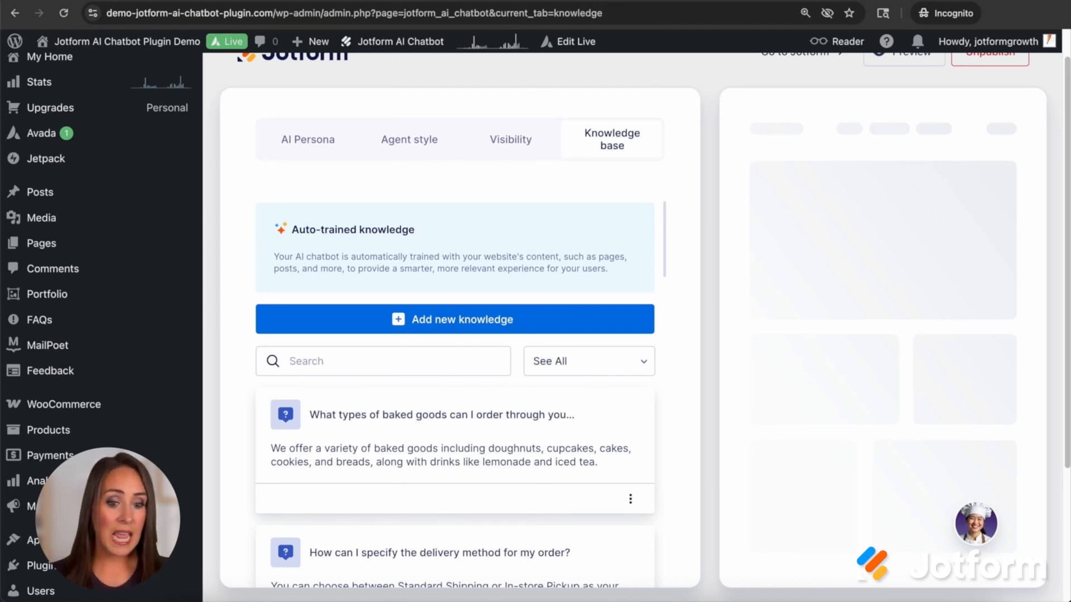
pyautogui.moveTo(684, 513)
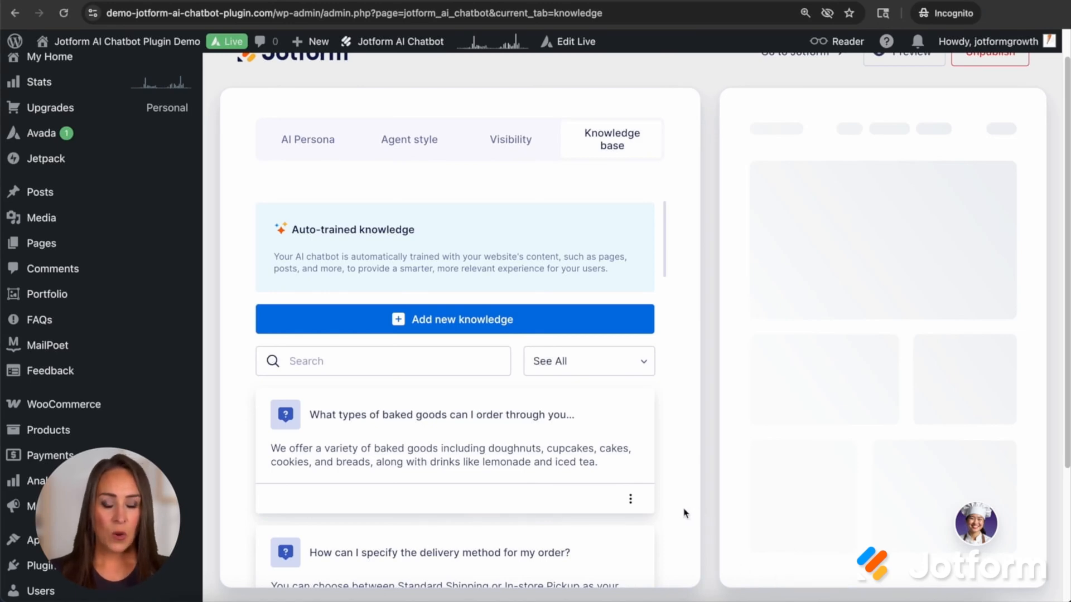
pyautogui.scroll(-3)
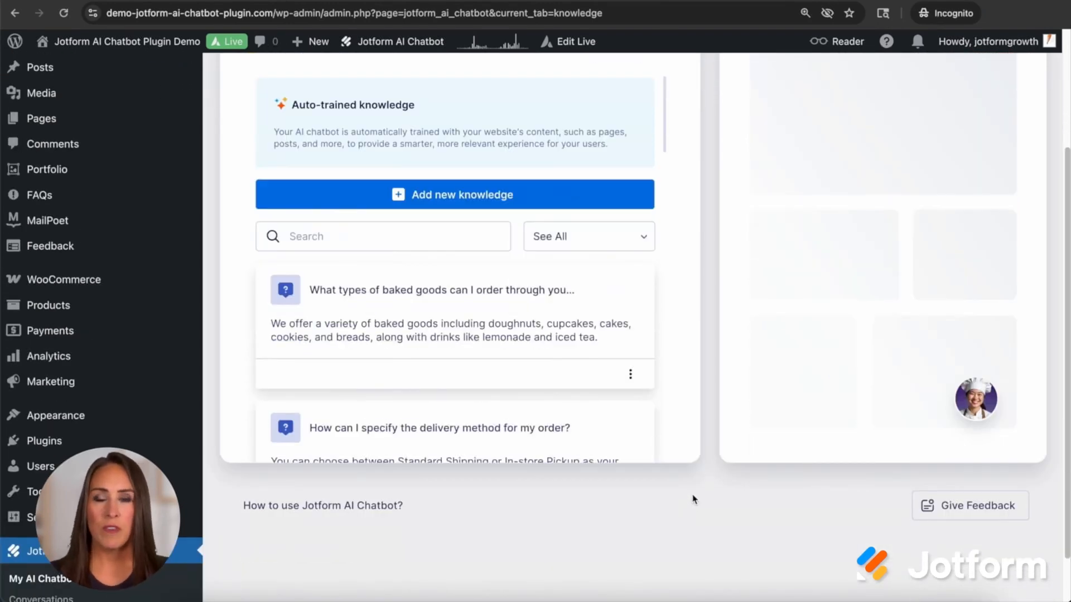
pyautogui.scroll(3)
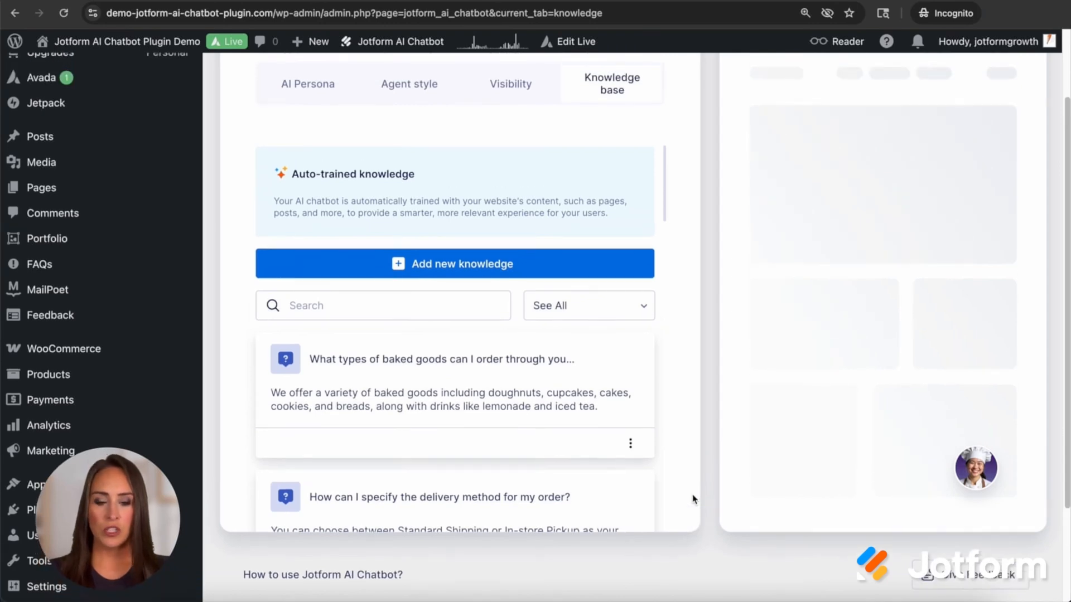